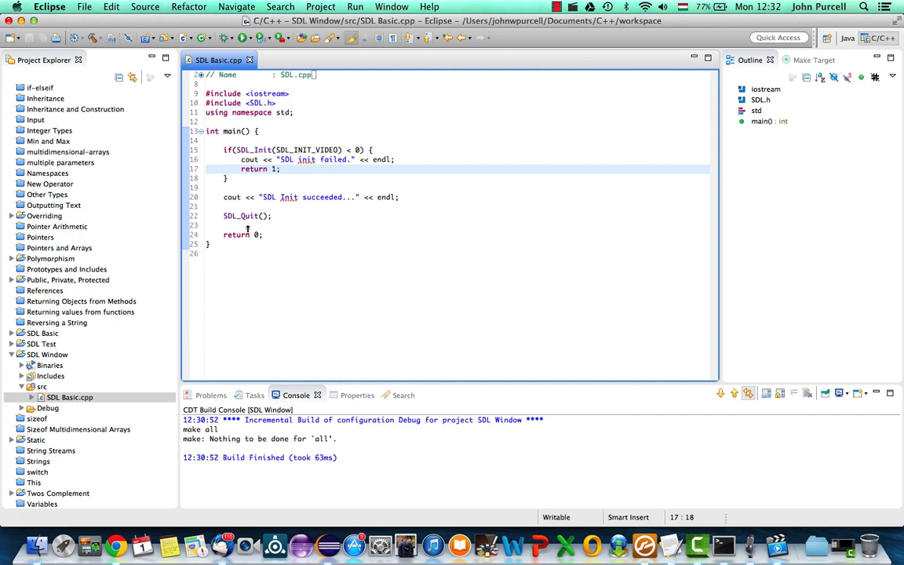
Step: Select the SDL_Init-through-SDL_Quit block, then switch over to Chrome
{"action": "left_click", "coordinate": [223, 151]}
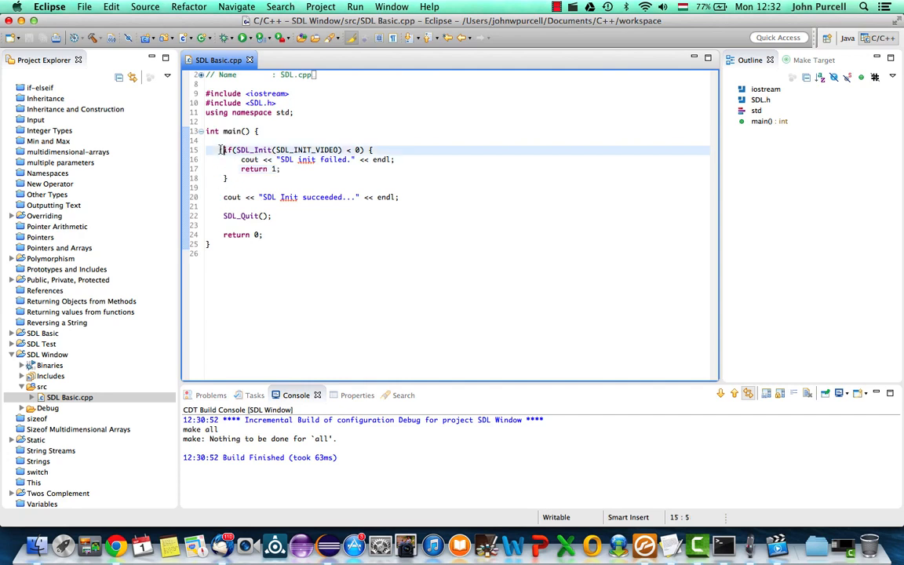
{"action": "left_click_drag", "start_coordinate": [223, 141], "coordinate": [273, 217]}
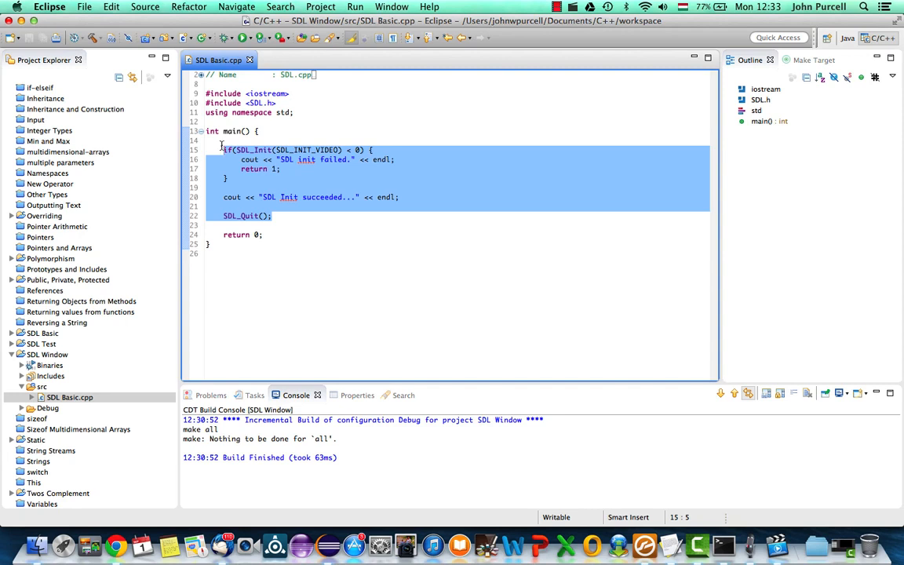
{"action": "left_click", "coordinate": [116, 542]}
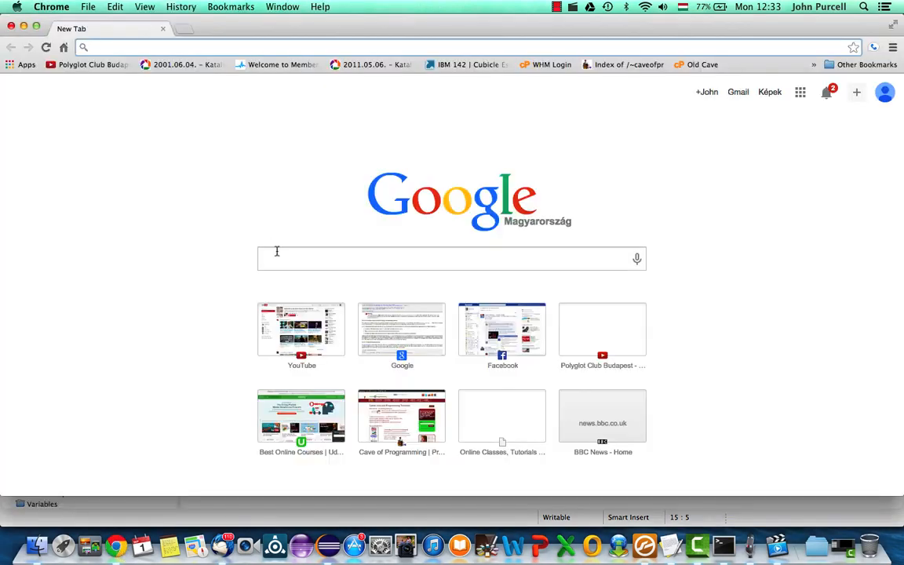
Step: Search Google for 'sdl tutorial', glance at the results and return to Eclipse
{"action": "type", "text": "sdl tutorial"}
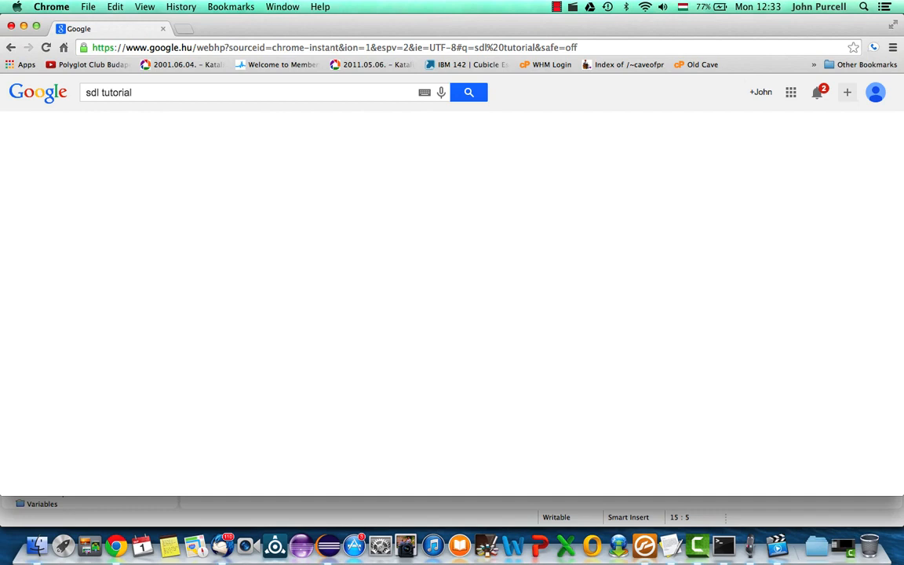
{"action": "left_click", "coordinate": [468, 91]}
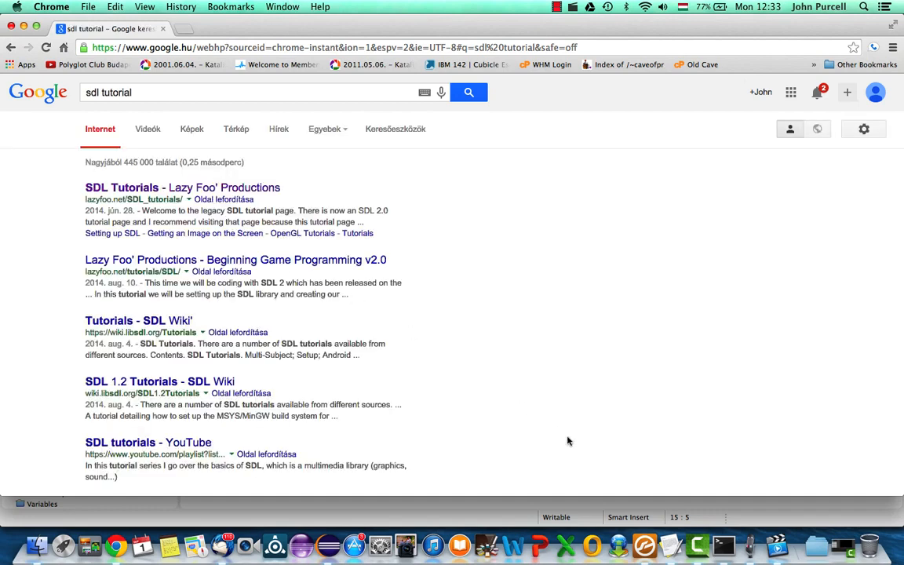
{"action": "left_click", "coordinate": [326, 544]}
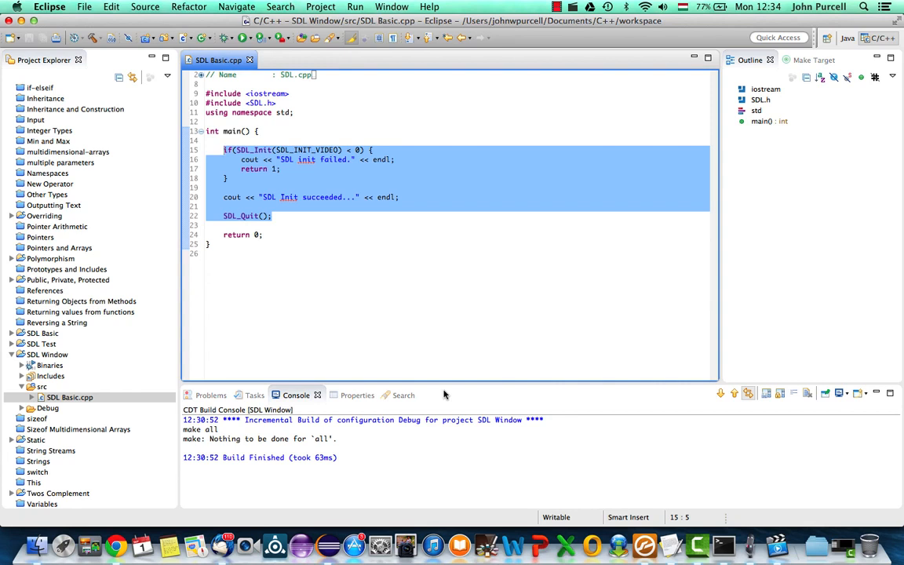
Step: Replace the 'SDL Init succeeded' output with SDL_Window *window = SDL_CreateWindow(""); and dismiss the warning hint
{"action": "left_click", "coordinate": [273, 217]}
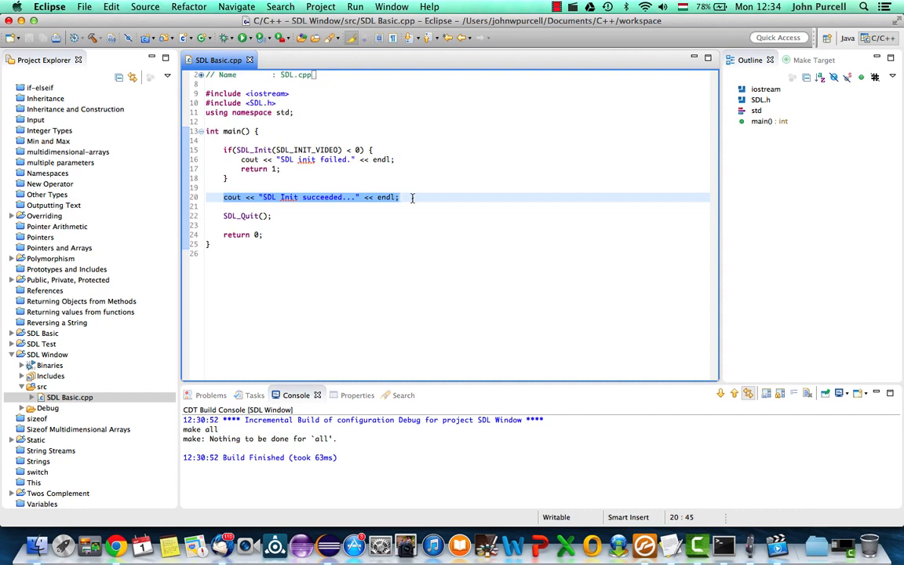
{"action": "key", "text": "Delete"}
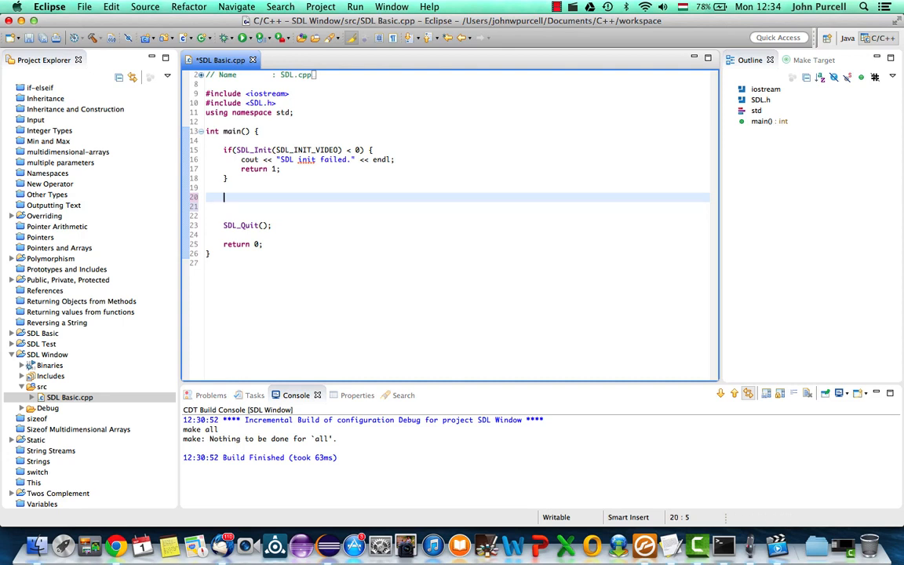
{"action": "type", "text": "SDL"}
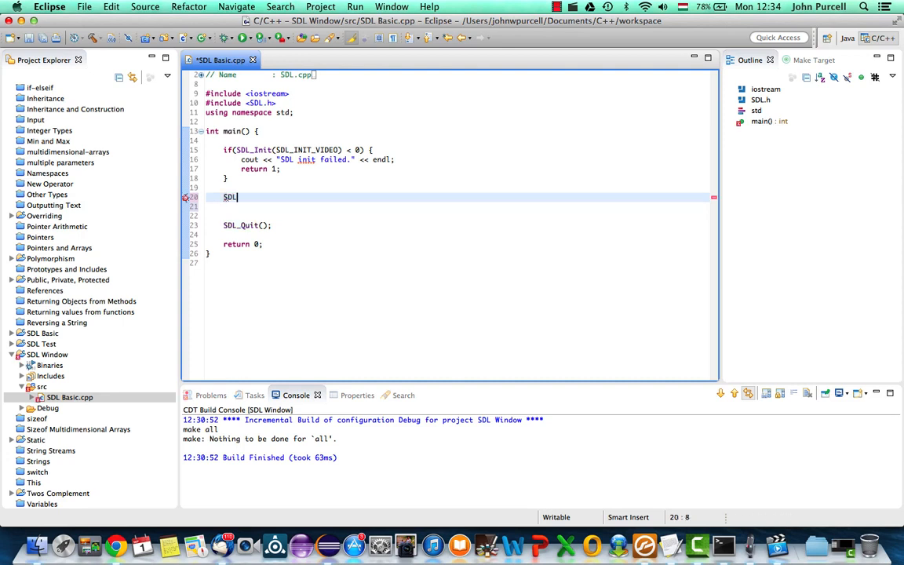
{"action": "type", "text": "_WI"}
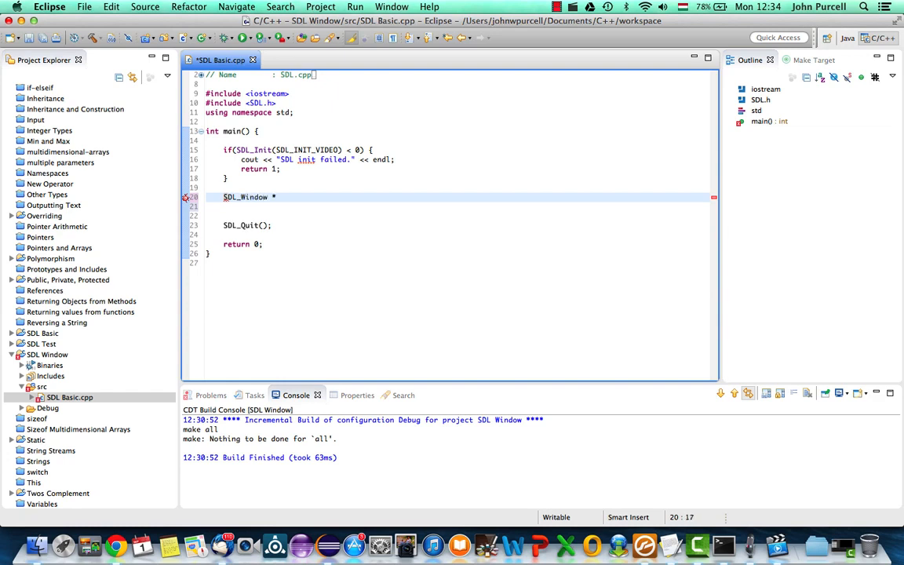
{"action": "type", "text": "window ="}
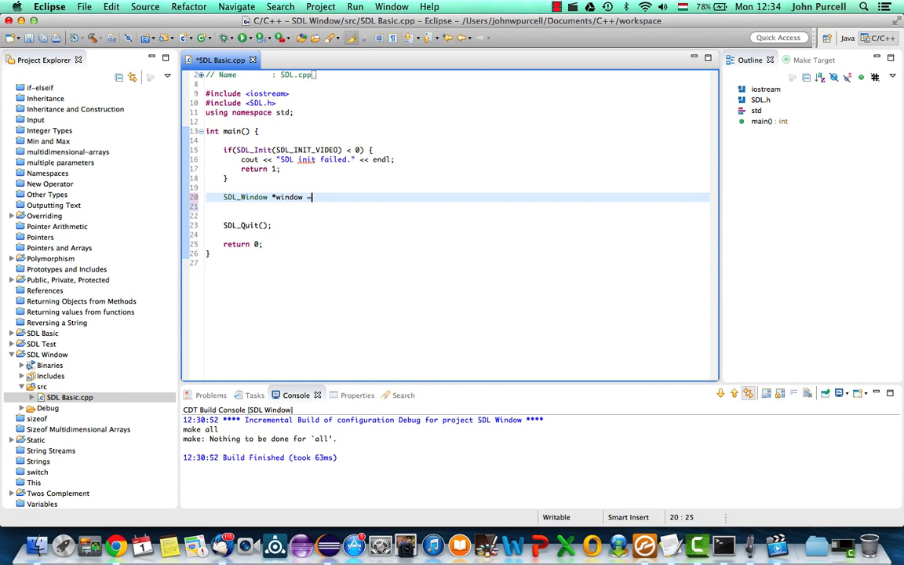
{"action": "type", "text": "SDL_C"}
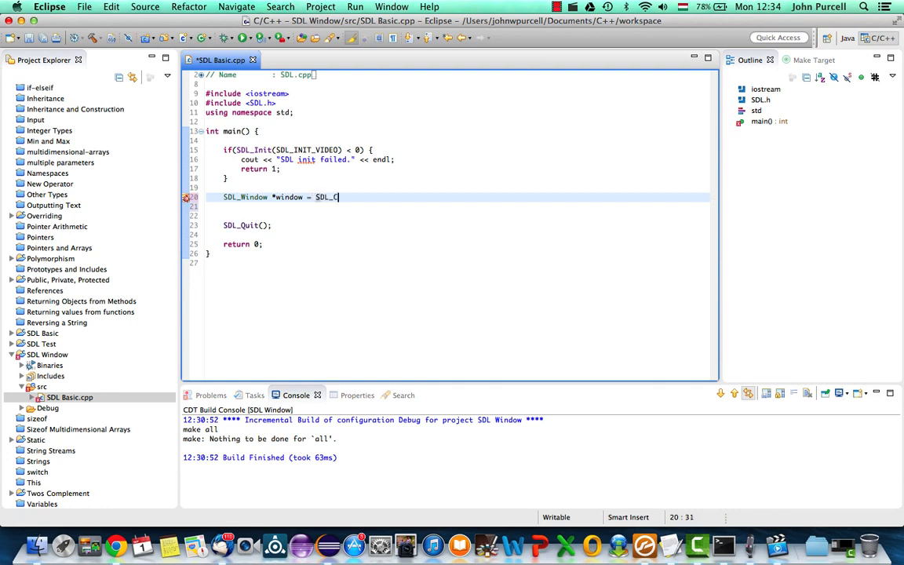
{"action": "type", "text": "reate"}
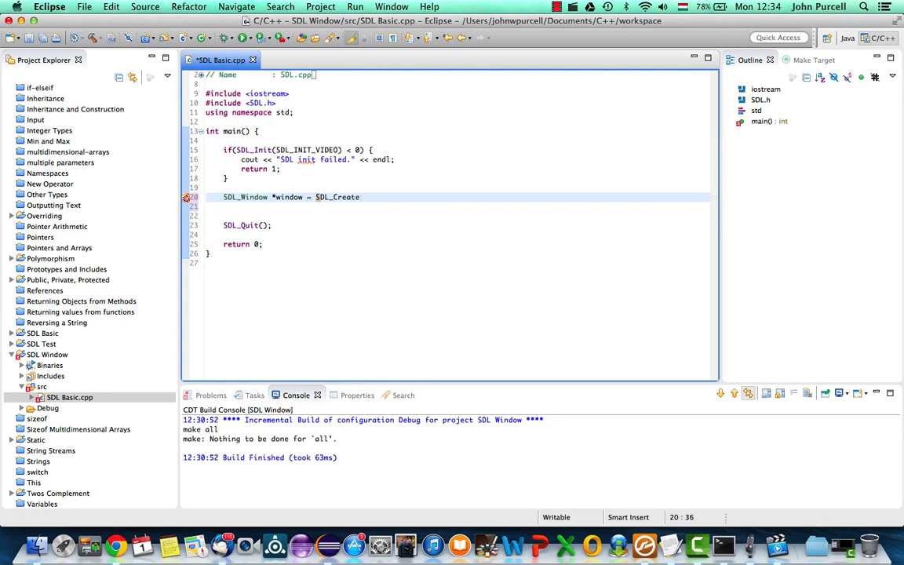
{"action": "type", "text": "Window("}
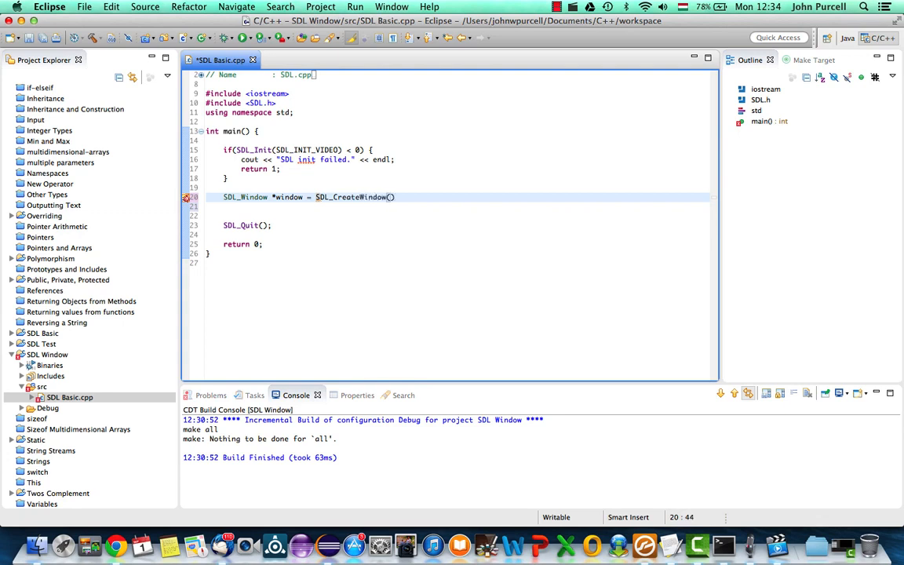
{"action": "type", "text": "("}
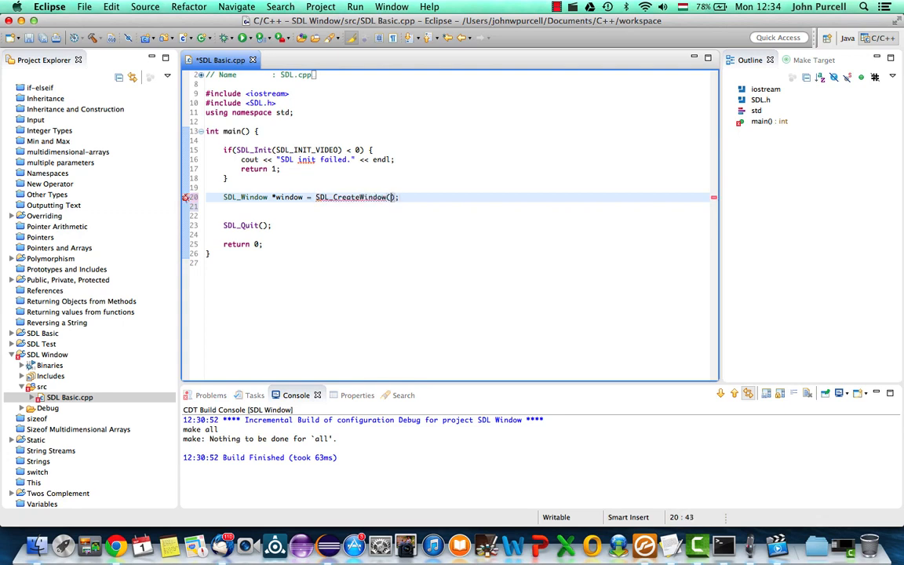
{"action": "type", "text": "\""}
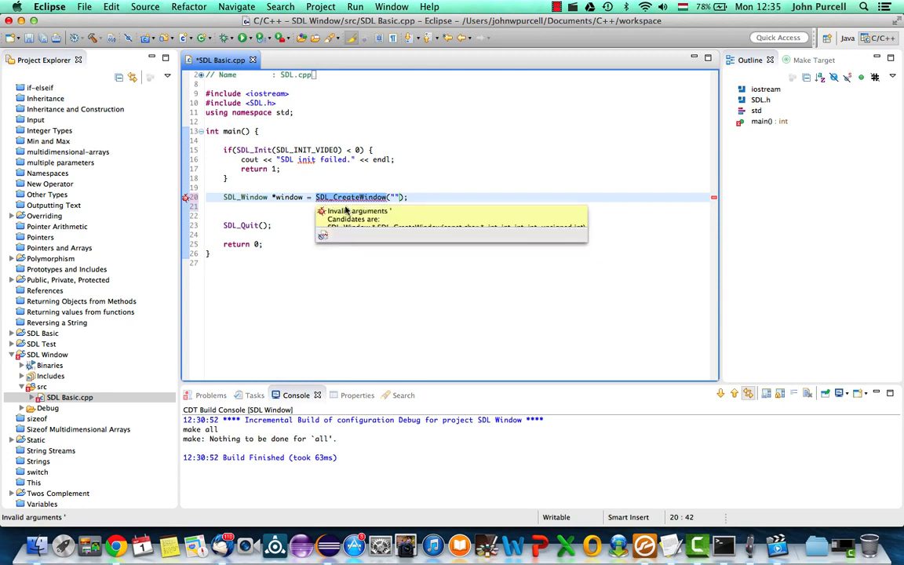
{"action": "left_click", "coordinate": [282, 245]}
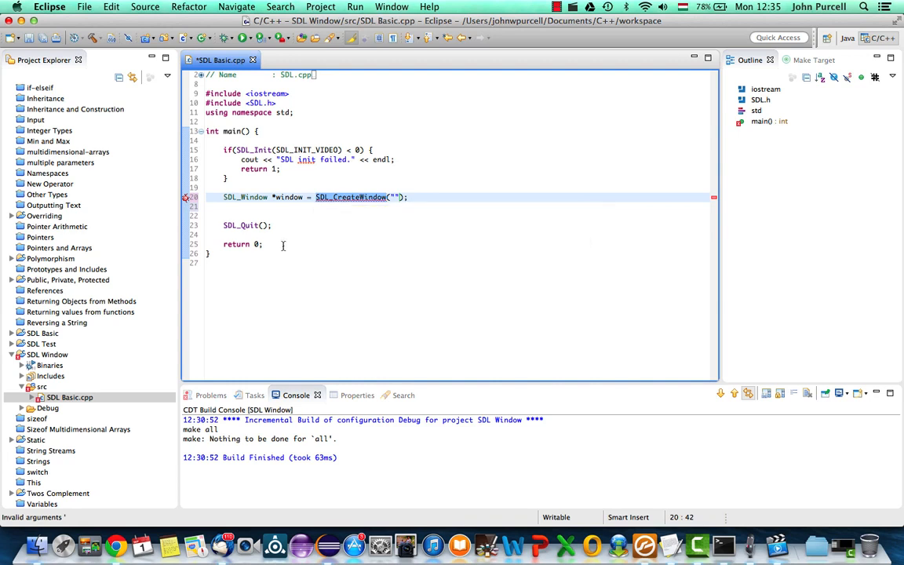
{"action": "mouse_move", "coordinate": [364, 198]}
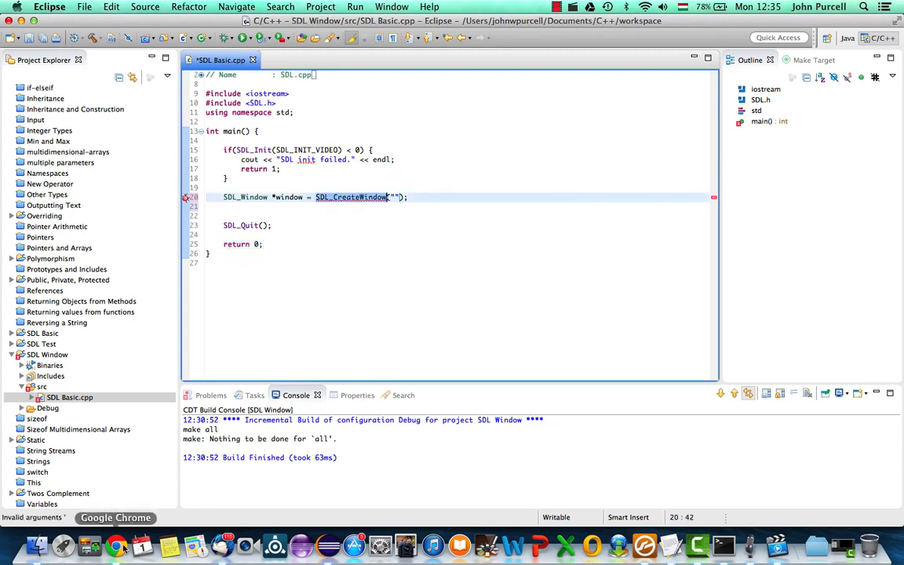
Step: Search Google for SDL_CreateWindow, then return to the code in Eclipse
{"action": "left_click", "coordinate": [113, 539]}
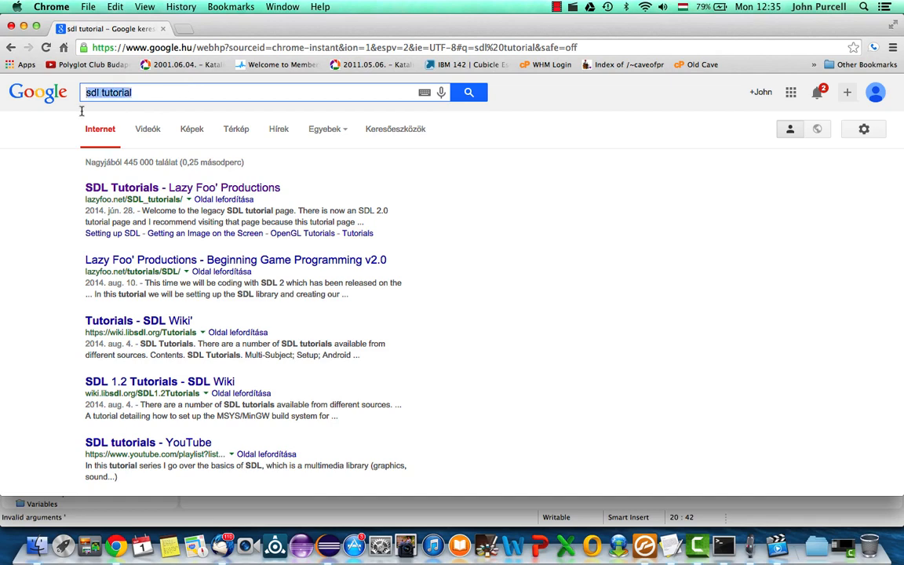
{"action": "type", "text": "SDL_CreateWindow(\"\");"}
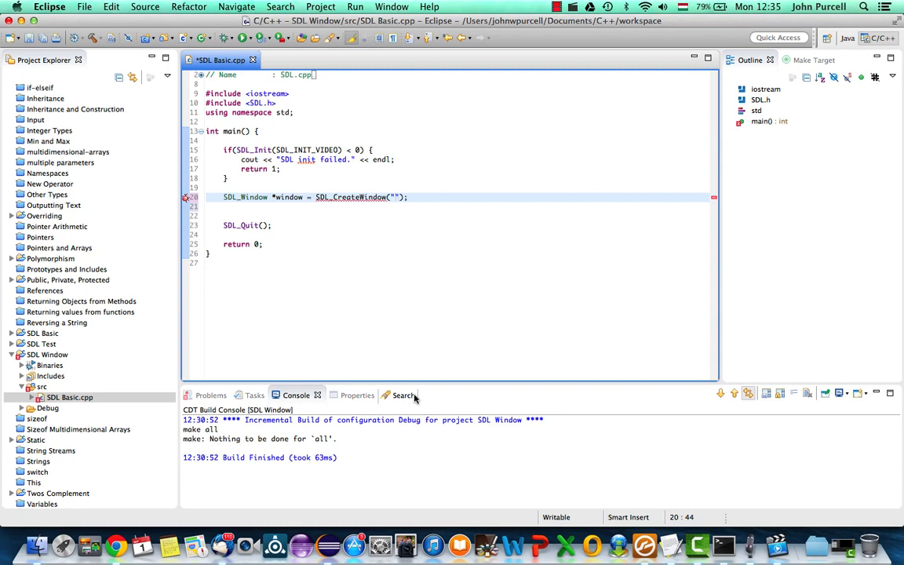
Step: Title the window "Particle Fire Explosion" and add SDL_WINDOWPOS_UNDEFINED for the x and y positions
{"action": "type", "text": "Particle Fire Expl"}
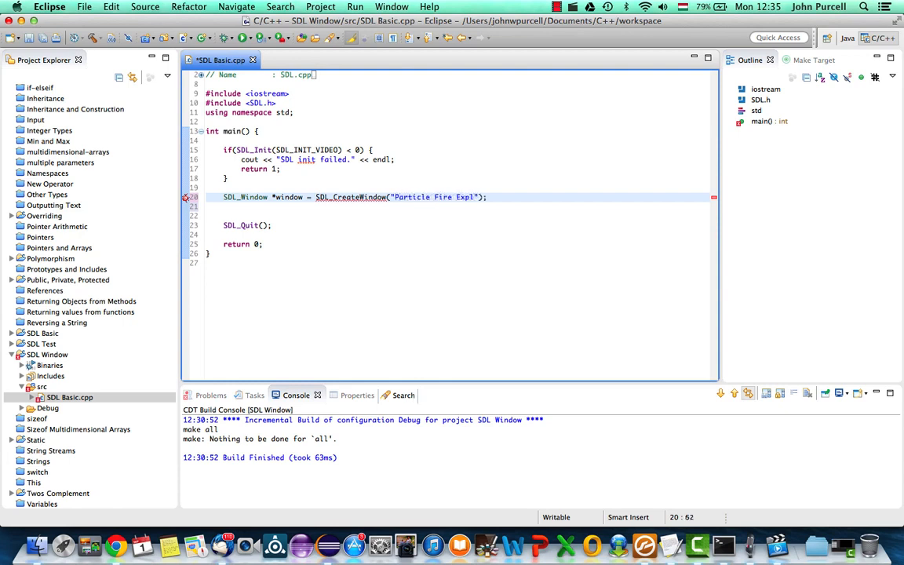
{"action": "type", "text": "osion"}
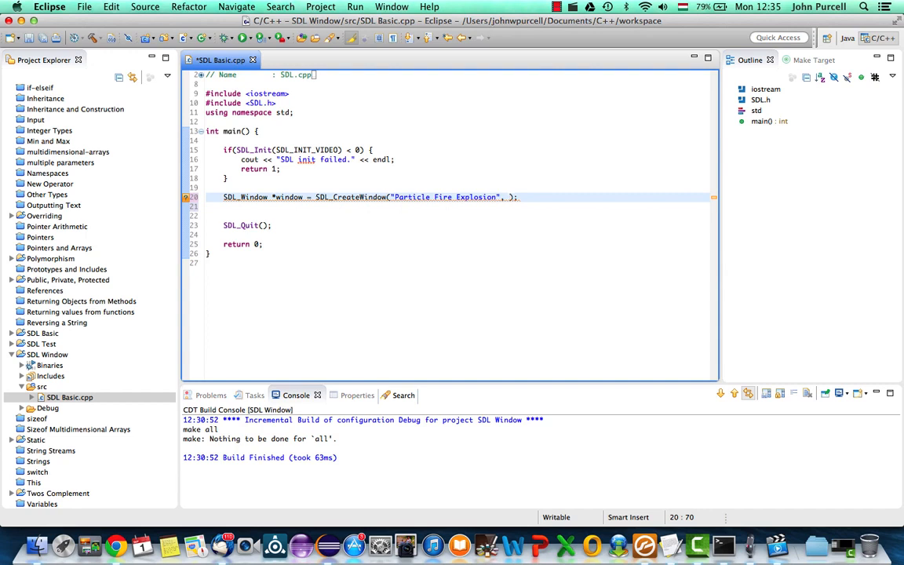
{"action": "type", "text": "S"}
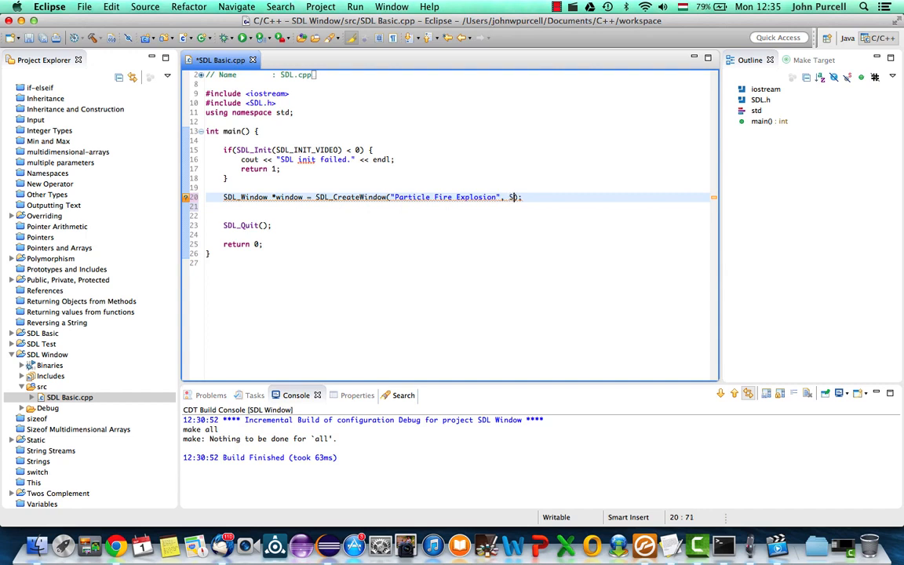
{"action": "type", "text": "DL_WINDOWPOS_UNDEFINED, SDL_WINDOWPOS_UNDEFINED, );"}
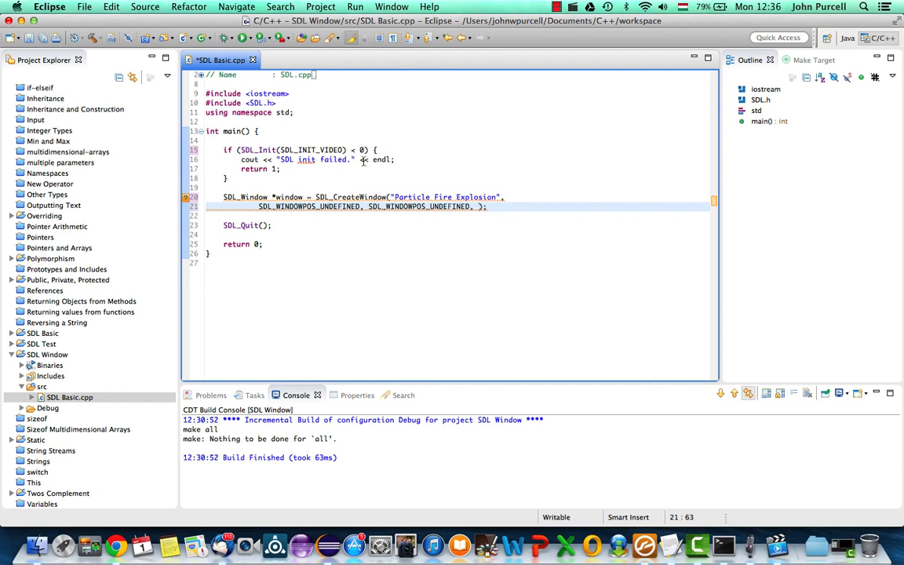
{"action": "left_click", "coordinate": [311, 140]}
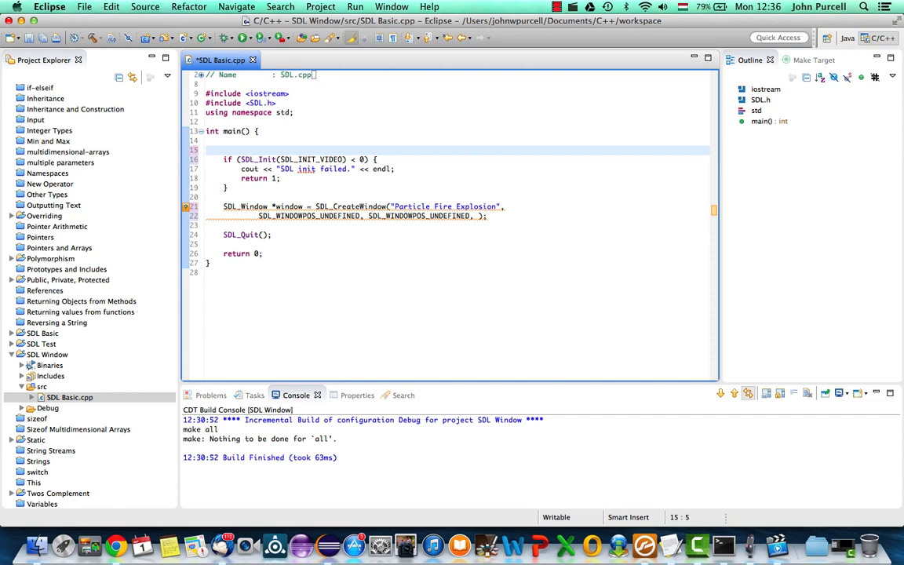
Step: Declare const int SCREEN_WIDTH = 800 and SCREEN_HEIGHT = 600, and pass SCREEN_WIDTH to SDL_CreateWindow
{"action": "type", "text": "const int"}
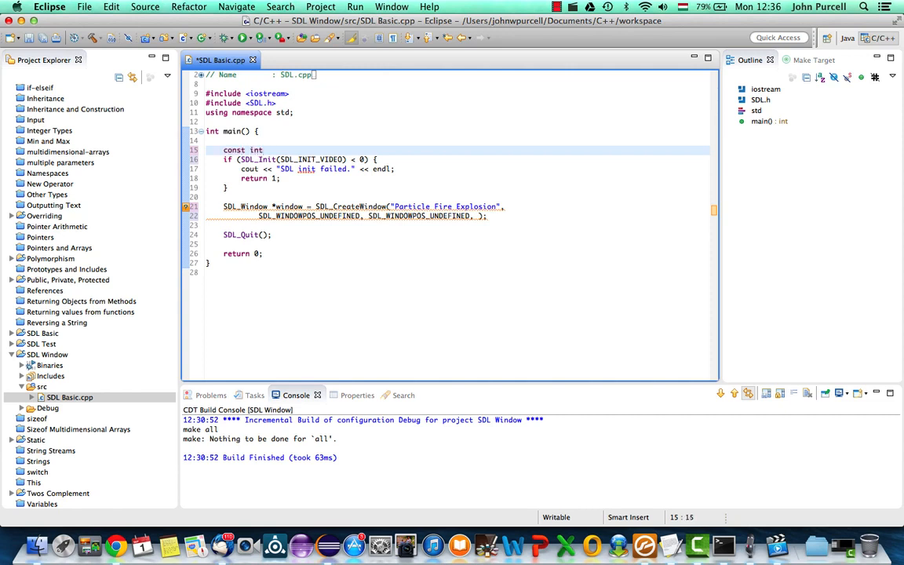
{"action": "type", "text": "SCREEN_WIDTH ="}
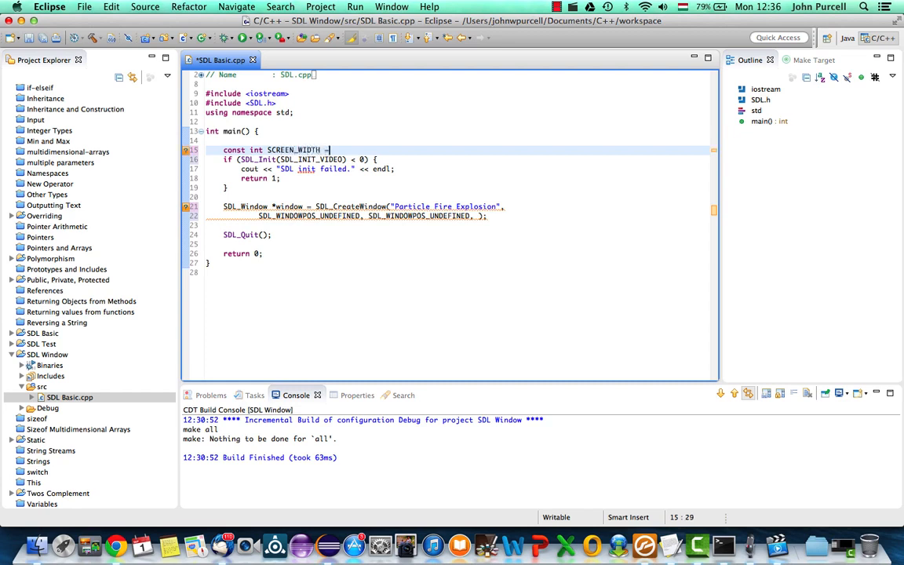
{"action": "type", "text": "60"}
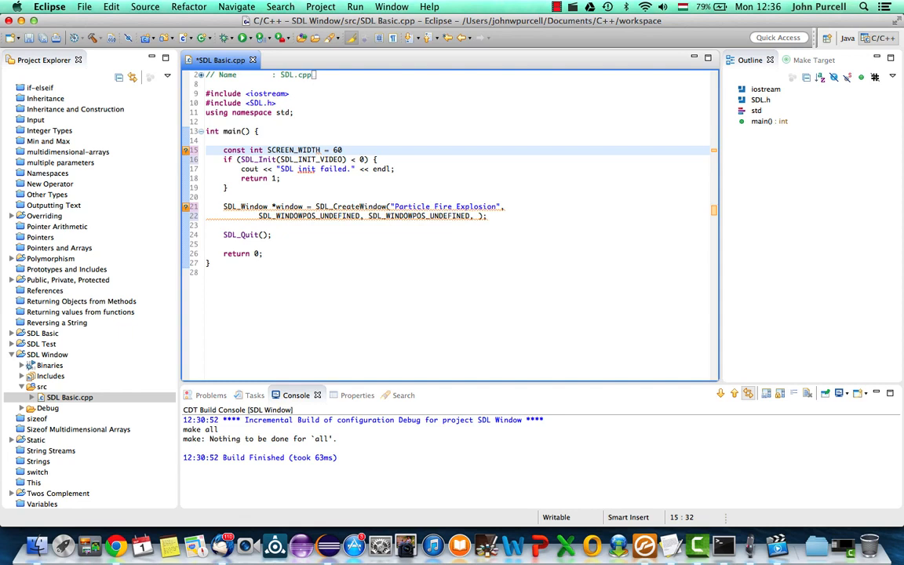
{"action": "type", "text": "800;"}
{"action": "type", "text": "const int SCREEN_HEIGHT = 6"}
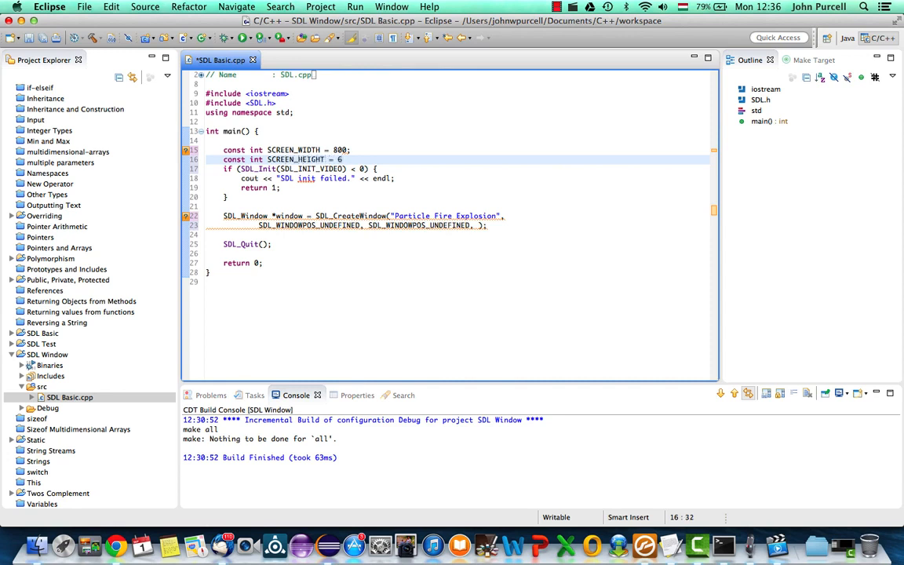
{"action": "type", "text": "00;"}
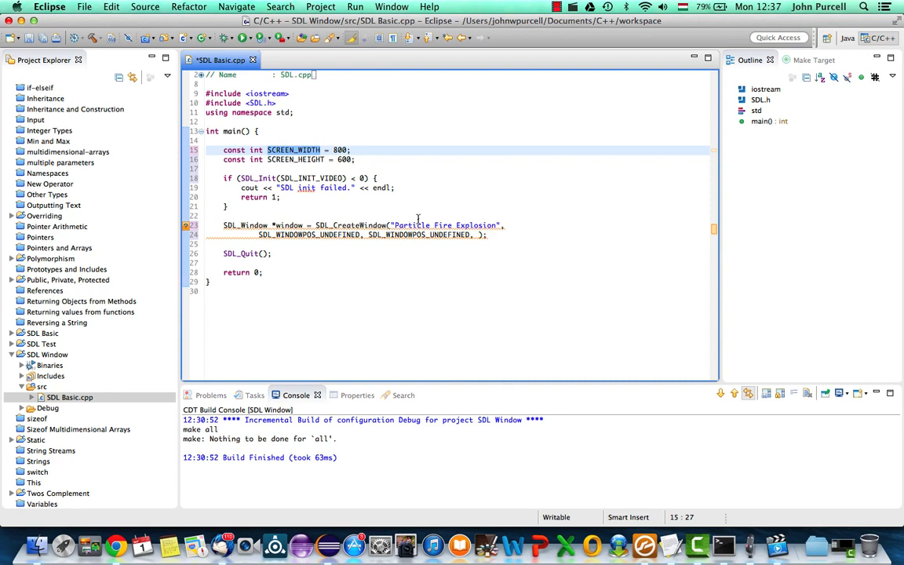
{"action": "type", "text": "SCREEN_WIDTH, SCREEN_WIDTH,"}
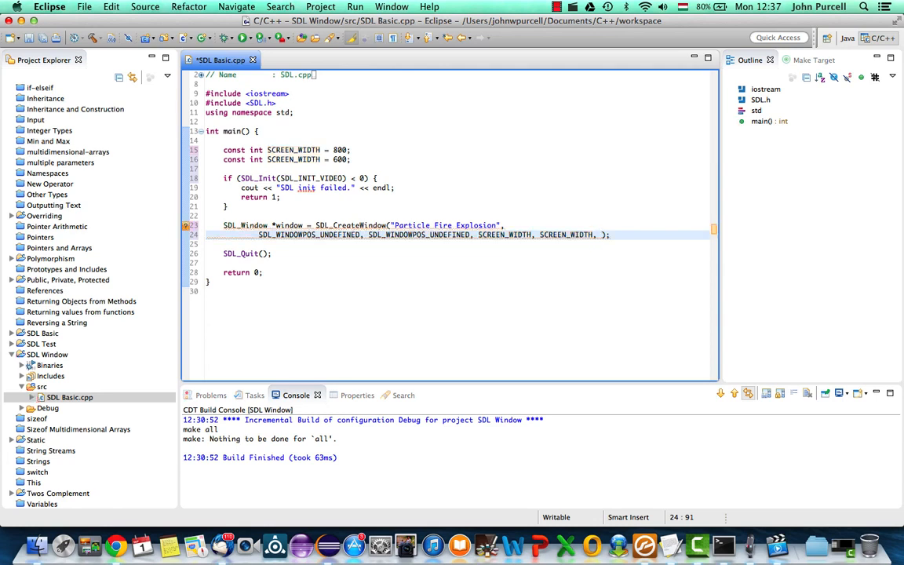
Step: Add SCREEN_HEIGHT and SDL_WINDOW_SHOWN as the final SDL_CreateWindow arguments via content assist
{"action": "type", "text": "s"}
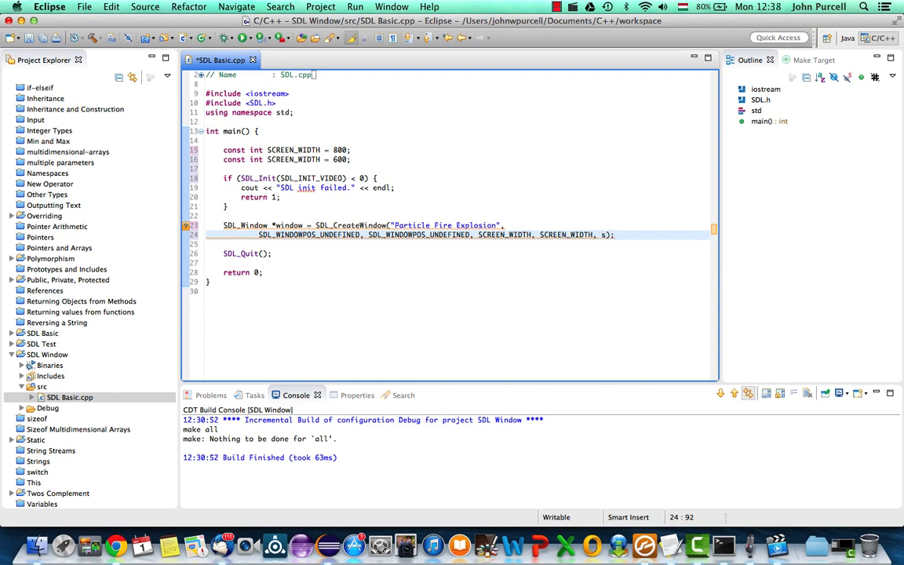
{"action": "type", "text": "SDL_WINDOW_SHOWN"}
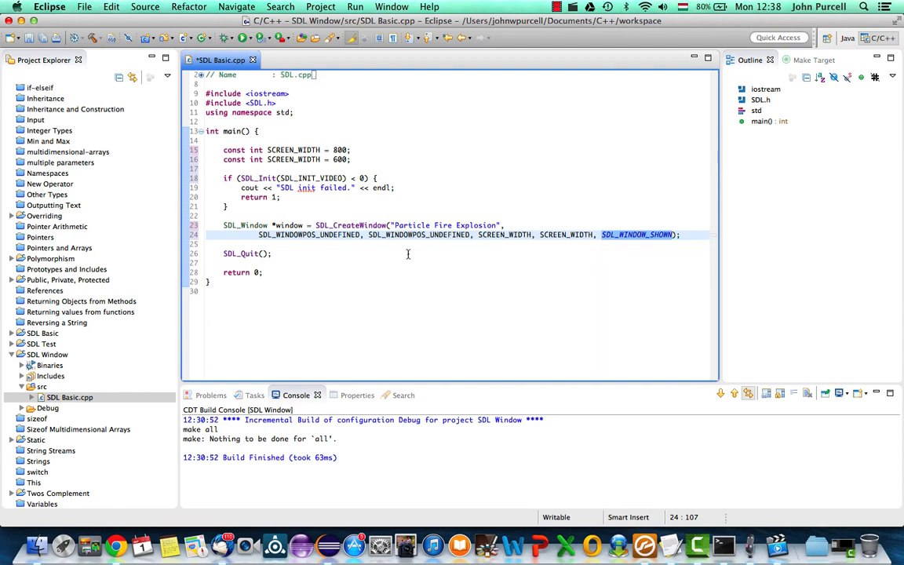
{"action": "mouse_move", "coordinate": [363, 226]}
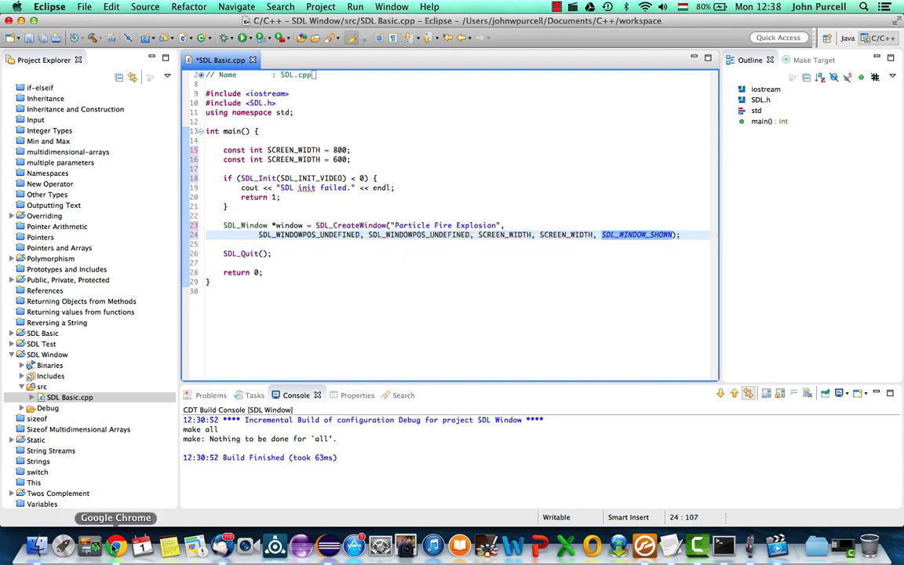
{"action": "left_click", "coordinate": [110, 543]}
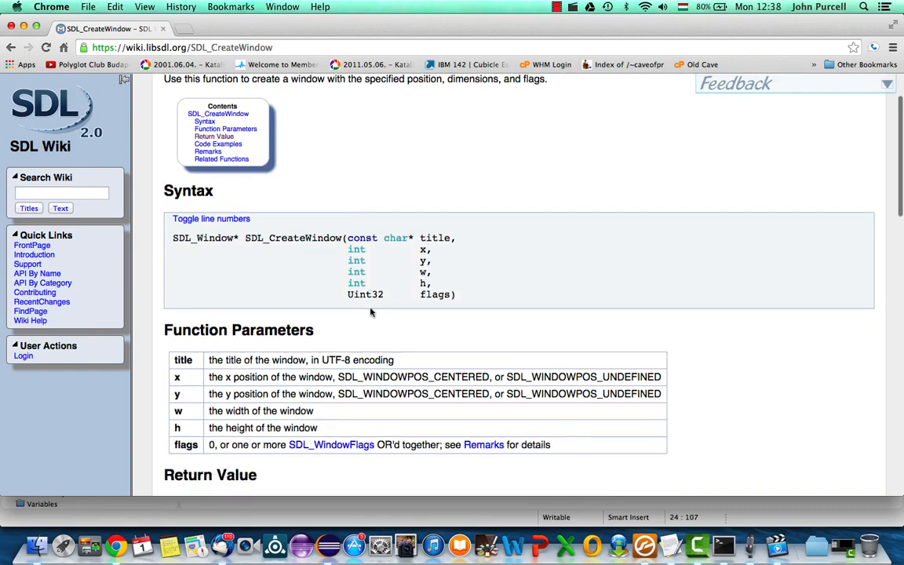
{"action": "scroll", "scroll_direction": "down", "scroll_amount": 3}
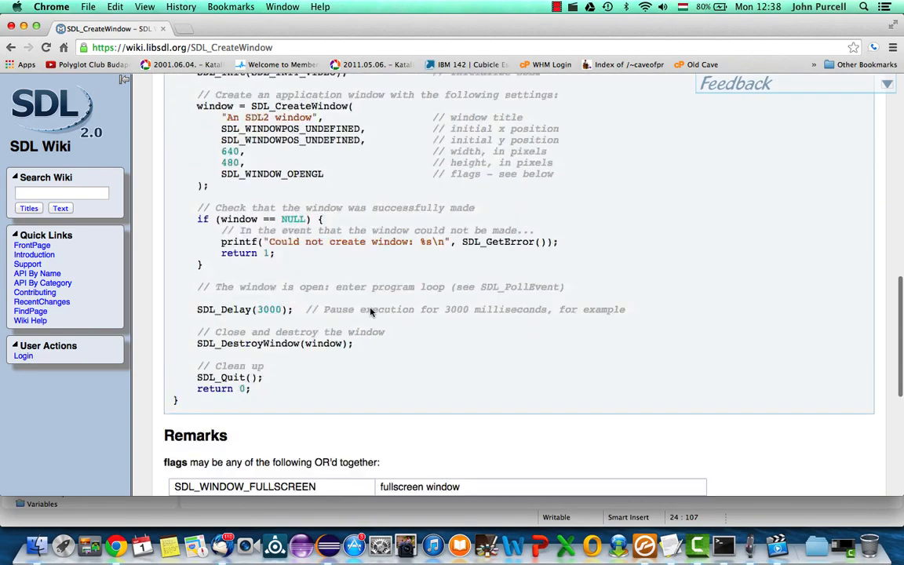
{"action": "scroll", "scroll_direction": "down", "scroll_amount": 3}
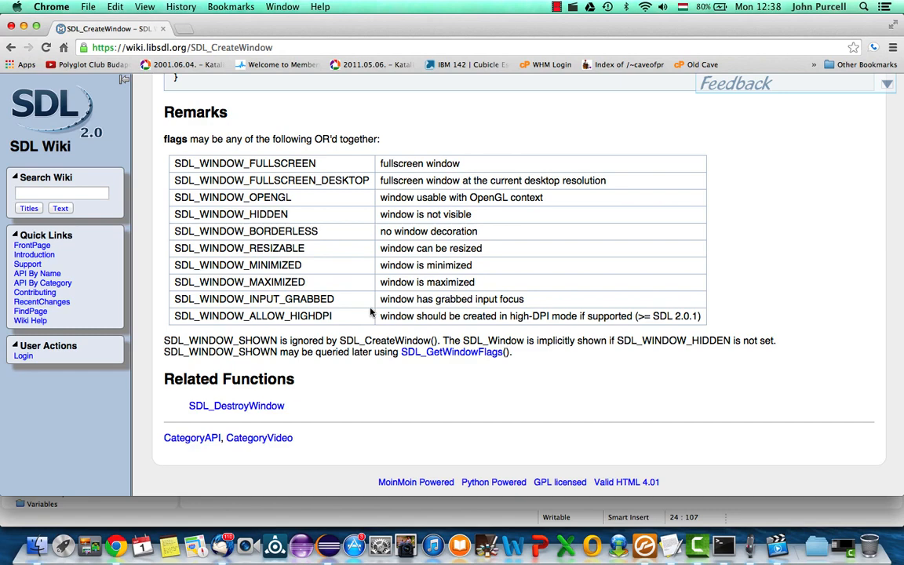
{"action": "double_click", "coordinate": [219, 341]}
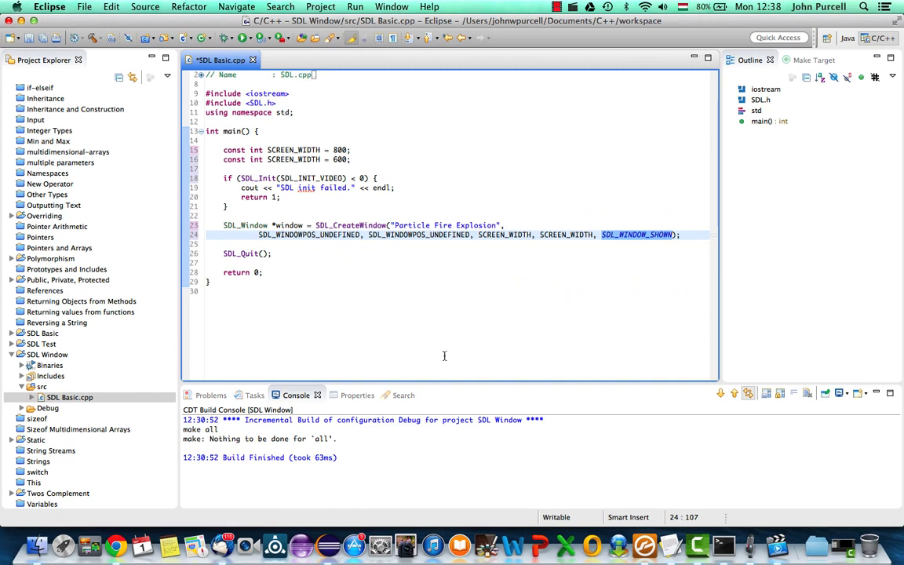
Step: Review the SDL_CreateWindow statement and open blank lines below it before SDL_Quit()
{"action": "left_click_drag", "start_coordinate": [223, 226], "coordinate": [681, 234]}
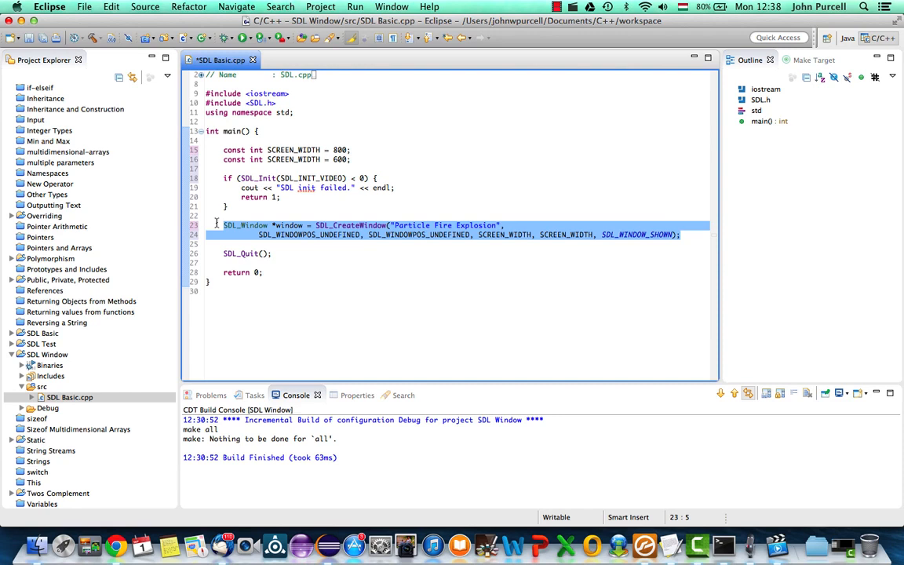
{"action": "left_click", "coordinate": [682, 236]}
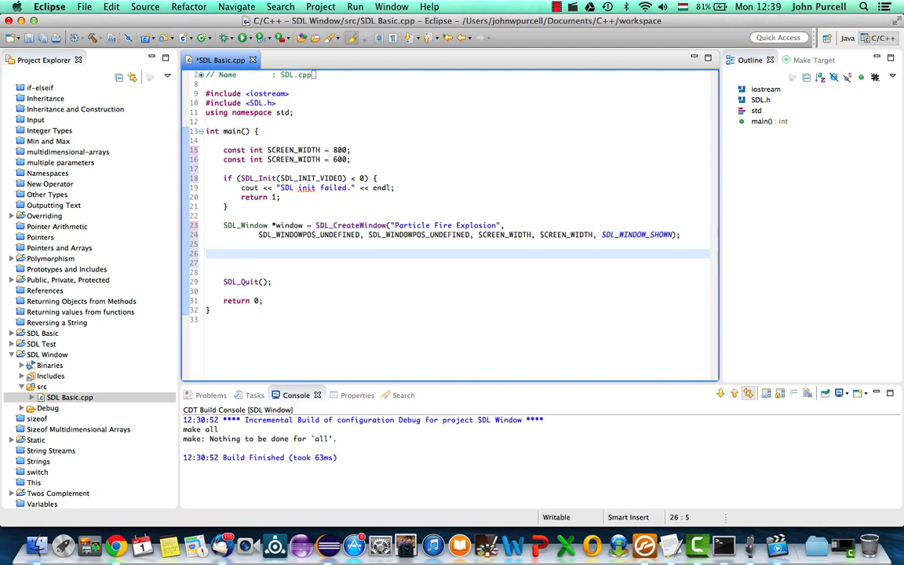
{"action": "mouse_move", "coordinate": [404, 214]}
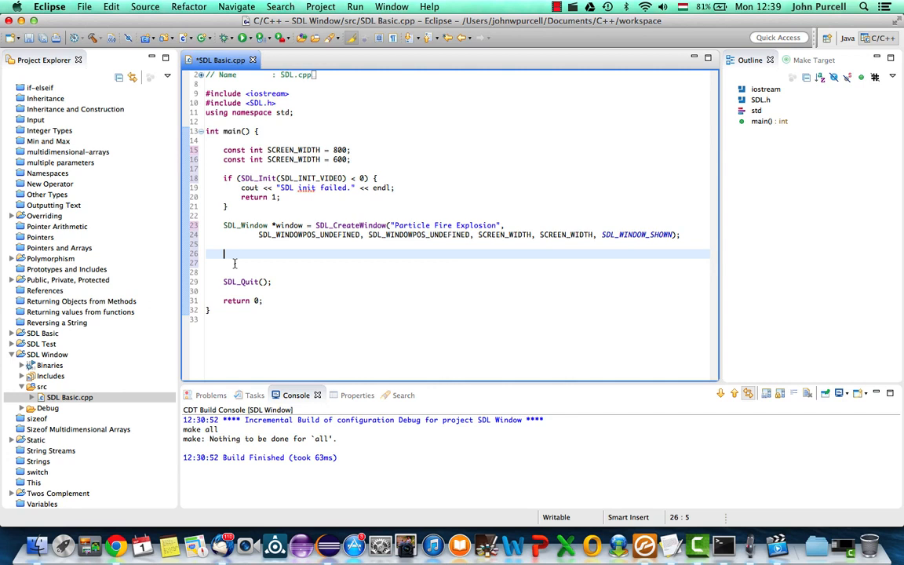
Step: Write if(window == NULL) { SDL_Quit(); return 2; } after the window creation
{"action": "type", "text": "i"}
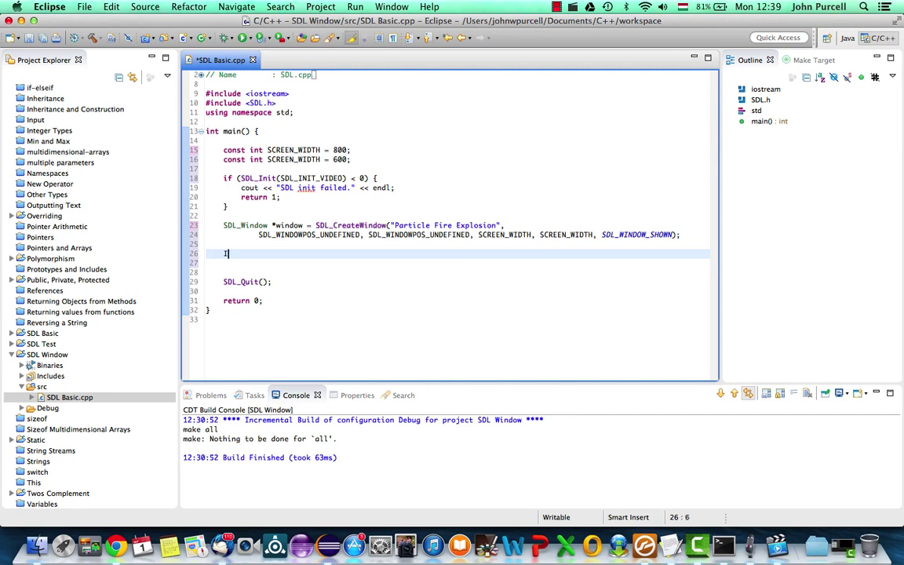
{"action": "type", "text": "if(window == NU"}
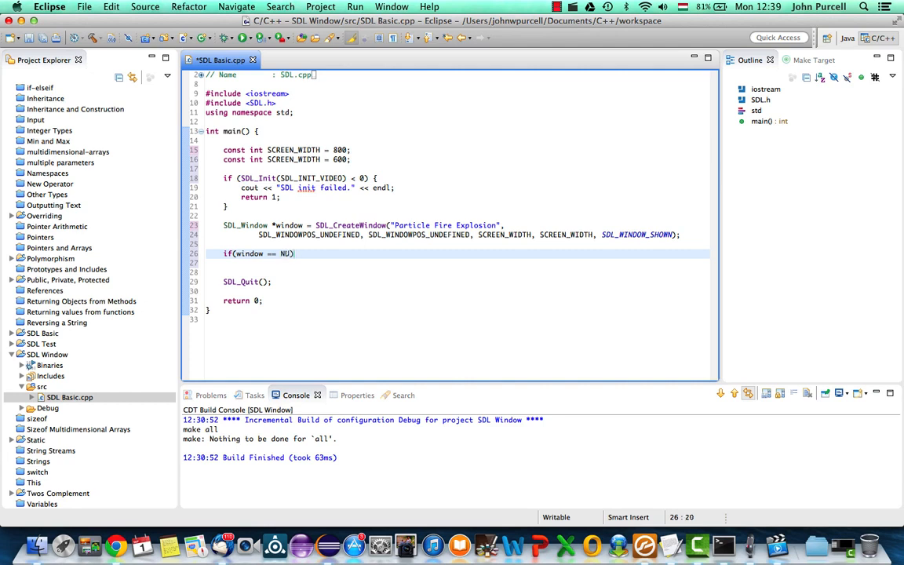
{"action": "type", "text": "LL)"}
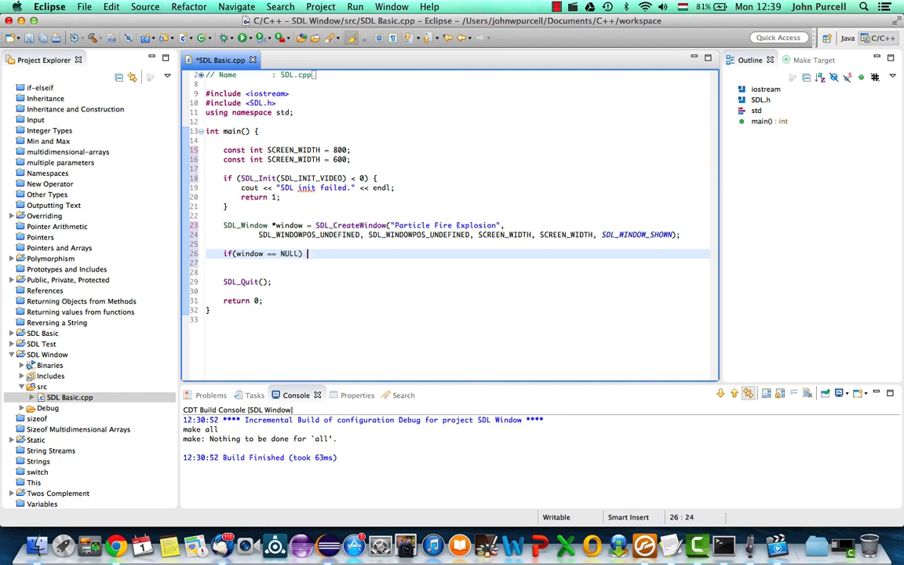
{"action": "type", "text": "{"}
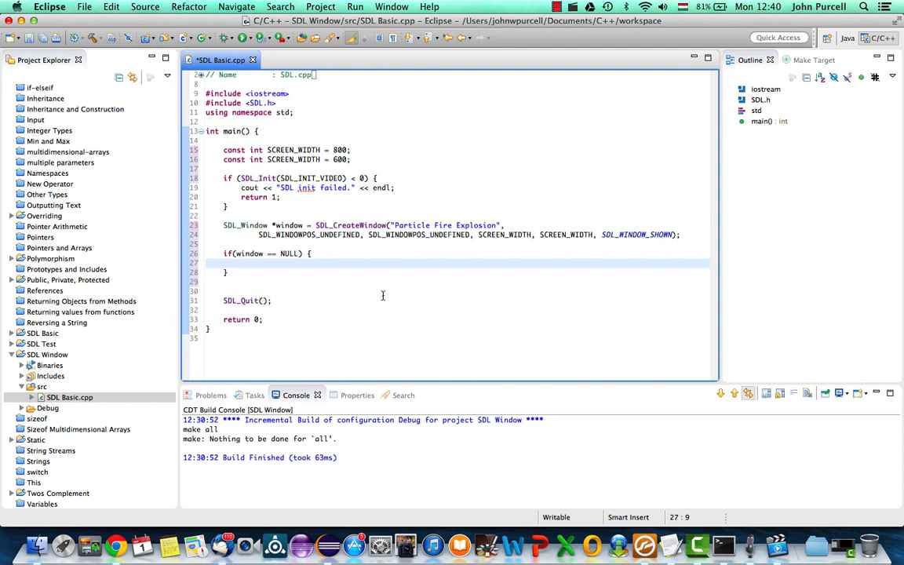
{"action": "mouse_move", "coordinate": [304, 270]}
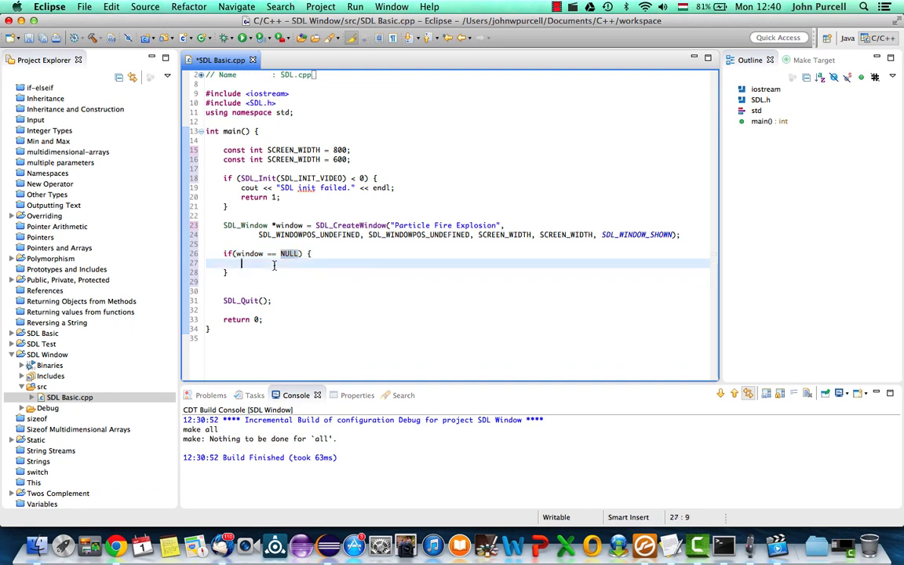
{"action": "type", "text": "s"}
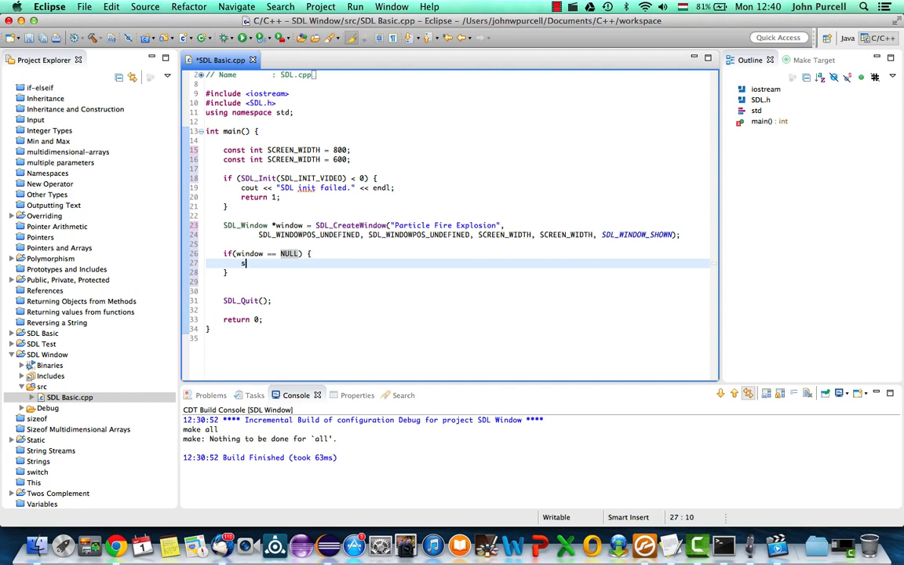
{"action": "type", "text": "DL_"}
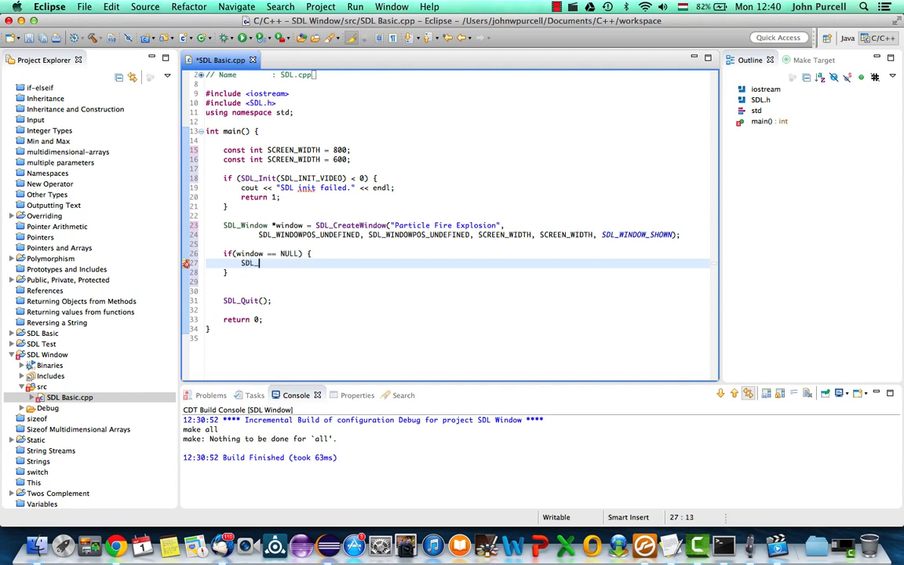
{"action": "type", "text": "Qu"}
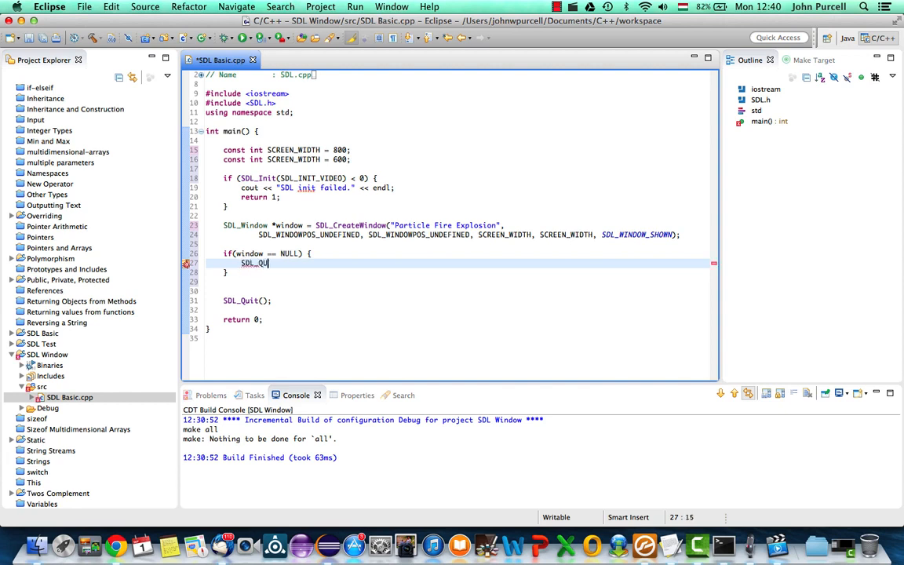
{"action": "type", "text": "it();"}
{"action": "type", "text": "return 2;"}
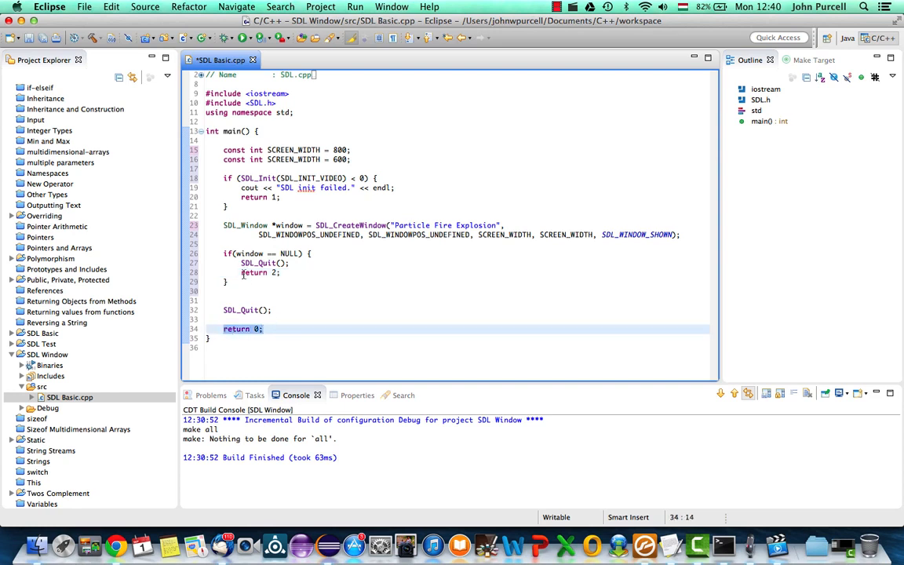
{"action": "left_click", "coordinate": [242, 198]}
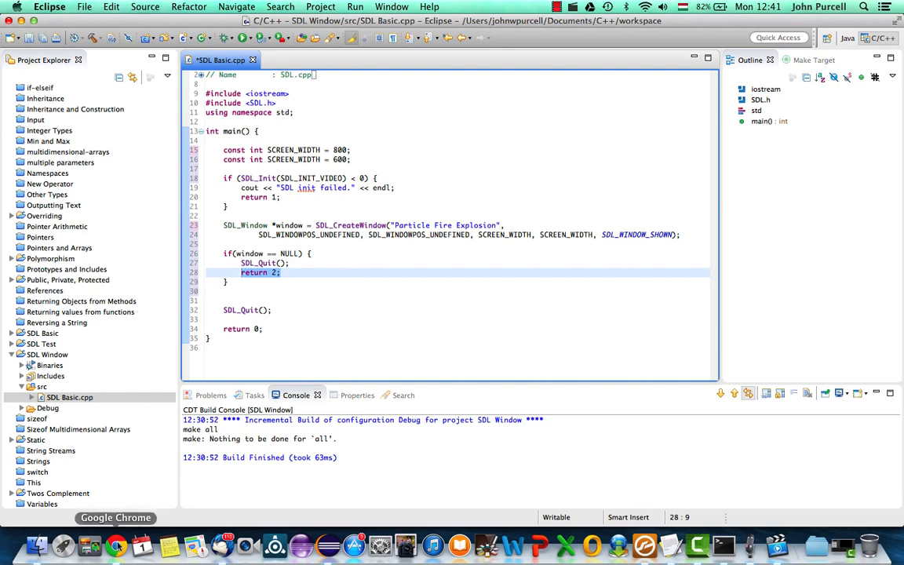
Step: Review the wiki SDL_CreateWindow example: its error message, #include <stdio.h> line and SDL_DestroyWindow/SDL_Quit ending
{"action": "left_click", "coordinate": [116, 542]}
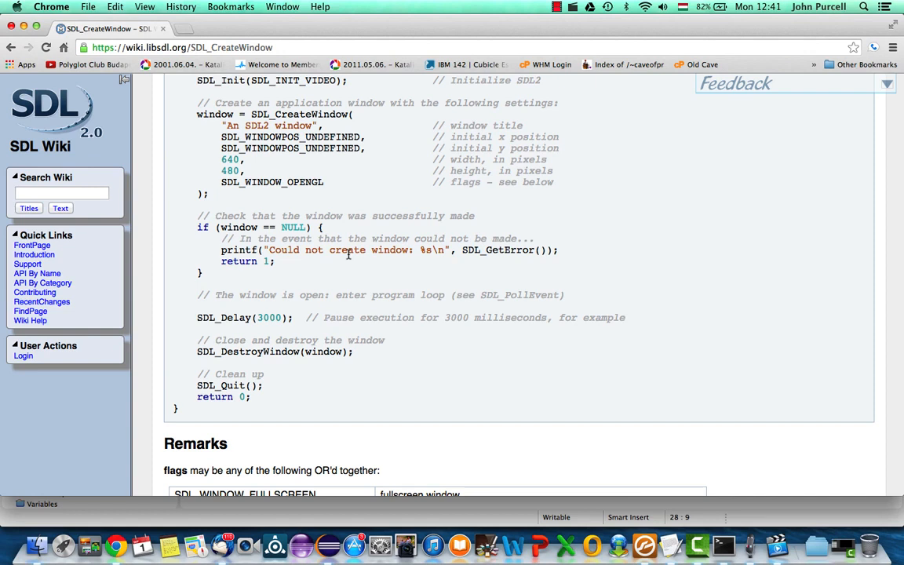
{"action": "double_click", "coordinate": [499, 250]}
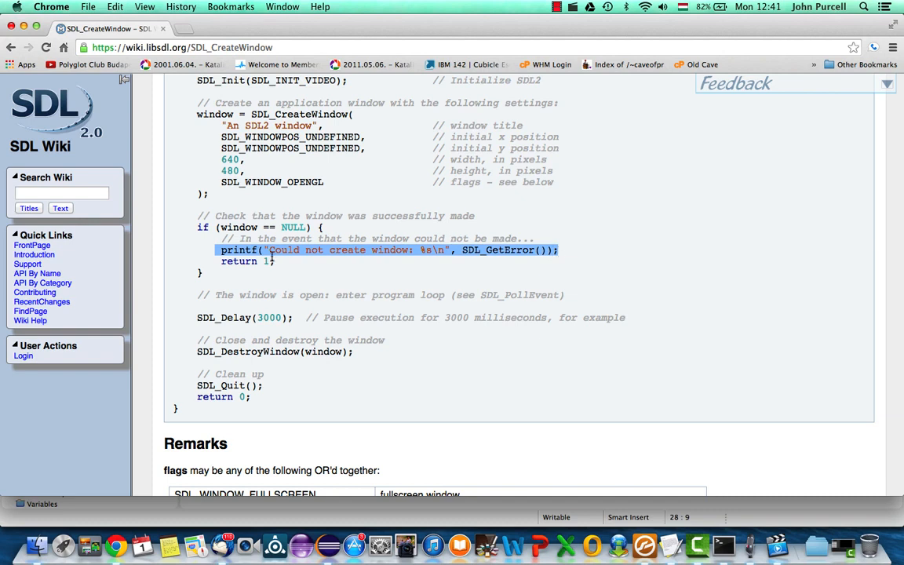
{"action": "mouse_move", "coordinate": [289, 249]}
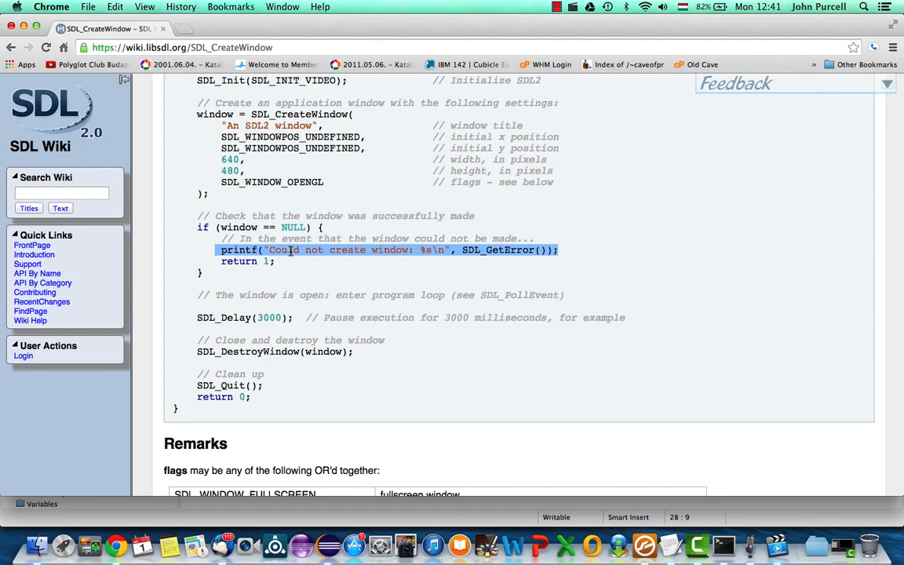
{"action": "scroll", "scroll_direction": "up", "scroll_amount": 3}
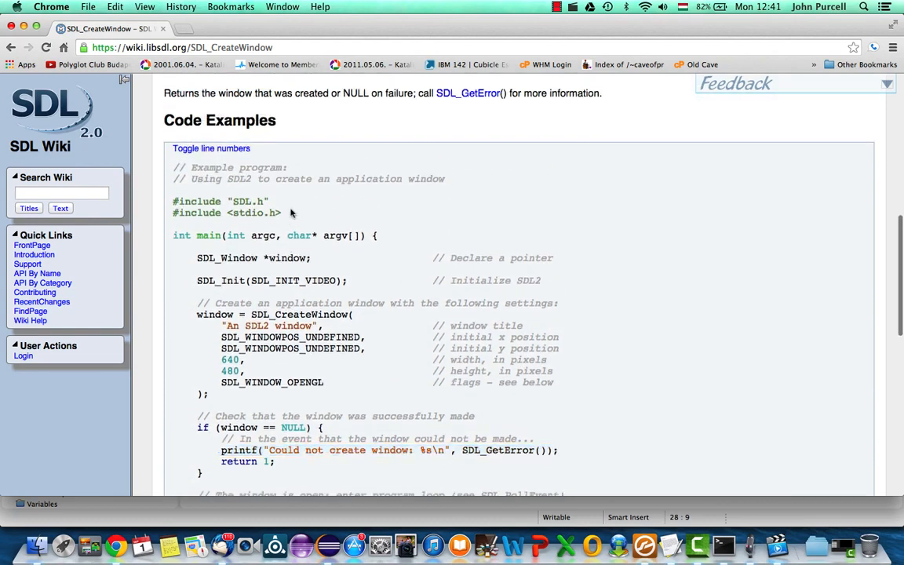
{"action": "triple_click", "coordinate": [226, 213]}
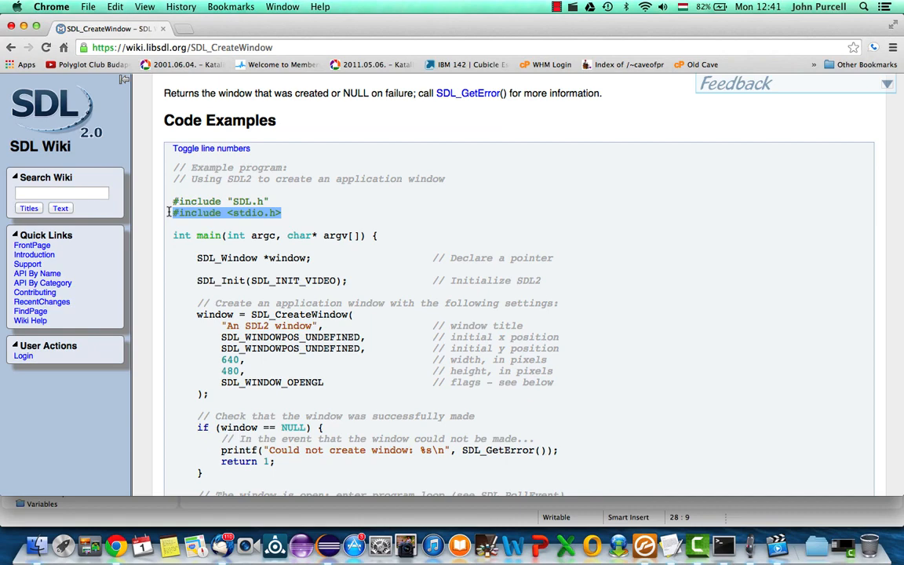
{"action": "mouse_move", "coordinate": [409, 234]}
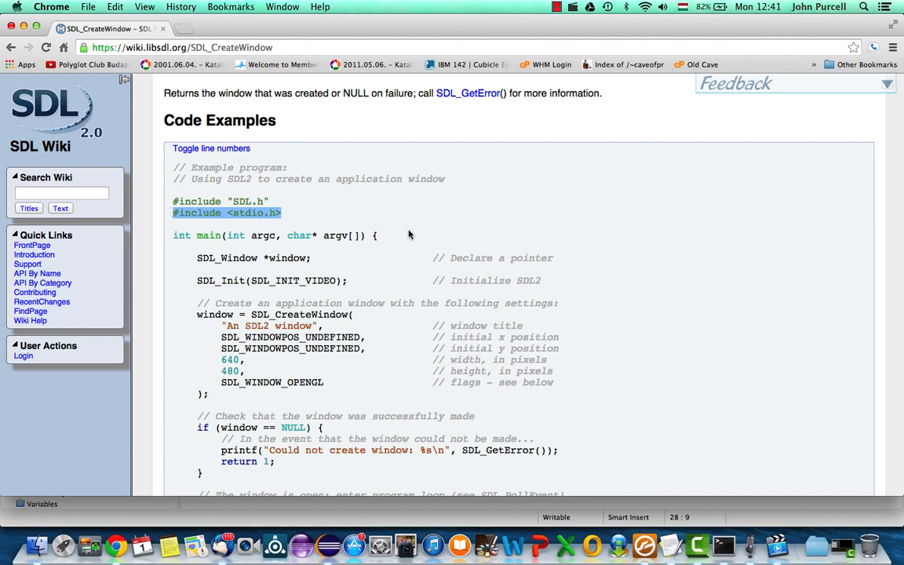
{"action": "scroll", "scroll_direction": "down", "scroll_amount": 3}
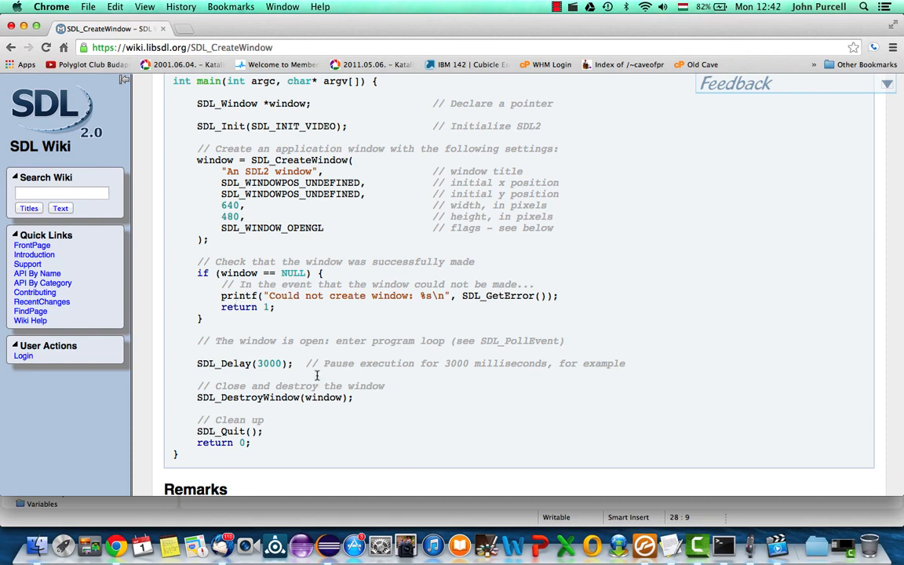
{"action": "double_click", "coordinate": [506, 295]}
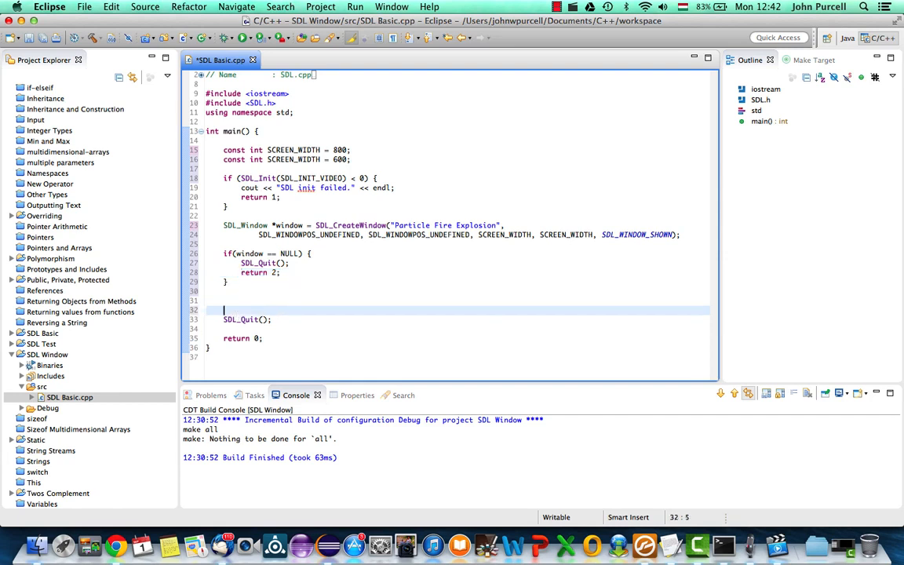
Step: Add SDL_DestroyWindow(window); just before SDL_Quit() at the end of main
{"action": "type", "text": "SDL_"}
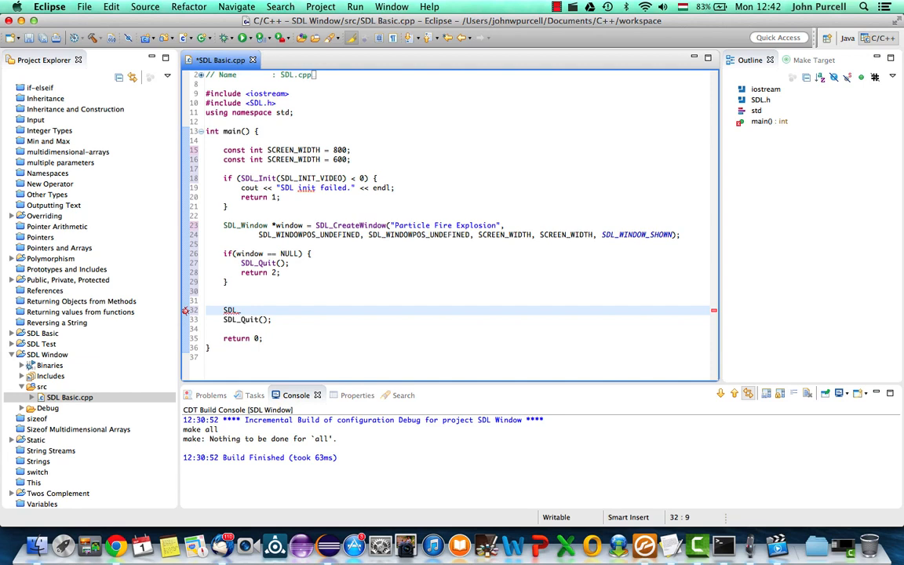
{"action": "type", "text": "De"}
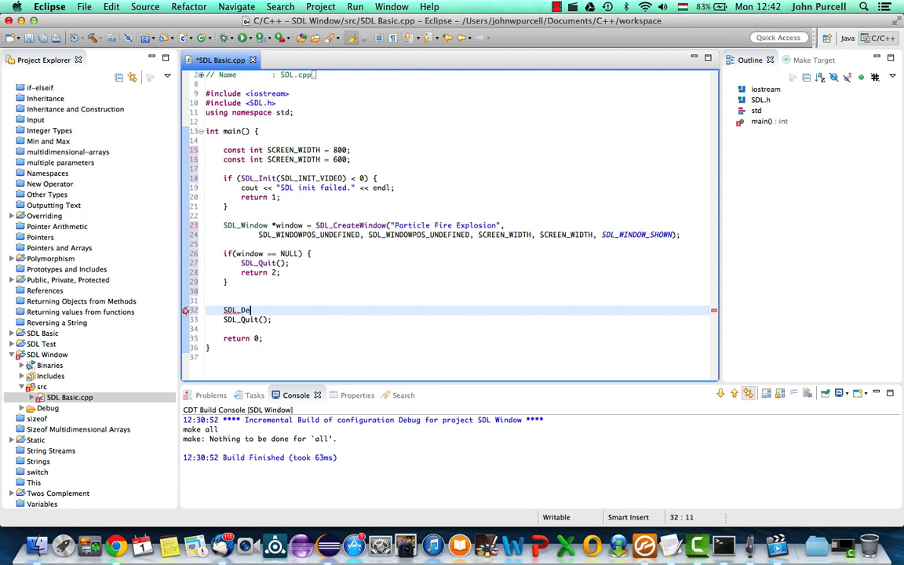
{"action": "type", "text": "stroyW"}
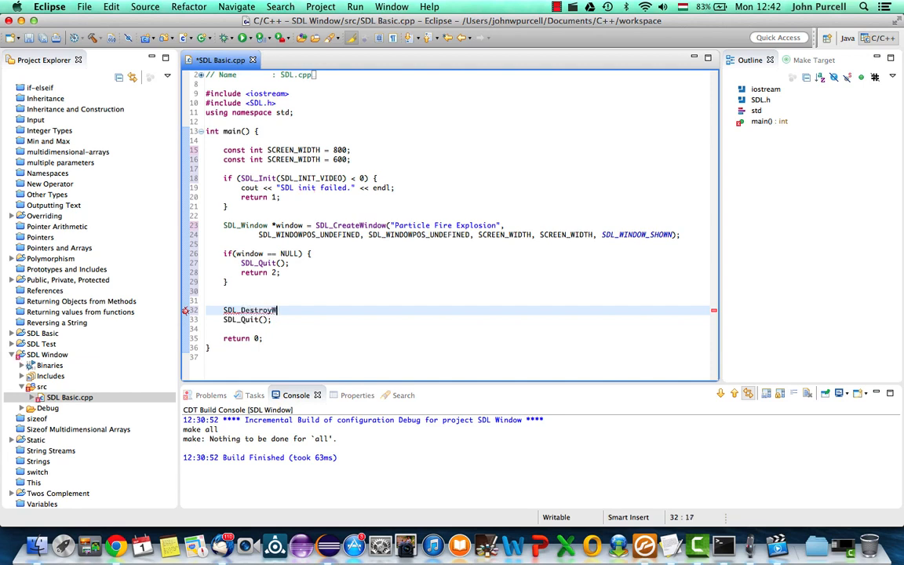
{"action": "type", "text": "indow"}
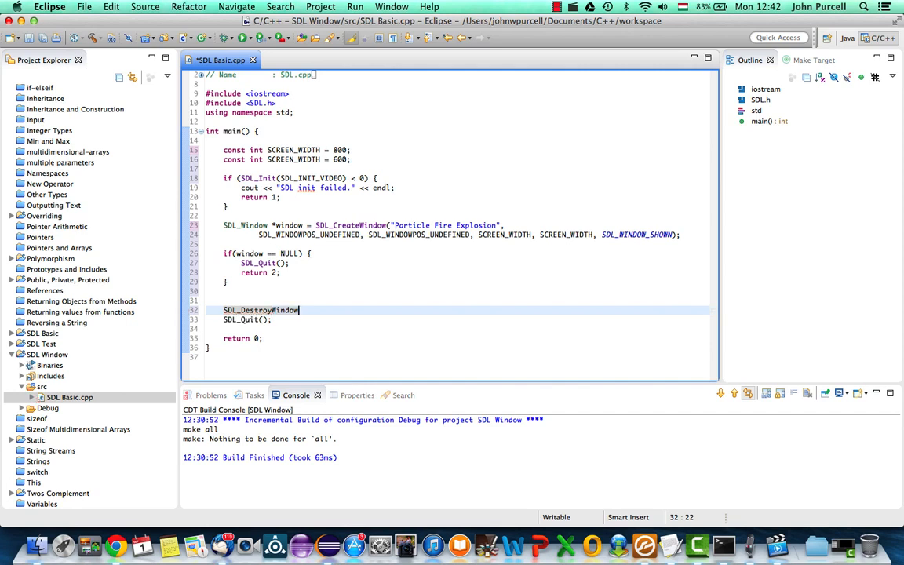
{"action": "type", "text": "()"}
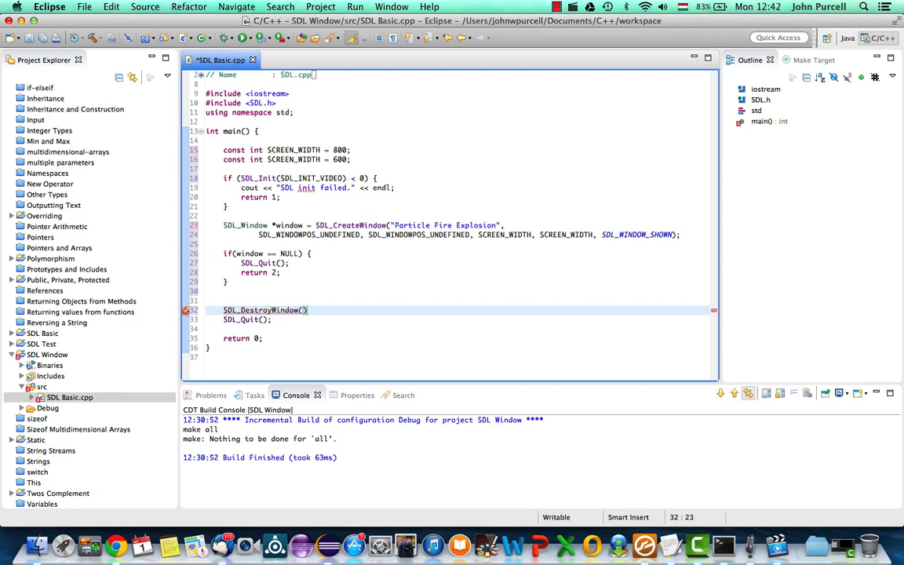
{"action": "type", "text": "window"}
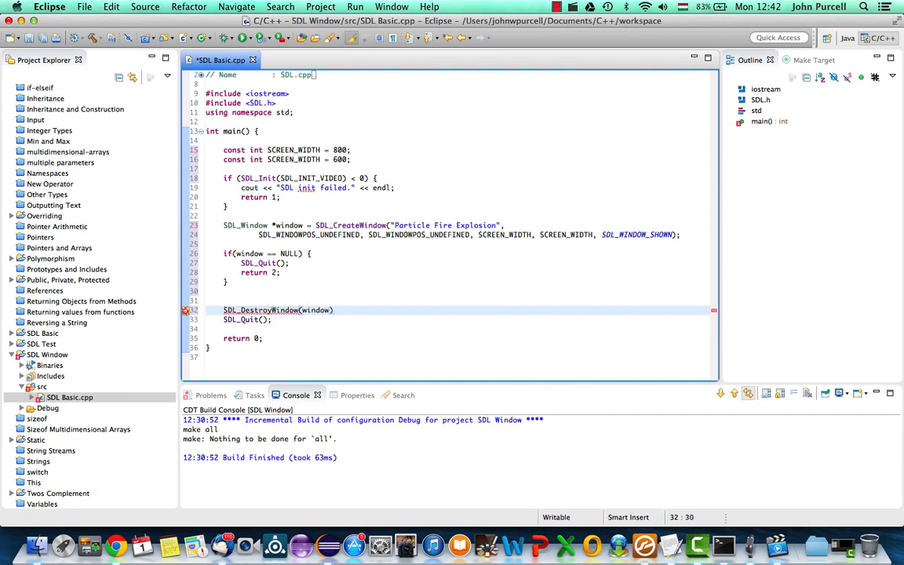
{"action": "type", "text": ";"}
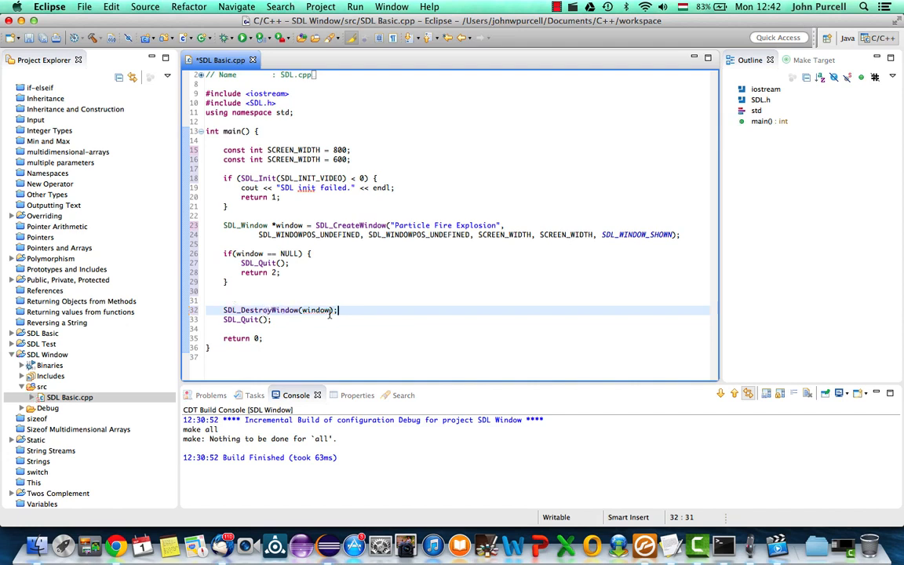
{"action": "left_click", "coordinate": [223, 310]}
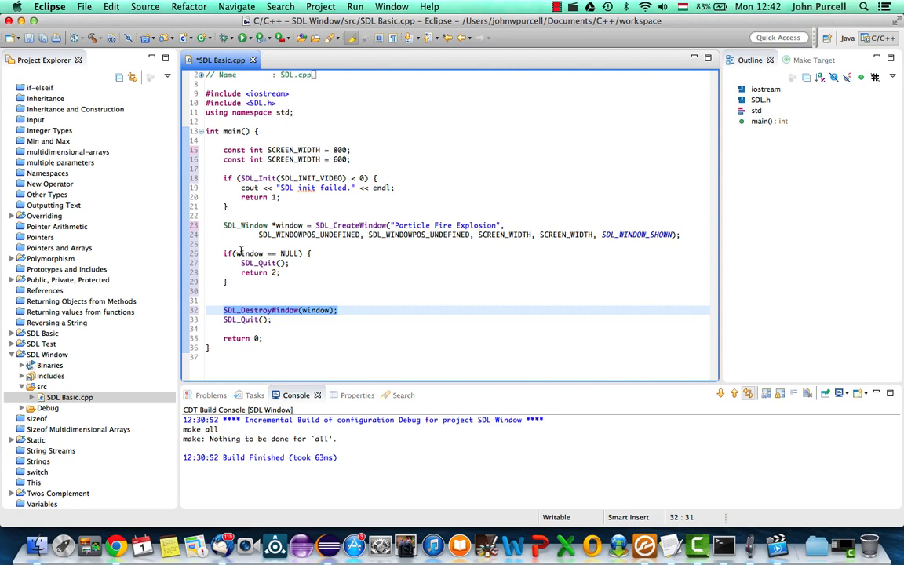
{"action": "left_click", "coordinate": [224, 254]}
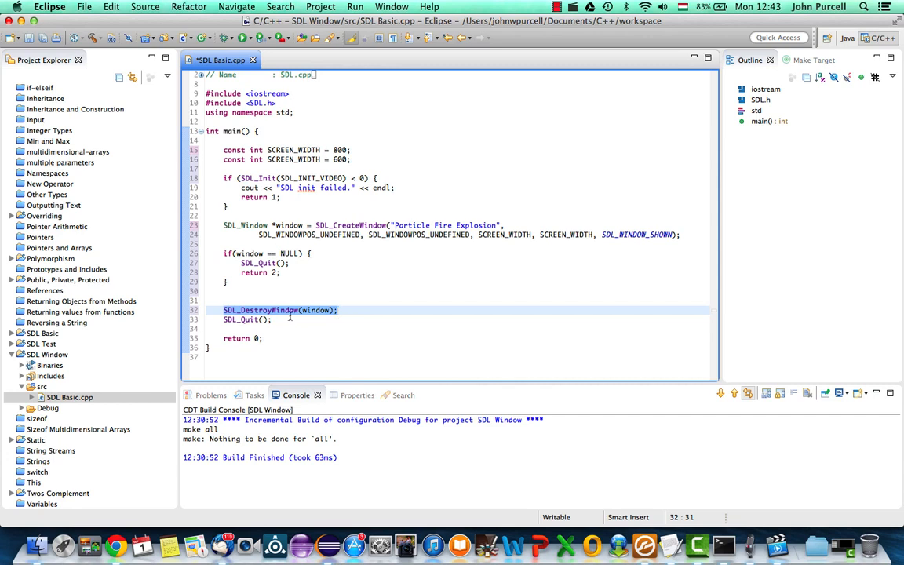
{"action": "left_click", "coordinate": [276, 320]}
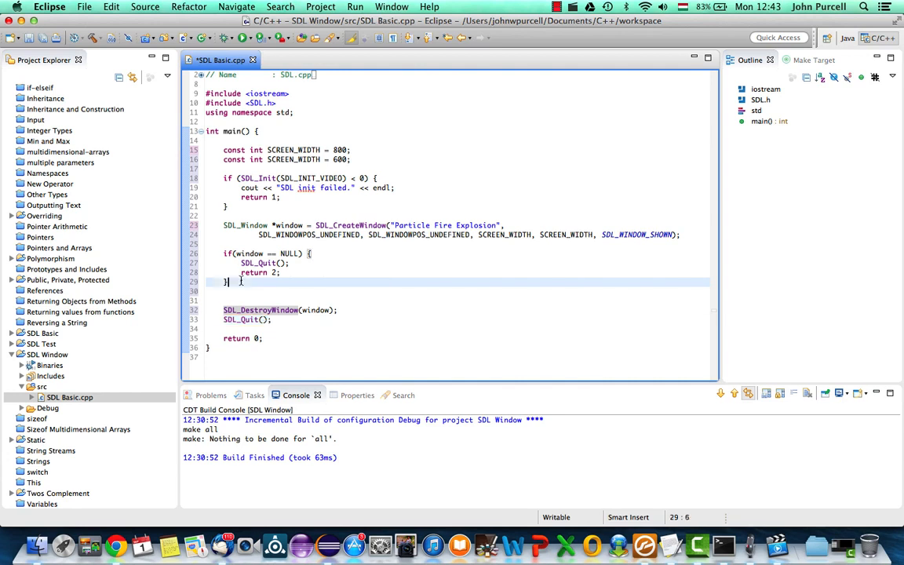
Step: Add blank lines after the window NULL check and start a while statement there
{"action": "key", "text": "Return"}
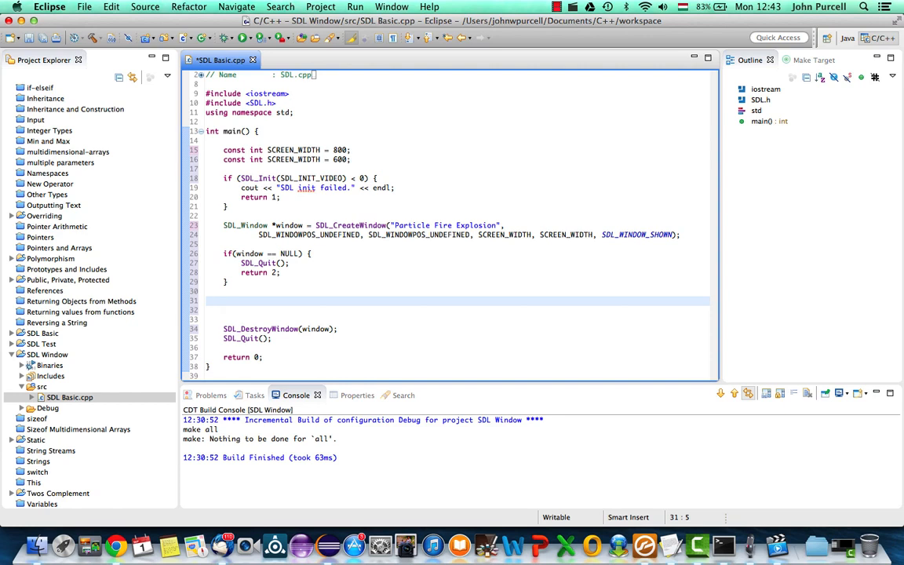
{"action": "left_click", "coordinate": [223, 301]}
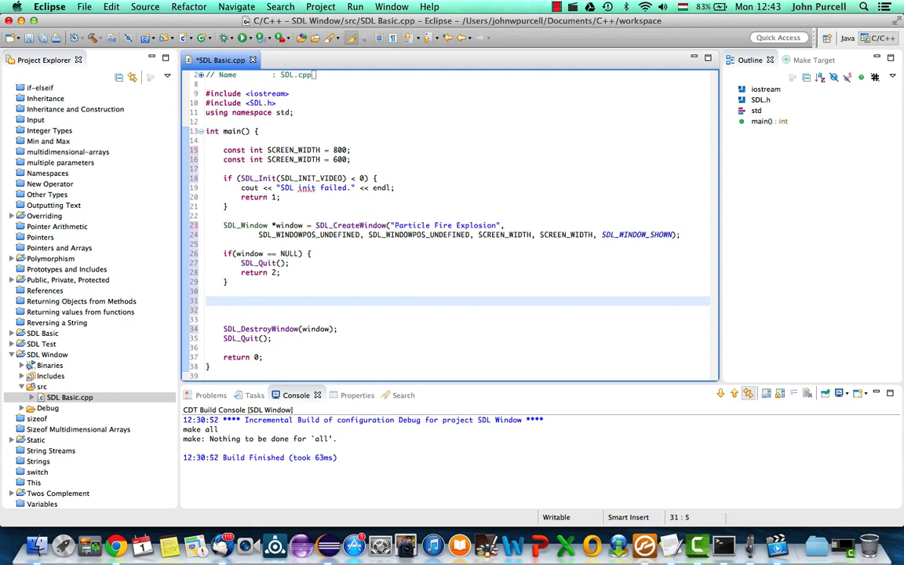
{"action": "type", "text": "wh"}
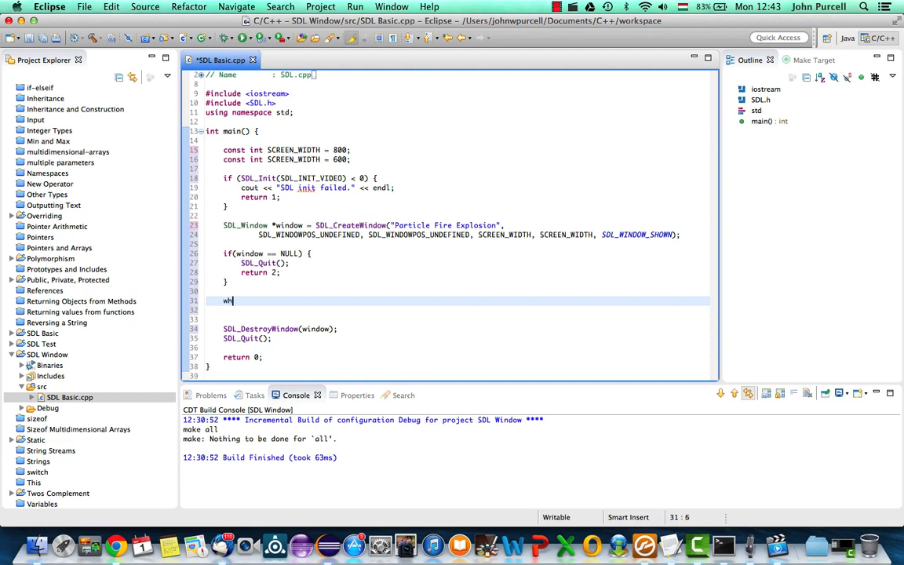
Step: Write while(true) with comments for updating particles, drawing particles and checking messages/events
{"action": "type", "text": "ile(true) {"}
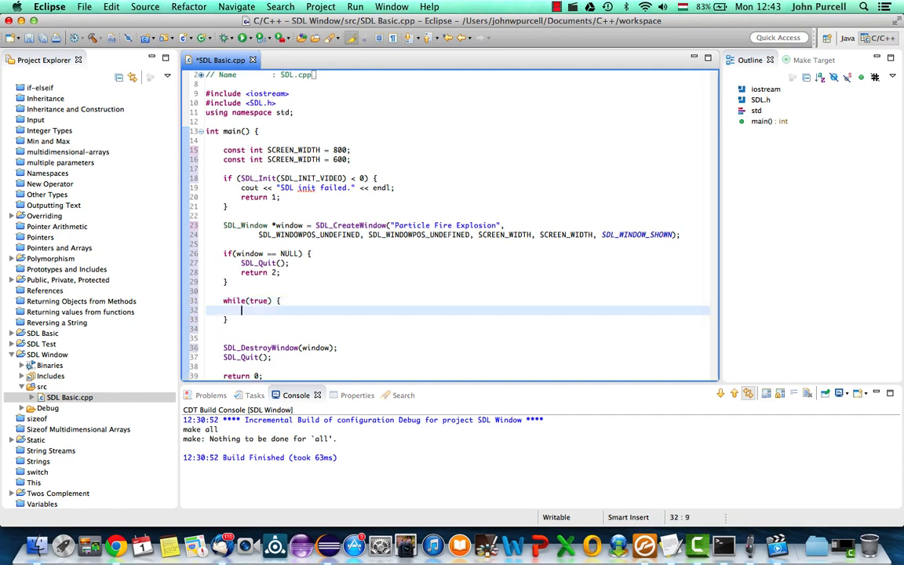
{"action": "type", "text": "// Update"}
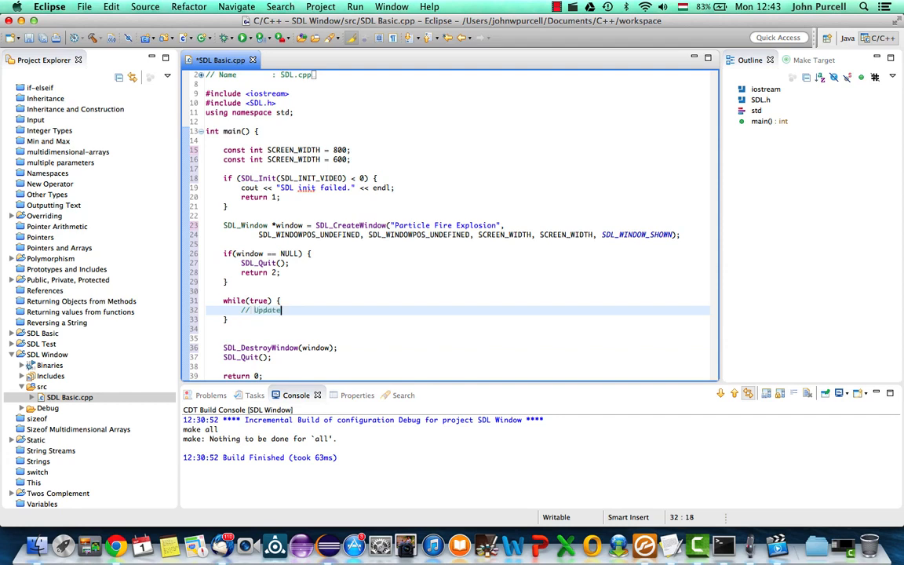
{"action": "type", "text": "par"}
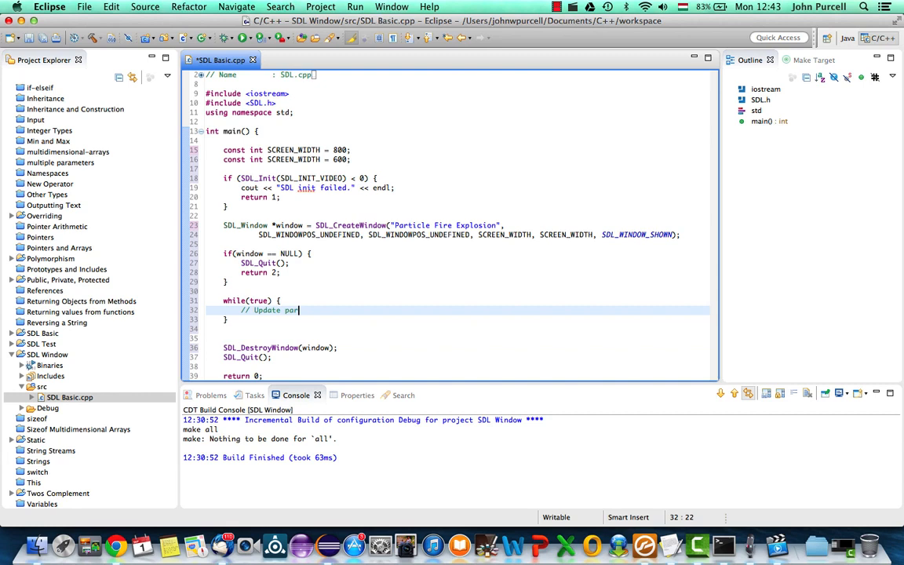
{"action": "type", "text": "ticles"}
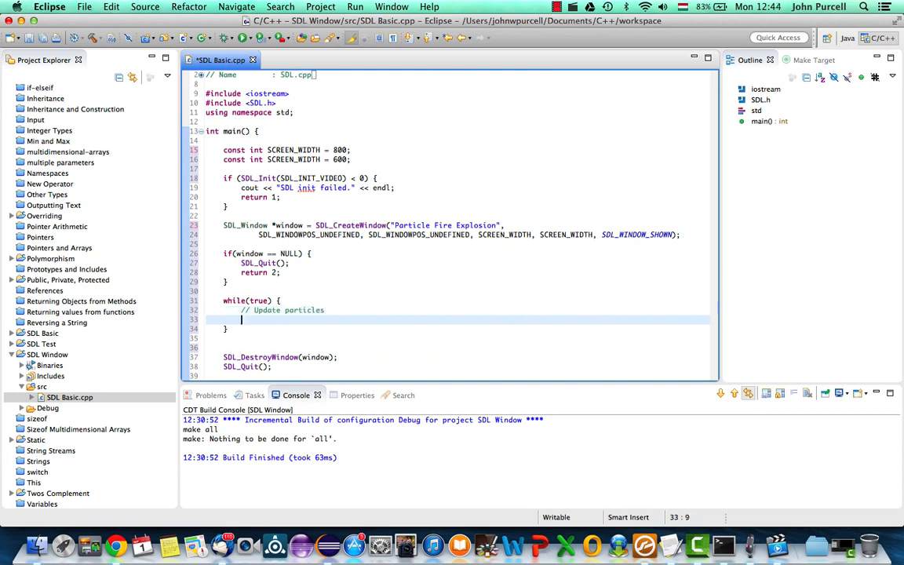
{"action": "type", "text": "// Draw particles"}
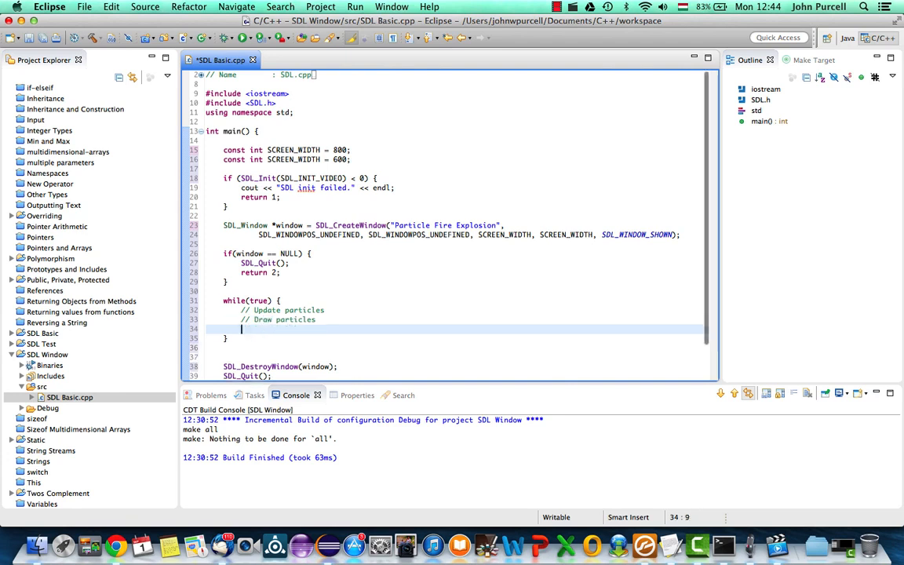
{"action": "type", "text": "// Check"}
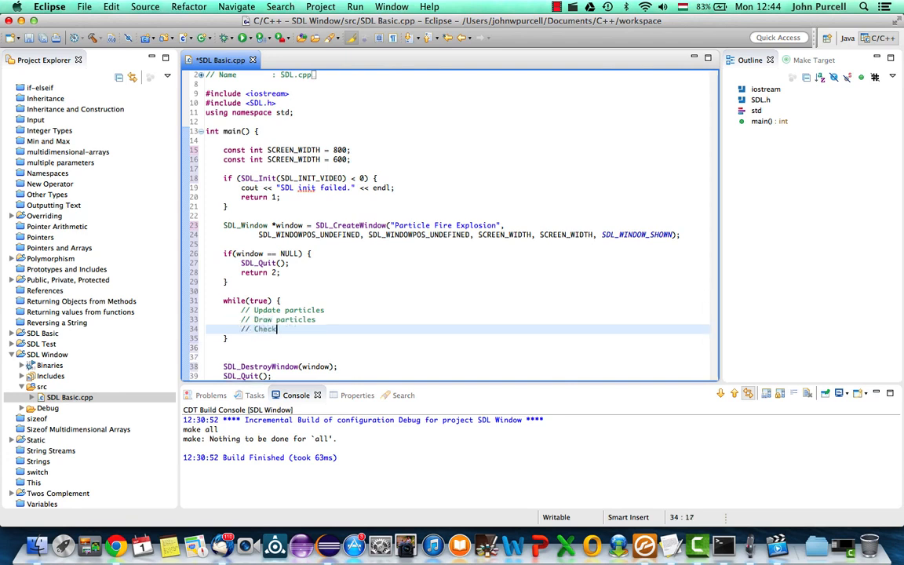
{"action": "type", "text": "for mess"}
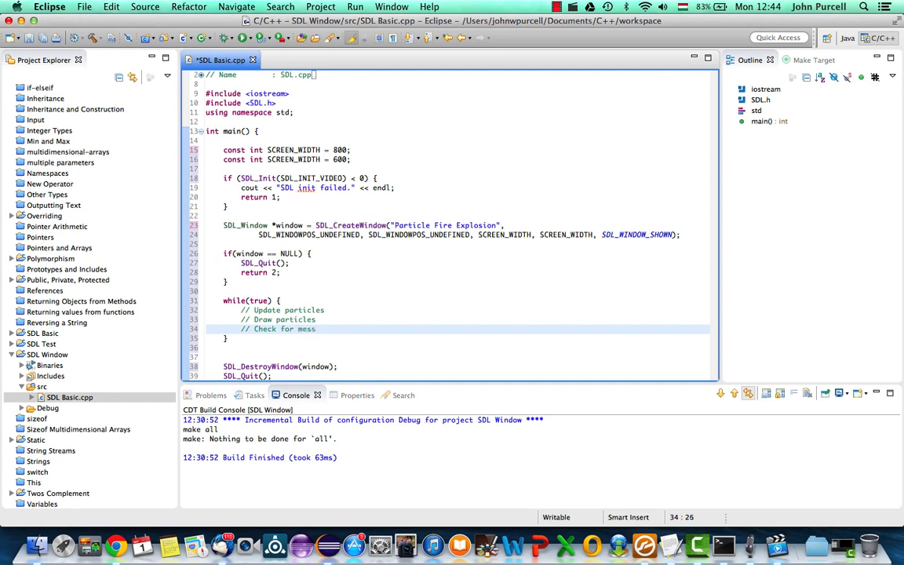
{"action": "type", "text": "ages/events"}
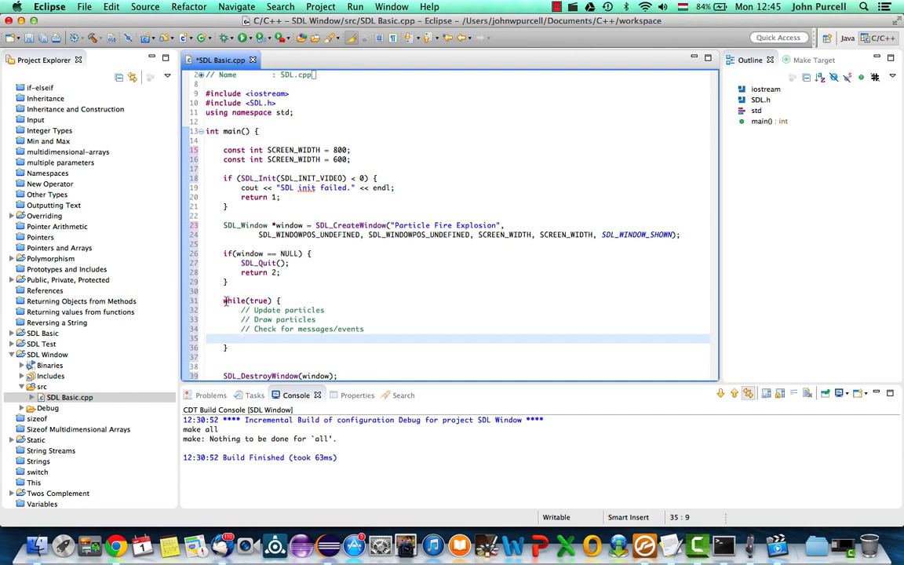
Step: Declare bool quit = false; above the loop and change its condition to while(!quit)
{"action": "left_click_drag", "start_coordinate": [223, 301], "coordinate": [229, 348]}
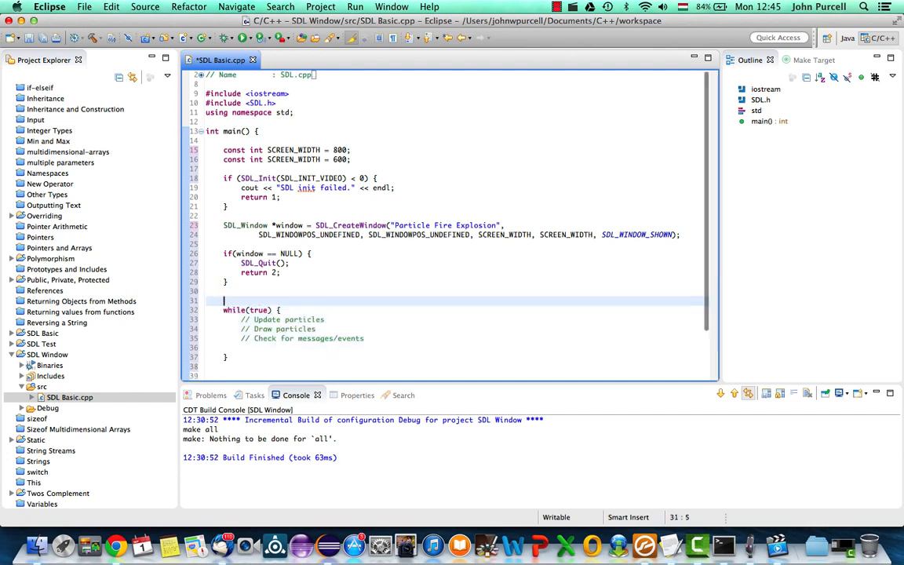
{"action": "type", "text": "bool quit ="}
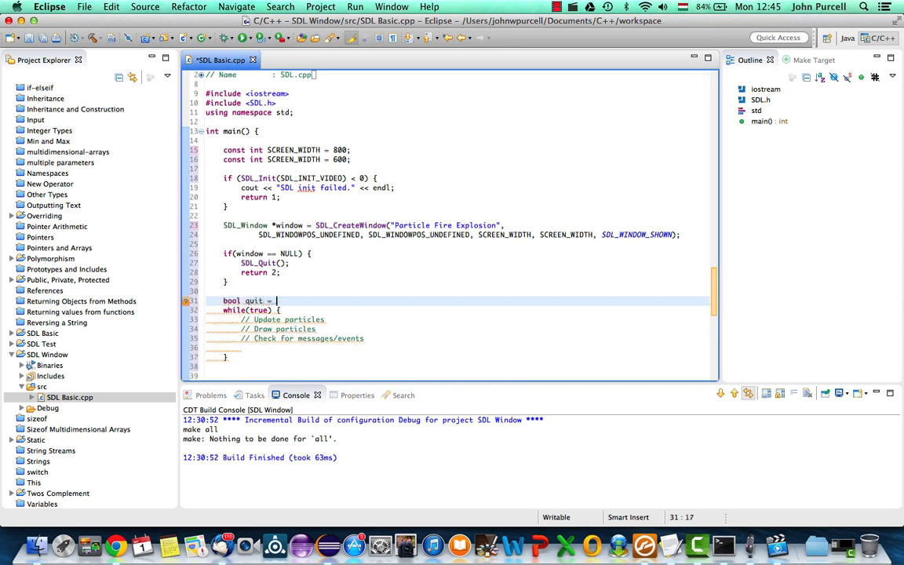
{"action": "type", "text": "false;"}
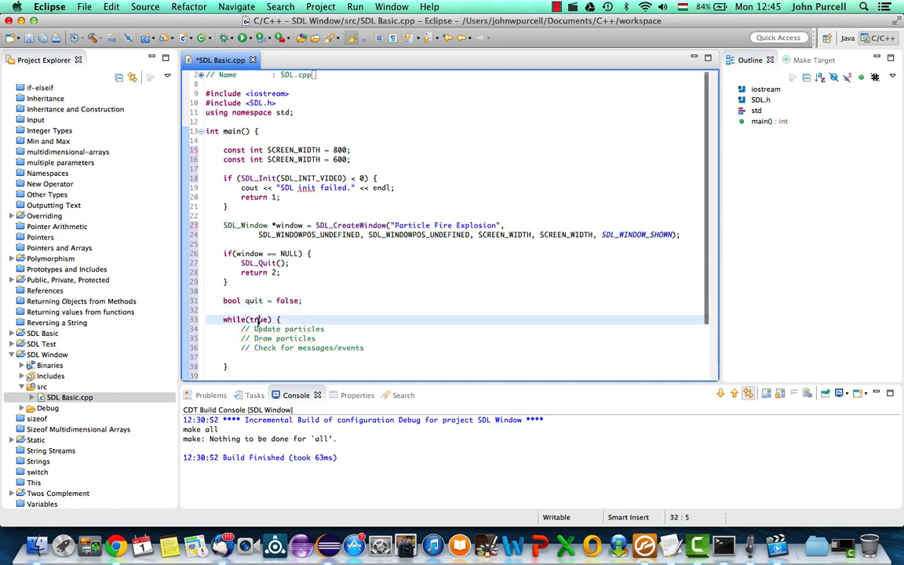
{"action": "type", "text": "!quit"}
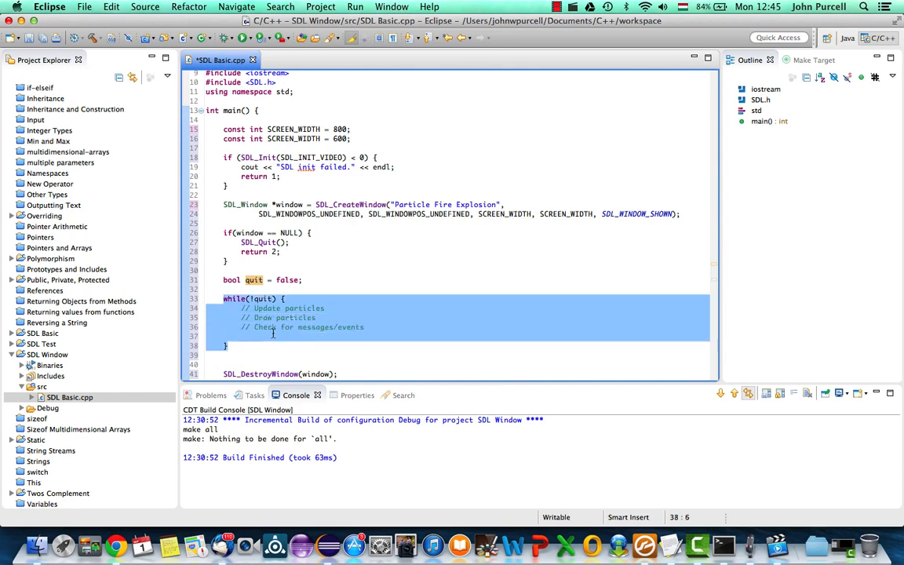
{"action": "left_click", "coordinate": [248, 336]}
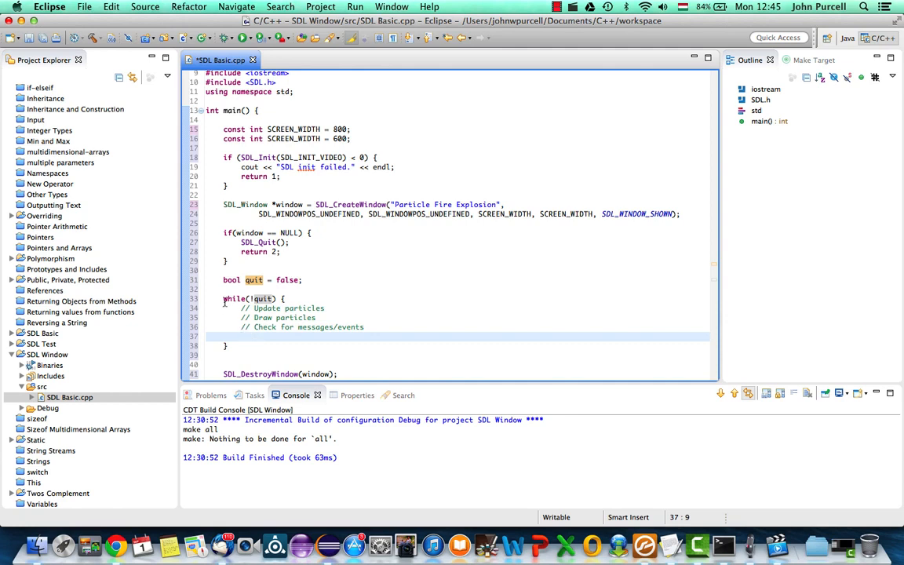
{"action": "scroll", "scroll_direction": "down", "scroll_amount": 3}
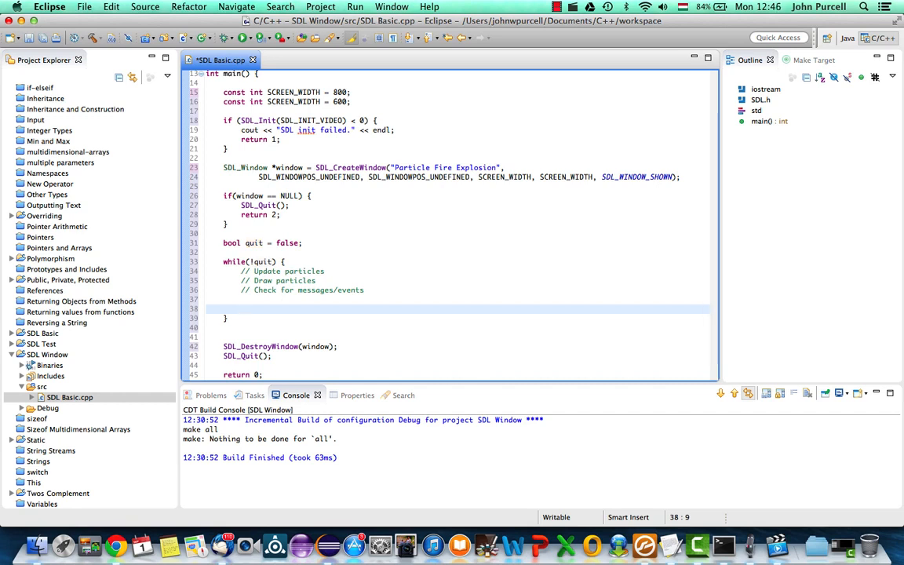
Step: Nest a while(SDL_PollEvents()) { loop inside the game loop below the comments
{"action": "left_click_drag", "start_coordinate": [222, 260], "coordinate": [241, 299]}
{"action": "type", "text": "while"}
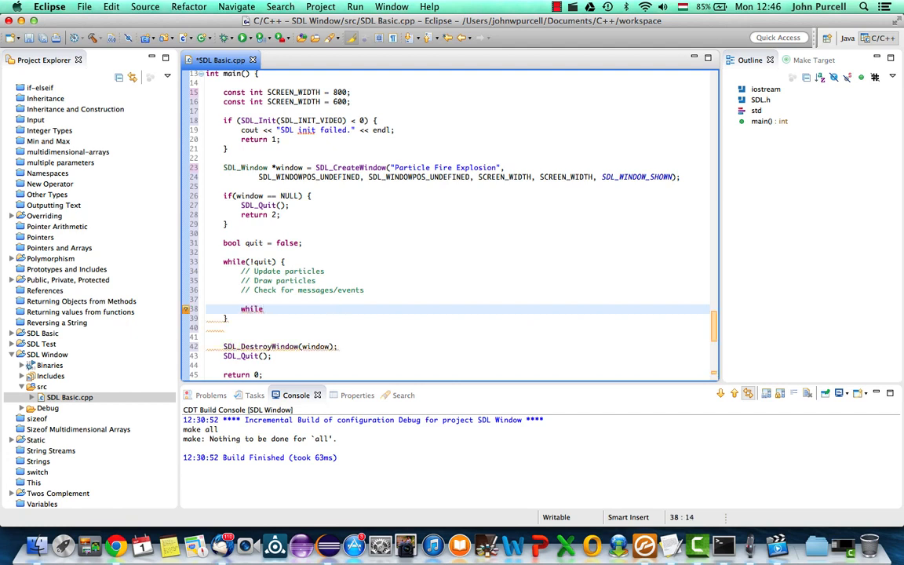
{"action": "type", "text": "()"}
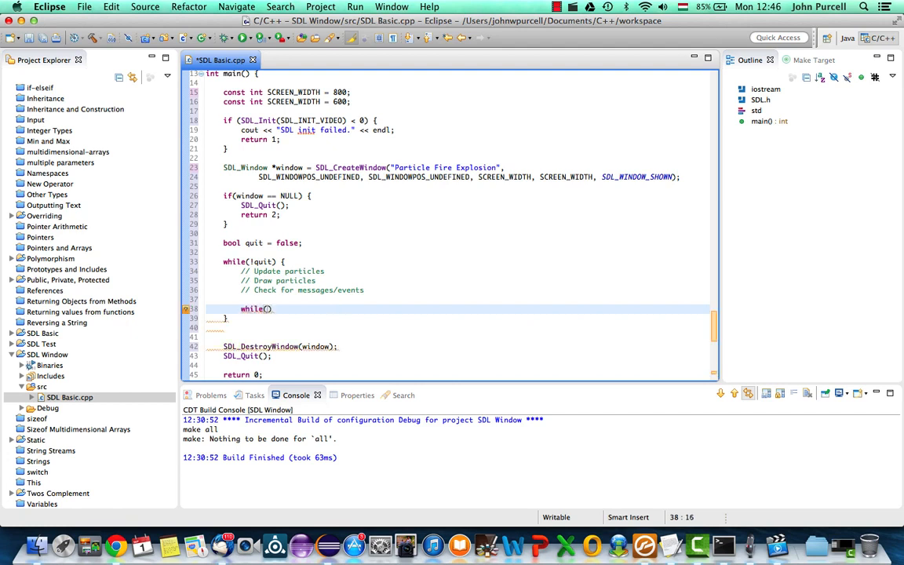
{"action": "type", "text": "S"}
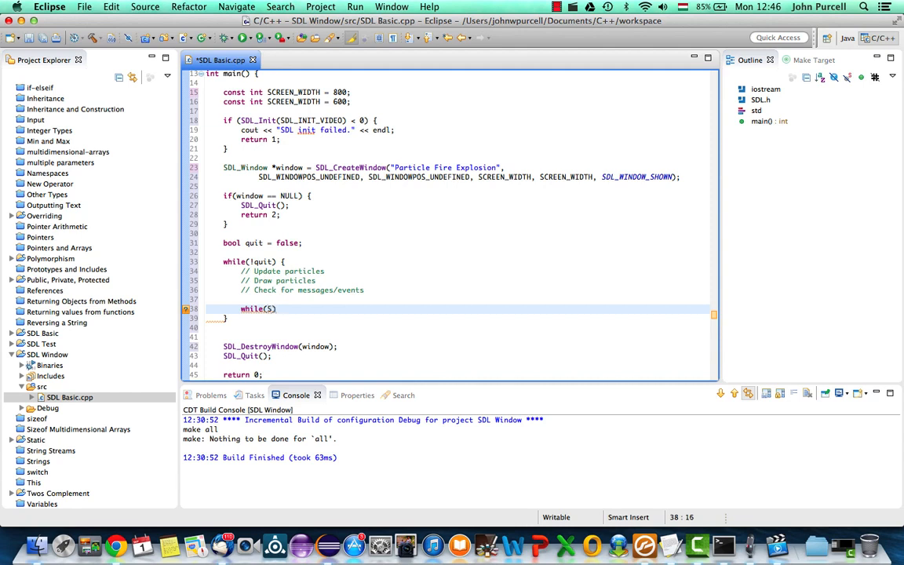
{"action": "type", "text": "DL_PollEvents"}
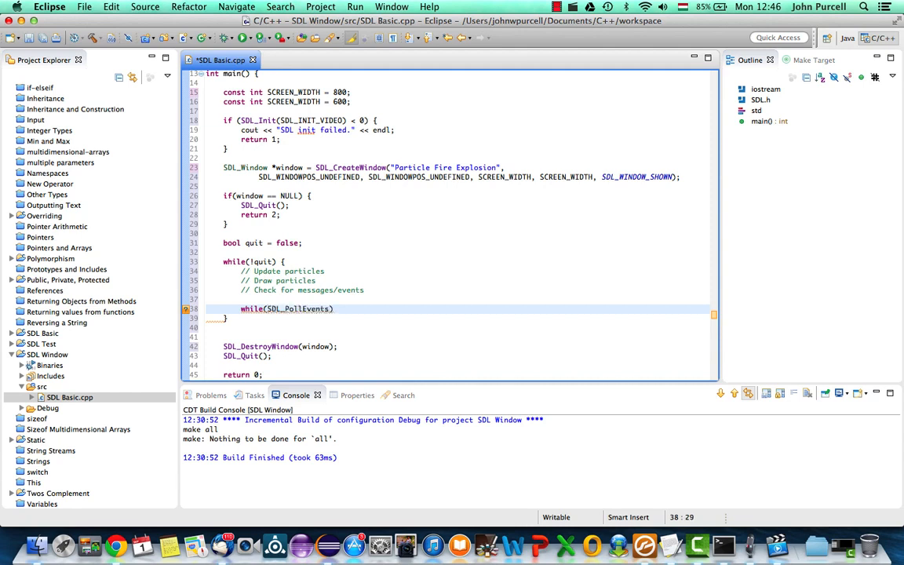
{"action": "type", "text": "))"}
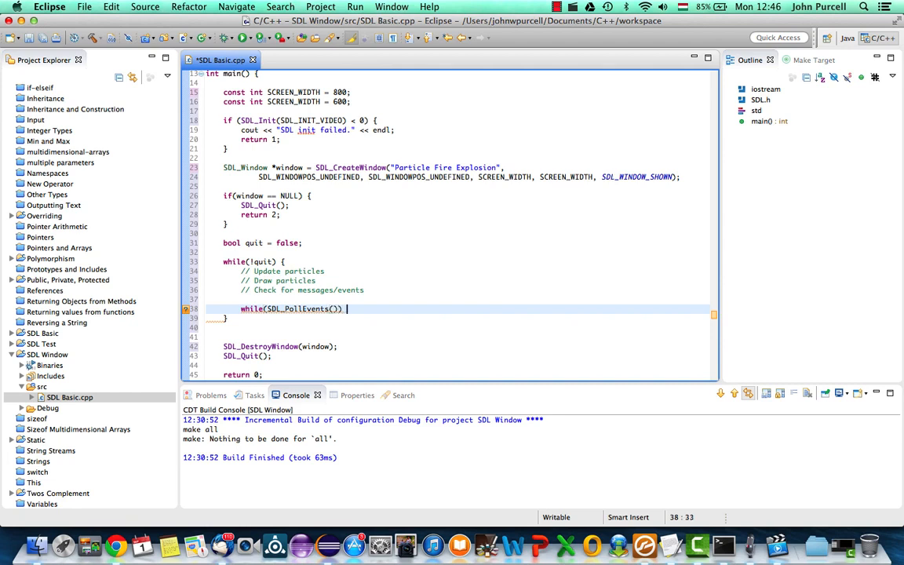
{"action": "type", "text": "{"}
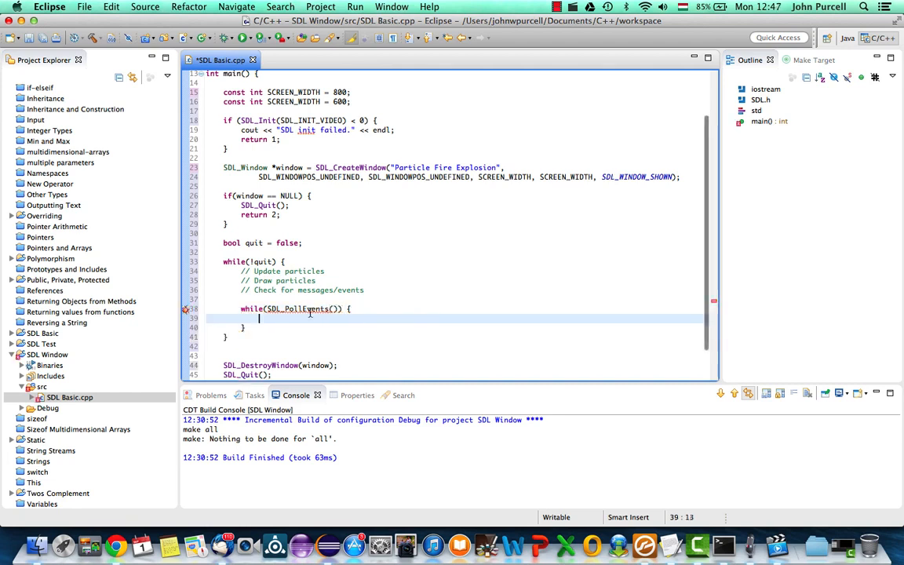
{"action": "mouse_move", "coordinate": [308, 308]}
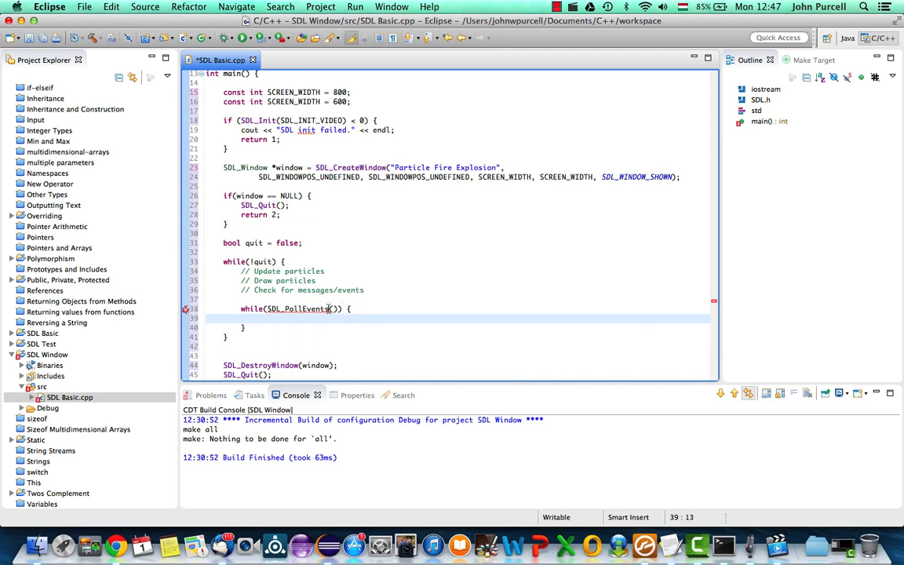
{"action": "mouse_move", "coordinate": [319, 307]}
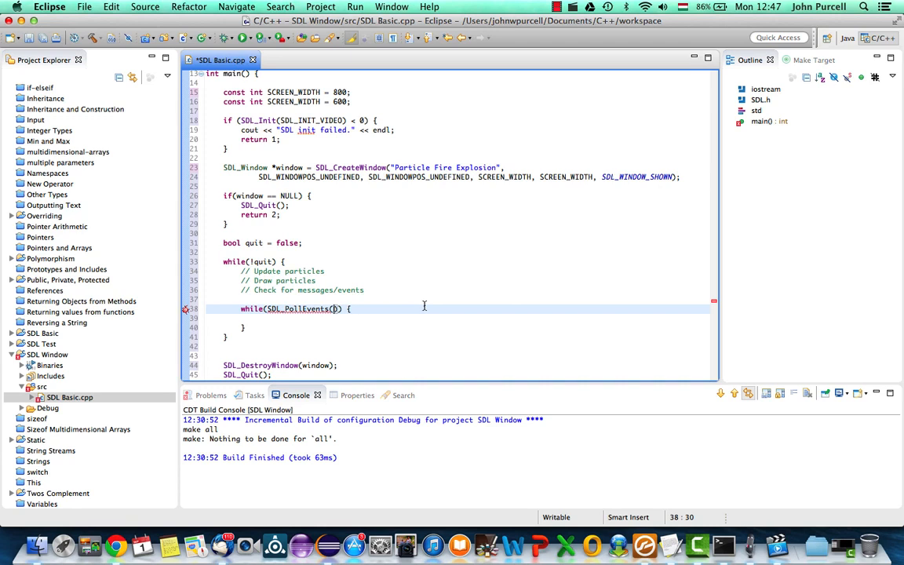
{"action": "mouse_move", "coordinate": [314, 295]}
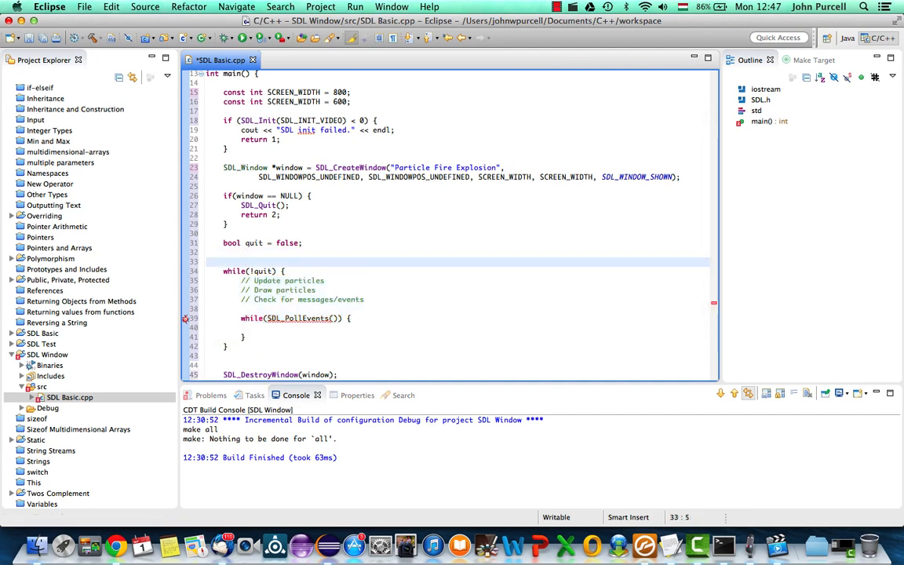
Step: Declare SDL_Event event; before the loop and pass &event to SDL_PollEvent
{"action": "type", "text": "SDL_"}
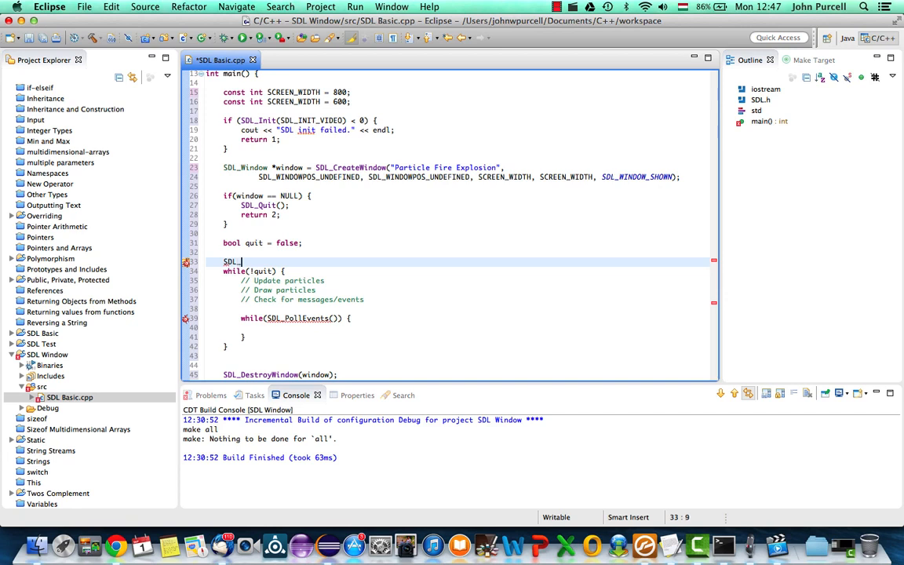
{"action": "type", "text": "Event event;"}
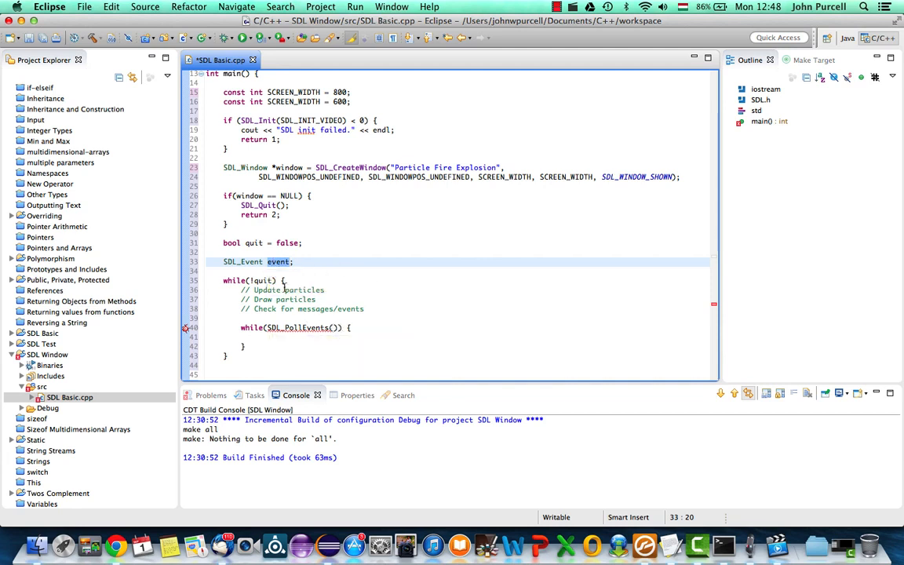
{"action": "mouse_move", "coordinate": [338, 286]}
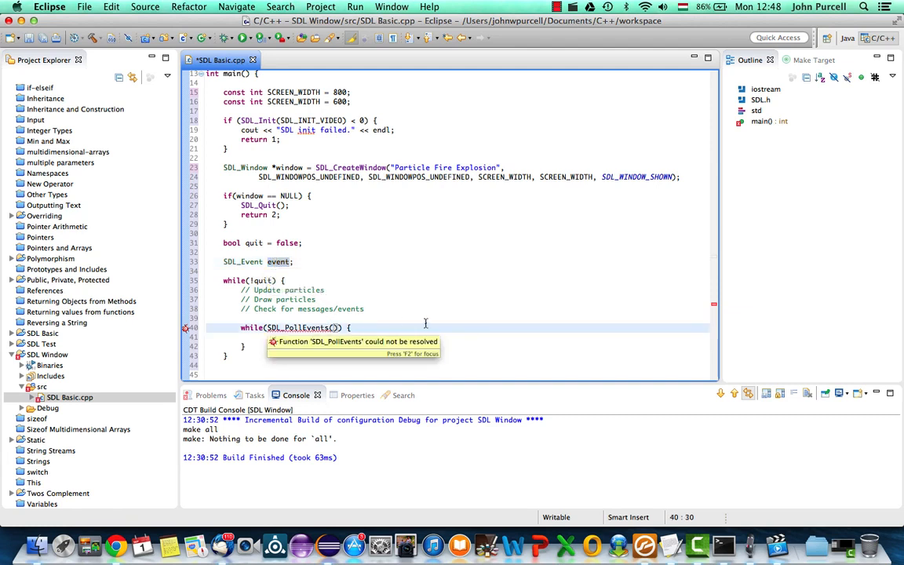
{"action": "type", "text": "&"}
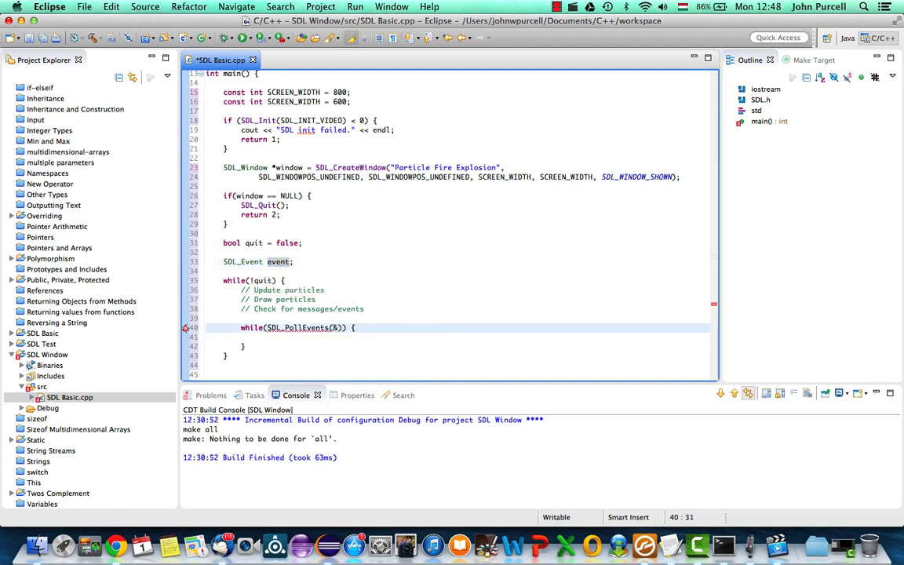
{"action": "type", "text": "event"}
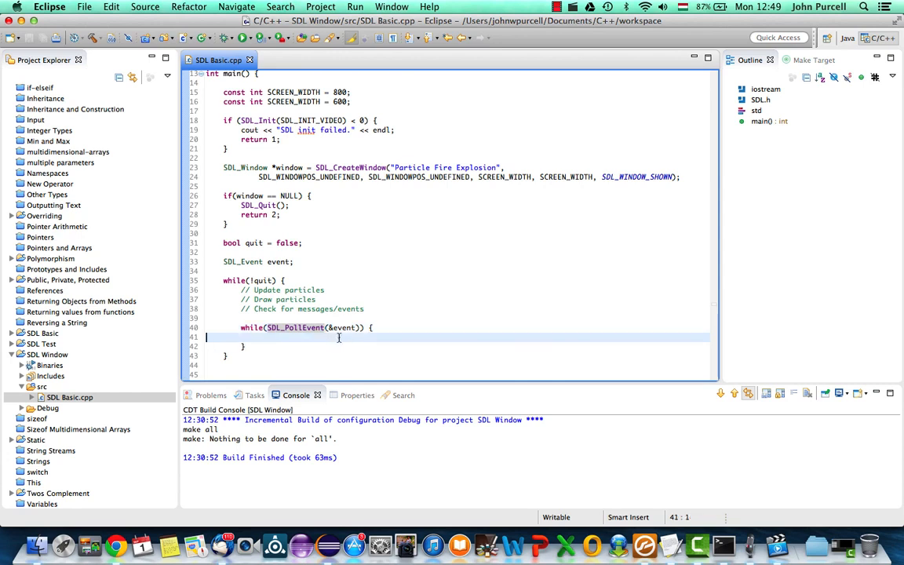
{"action": "mouse_move", "coordinate": [405, 327]}
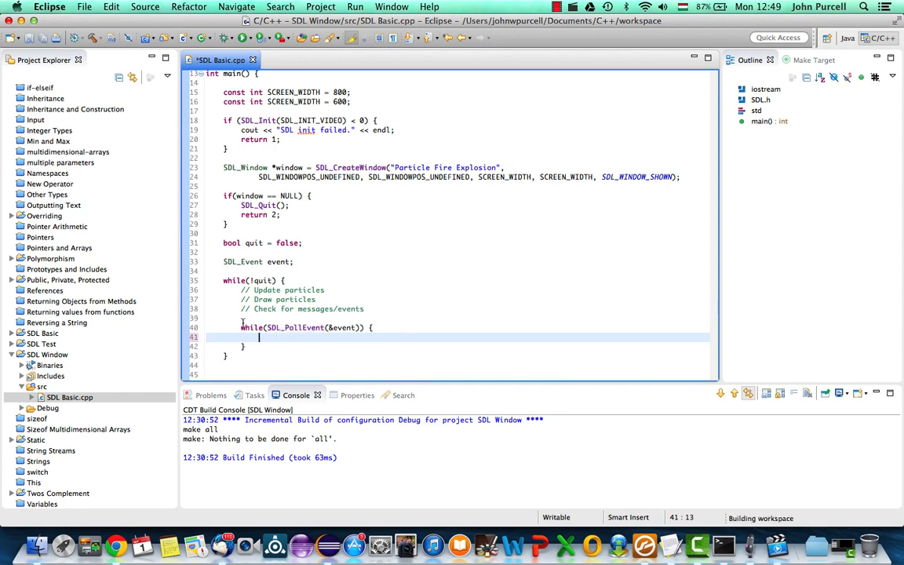
Step: Correct the call to SDL_PollEvent and reindent the whole game loop with Cmd+I
{"action": "left_click_drag", "start_coordinate": [242, 328], "coordinate": [252, 345]}
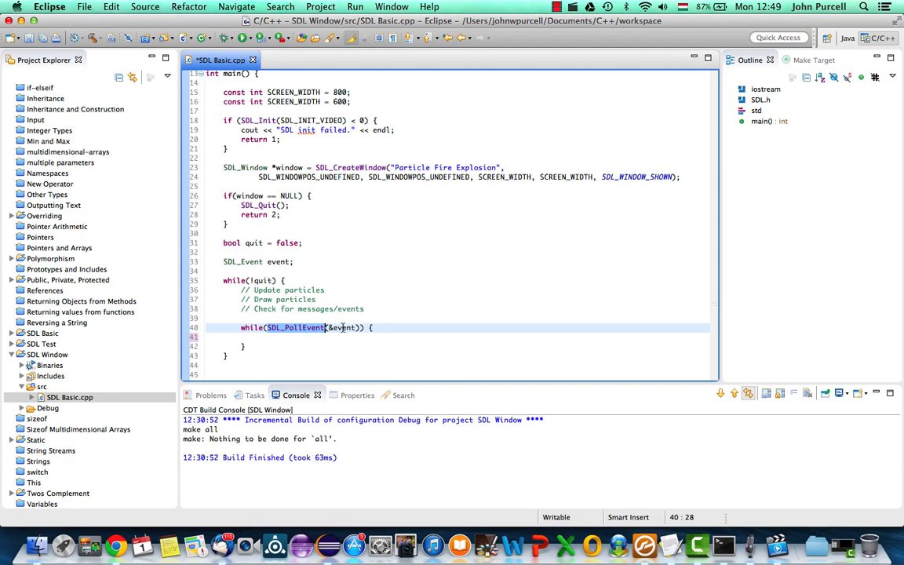
{"action": "mouse_move", "coordinate": [329, 328]}
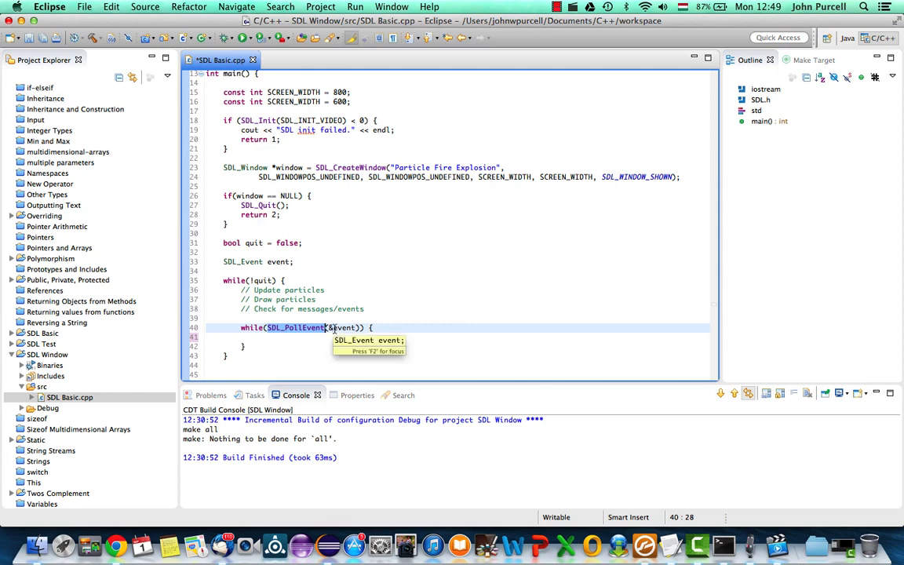
{"action": "mouse_move", "coordinate": [448, 311]}
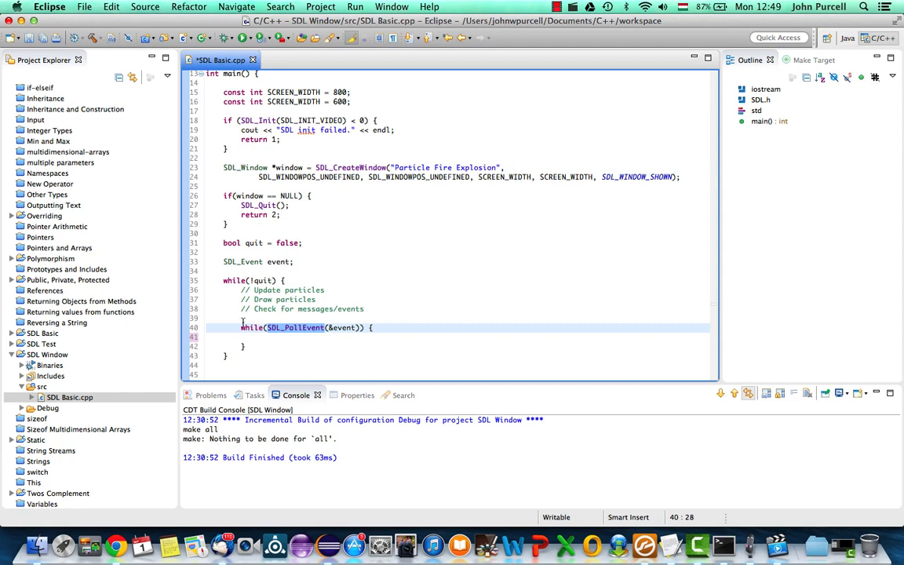
{"action": "left_click", "coordinate": [416, 344]}
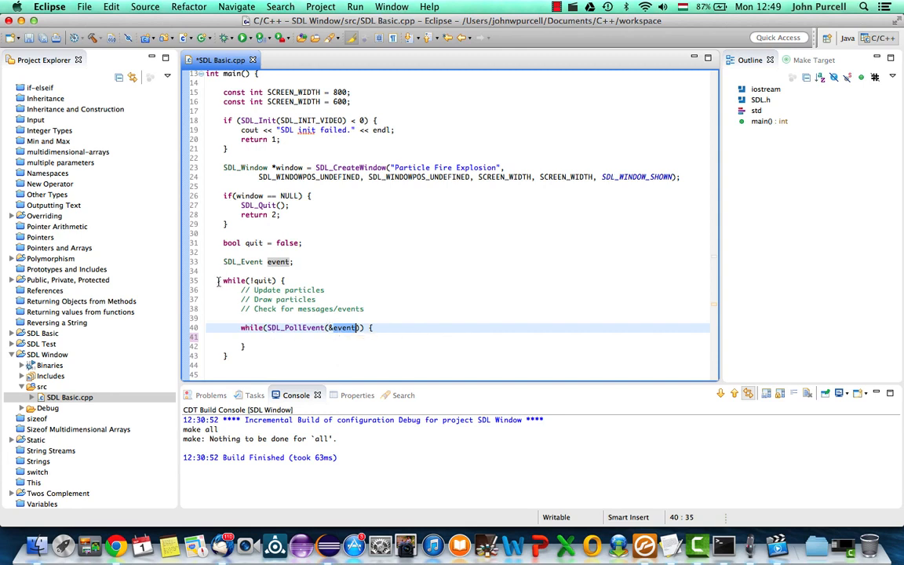
{"action": "left_click_drag", "start_coordinate": [217, 280], "coordinate": [228, 355]}
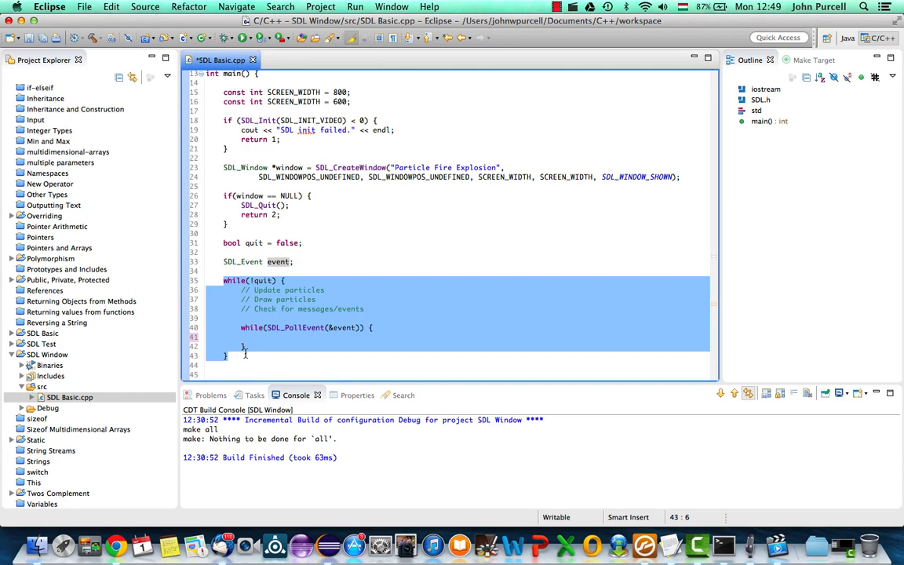
{"action": "left_click", "coordinate": [245, 348]}
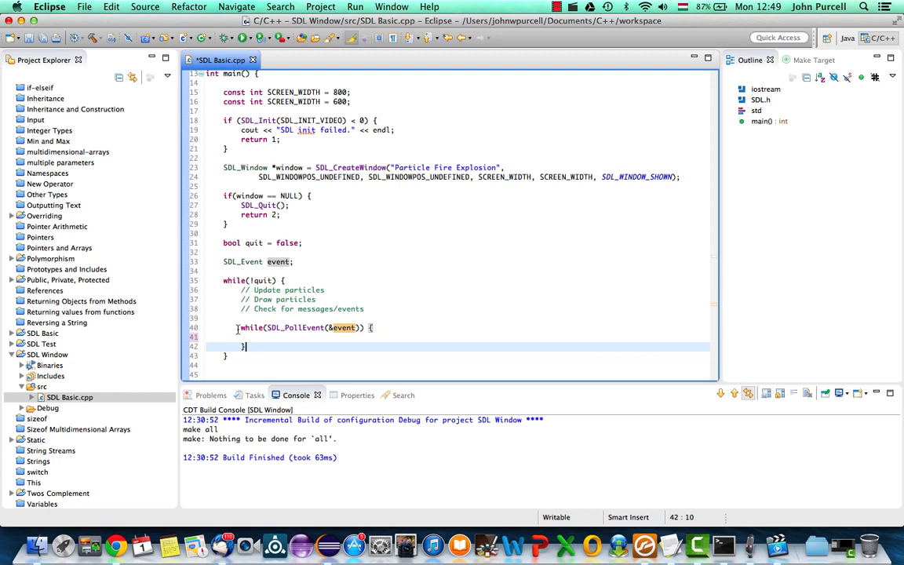
{"action": "left_click_drag", "start_coordinate": [237, 328], "coordinate": [254, 347]}
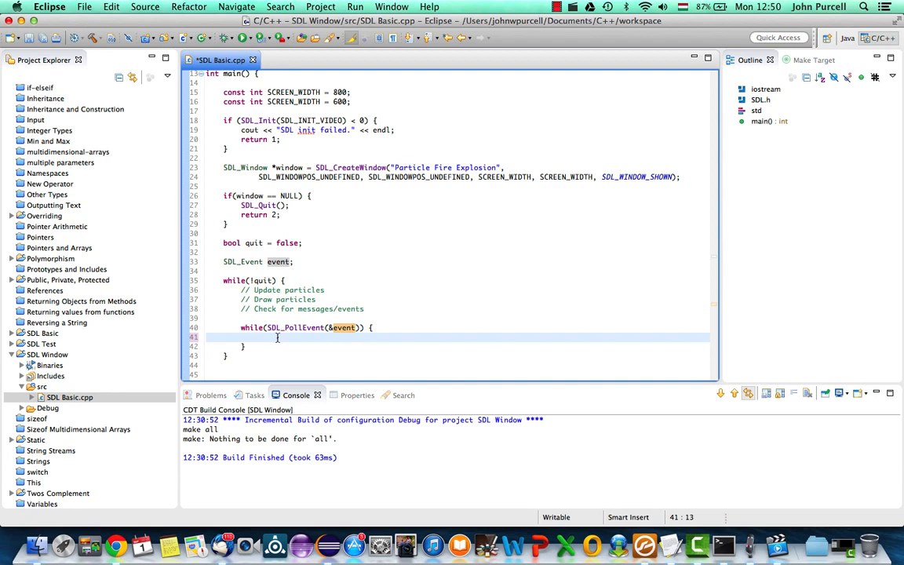
Step: Start if(event.type inside the SDL_PollEvent loop using content assist
{"action": "type", "text": "if()"}
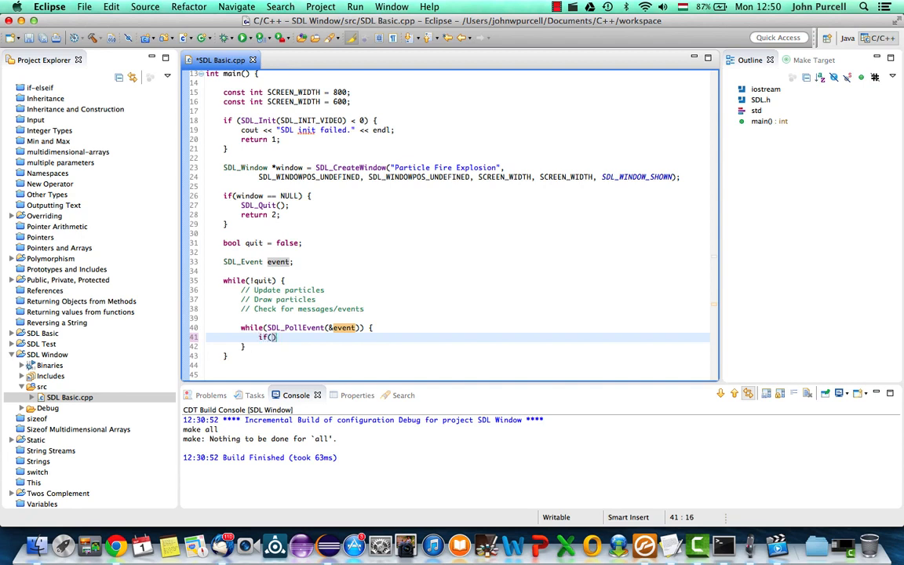
{"action": "type", "text": "event."}
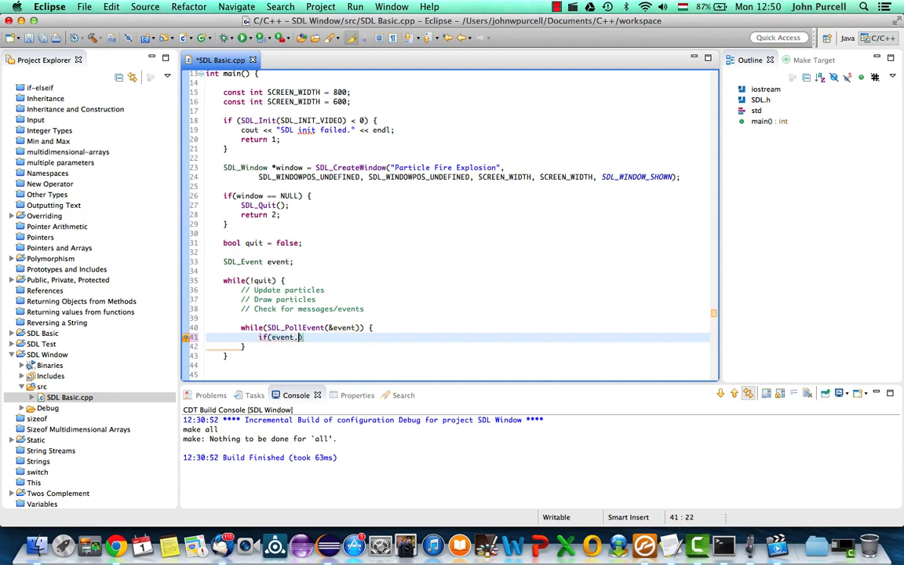
{"action": "type", "text": "."}
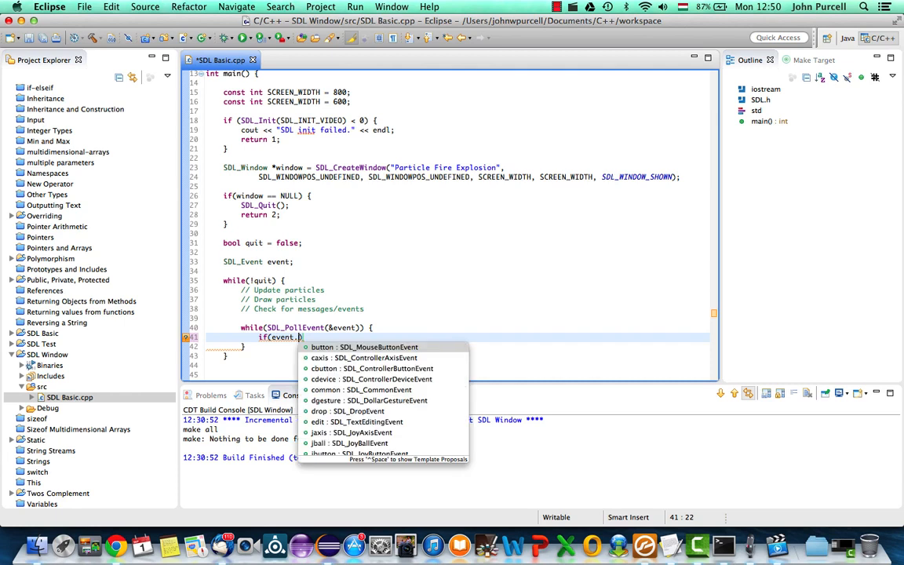
{"action": "type", "text": "text"}
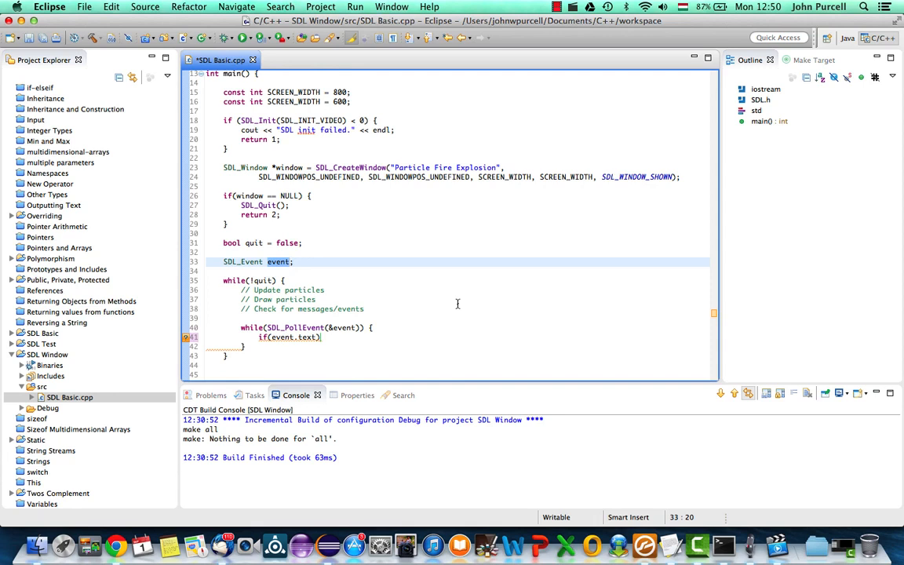
{"action": "mouse_move", "coordinate": [372, 295]}
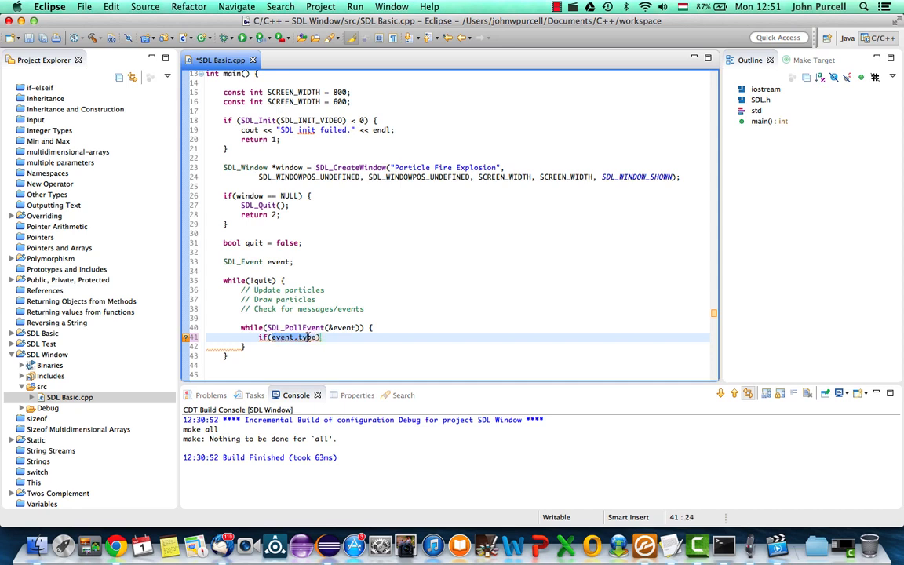
Step: Complete if(event.type == SDL_QUIT) and set quit = true; inside it
{"action": "type", "text": "=="}
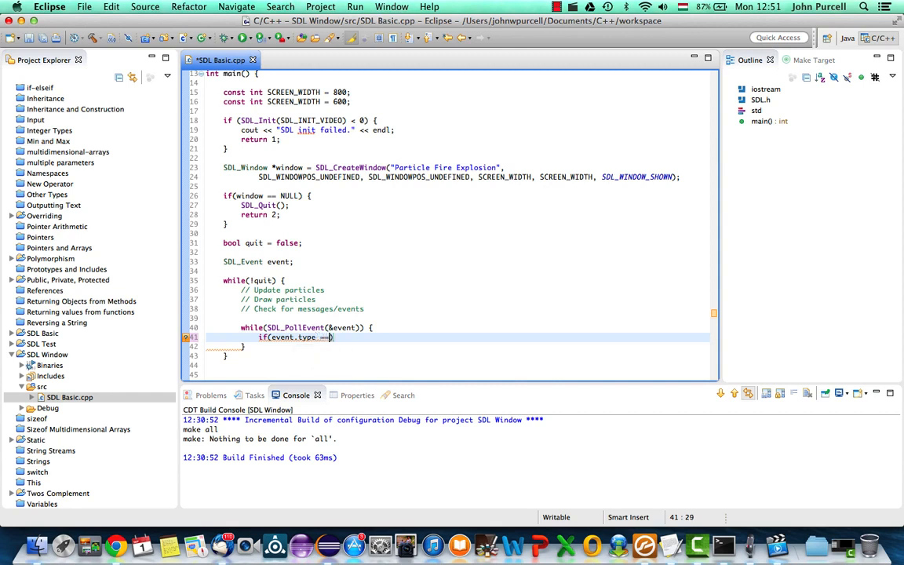
{"action": "type", "text": "SDL"}
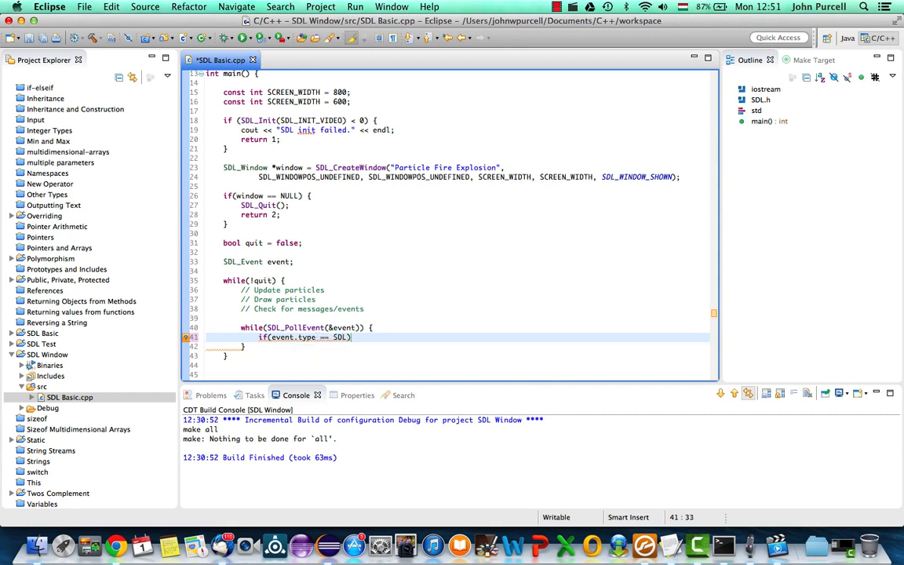
{"action": "type", "text": "_QUIT"}
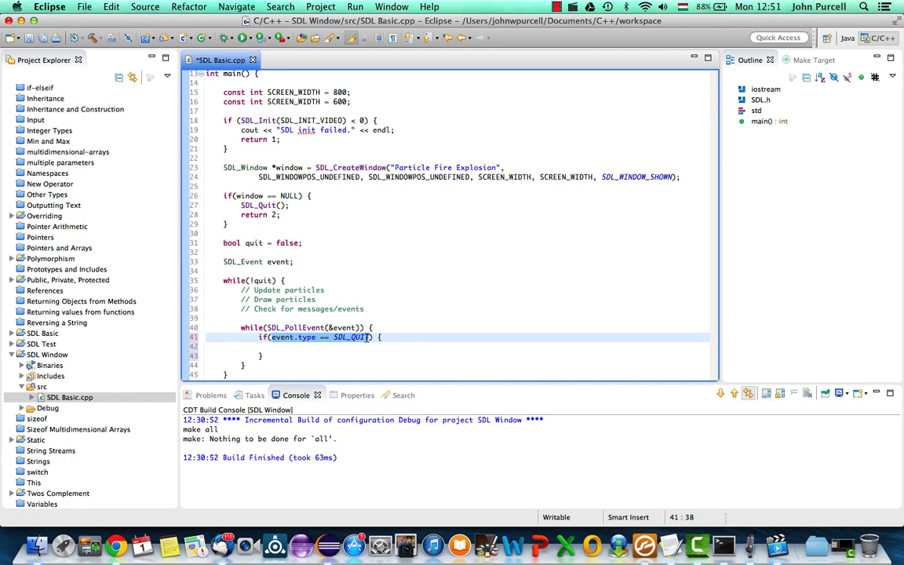
{"action": "key", "text": "Return"}
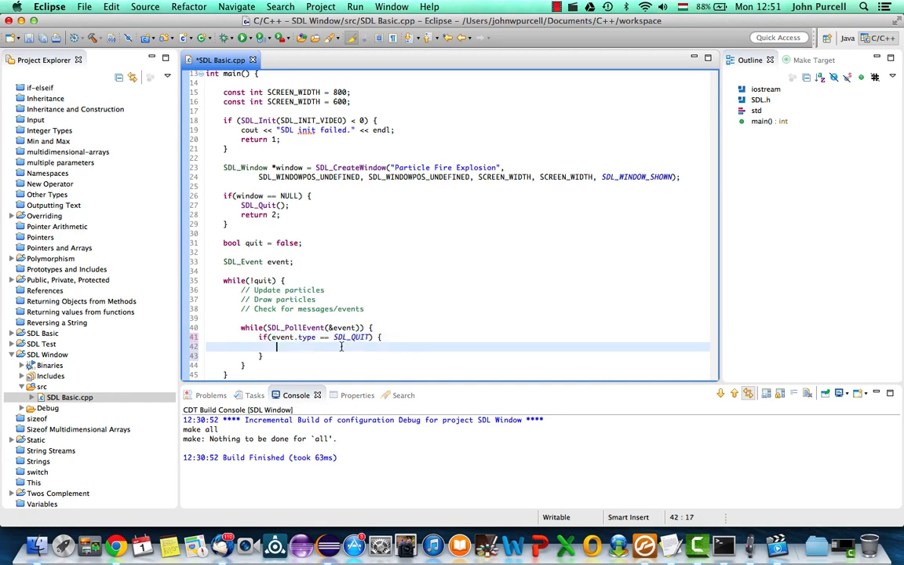
{"action": "type", "text": "quit"}
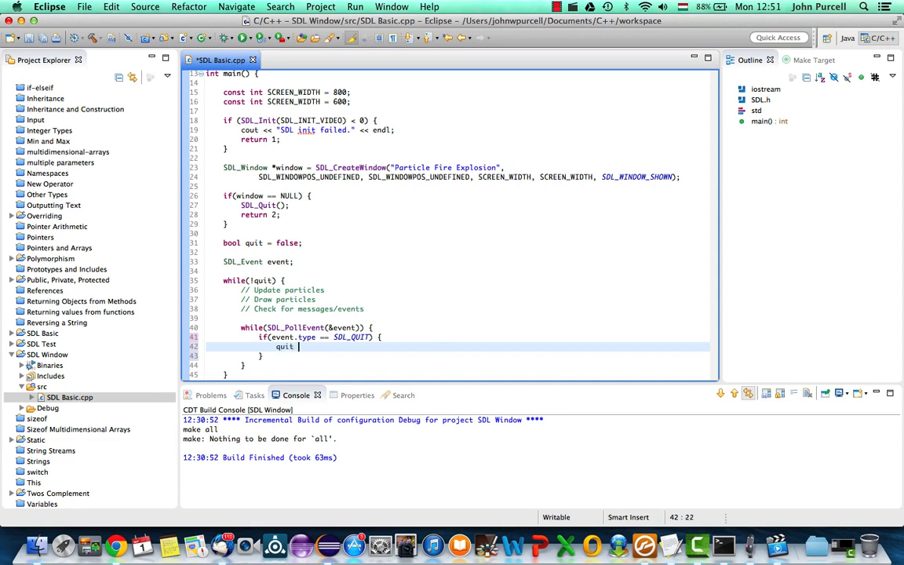
{"action": "type", "text": "= true;"}
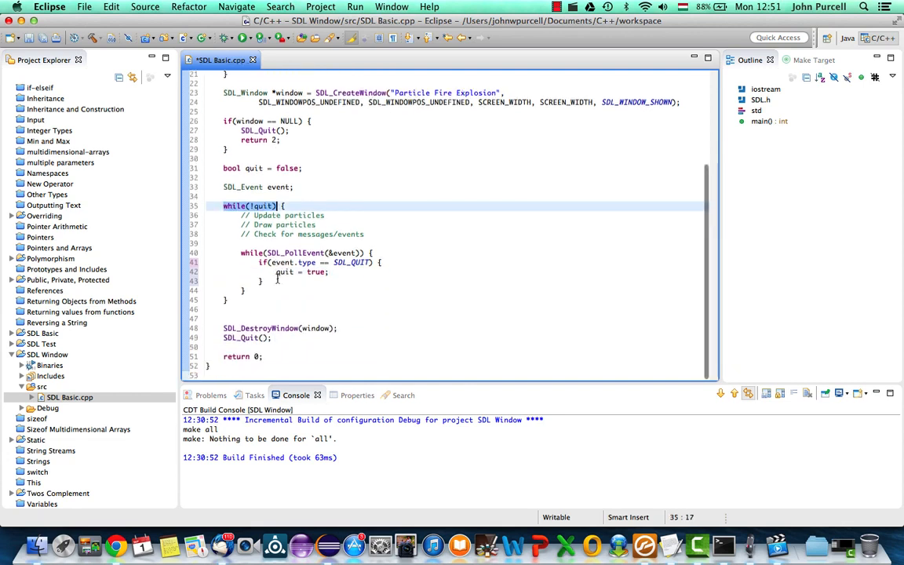
{"action": "left_click_drag", "start_coordinate": [222, 328], "coordinate": [273, 338]}
{"action": "type", "text": "HEIGH"}
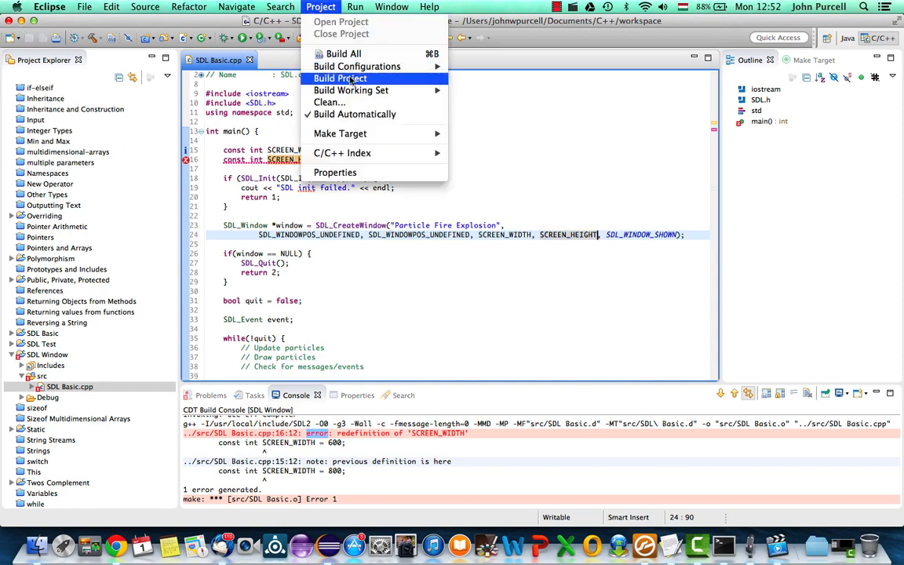
Step: Build the SDL Window project after renaming the second constant to SCREEN_HEIGHT
{"action": "left_click", "coordinate": [338, 79]}
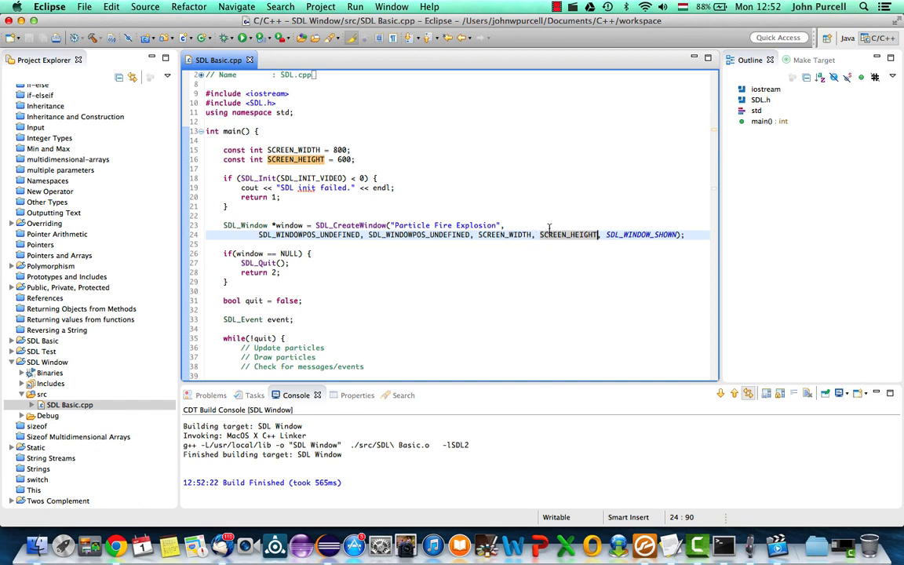
{"action": "mouse_move", "coordinate": [527, 213]}
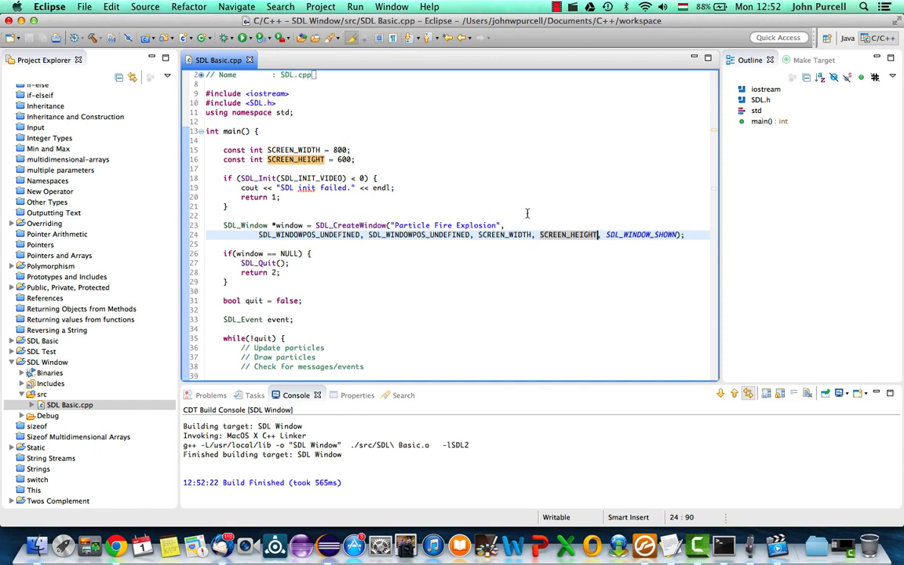
{"action": "scroll", "scroll_direction": "down", "scroll_amount": 3}
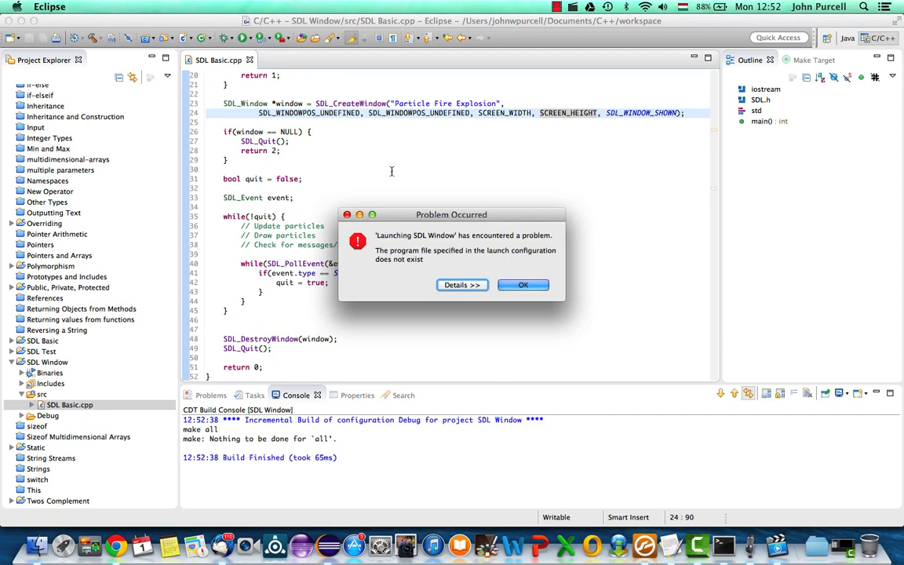
Step: Dismiss the missing-program launch errors and clean all projects' built files
{"action": "left_click", "coordinate": [523, 285]}
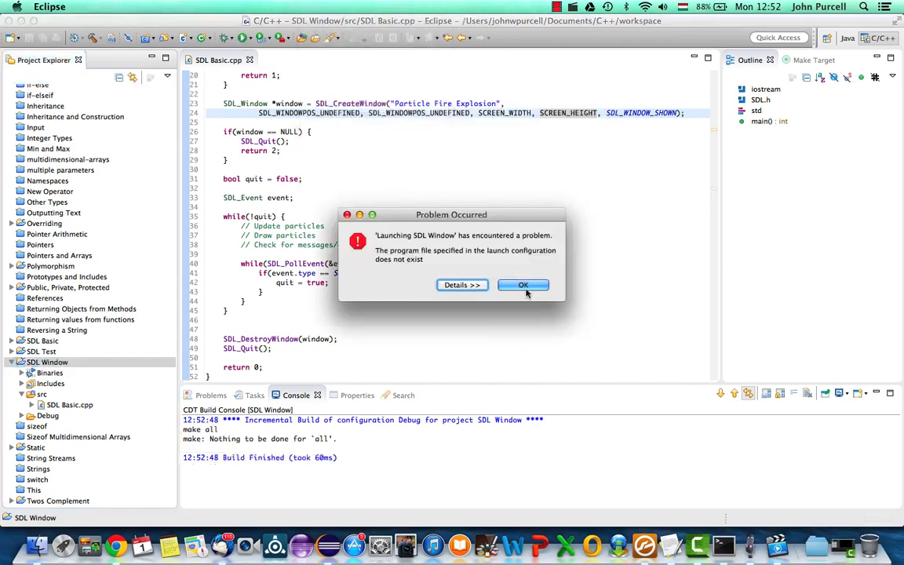
{"action": "left_click", "coordinate": [525, 286]}
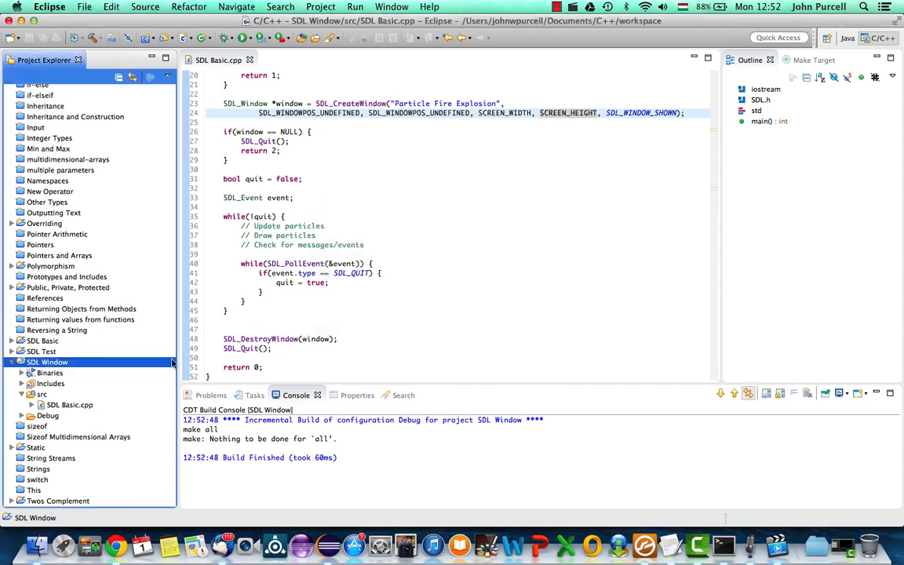
{"action": "mouse_move", "coordinate": [474, 279]}
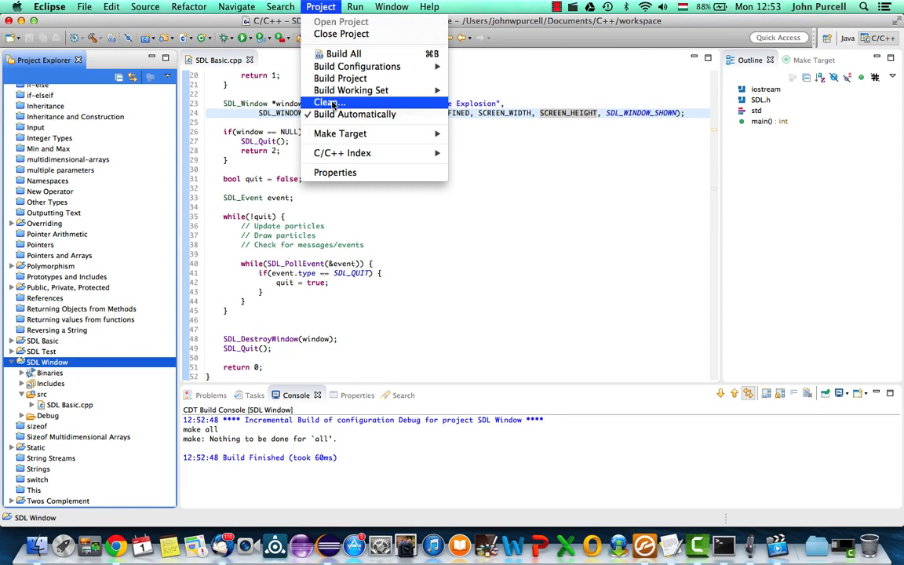
{"action": "left_click", "coordinate": [325, 102]}
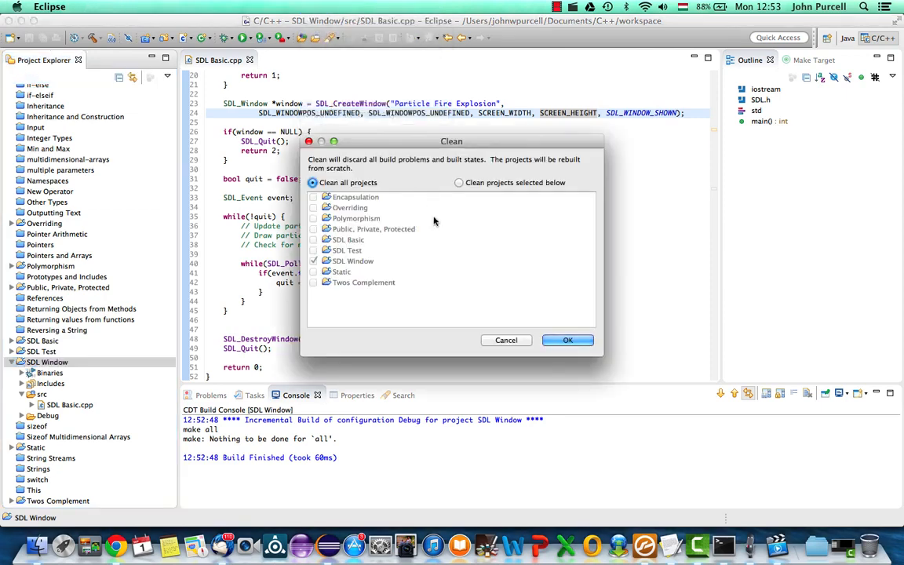
{"action": "left_click", "coordinate": [568, 339]}
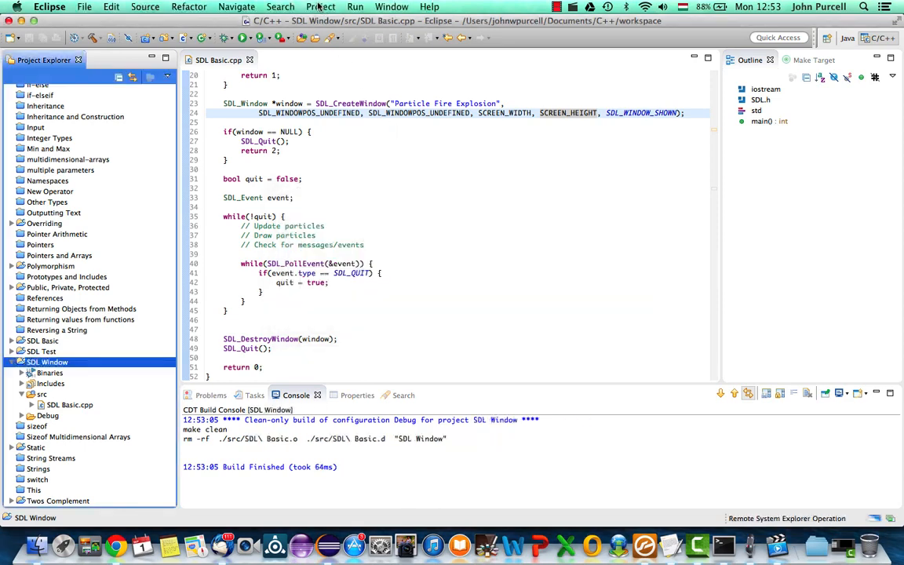
Step: Build All via the Project menu, then run SDL Window as a Local C/C++ Application
{"action": "left_click", "coordinate": [331, 7]}
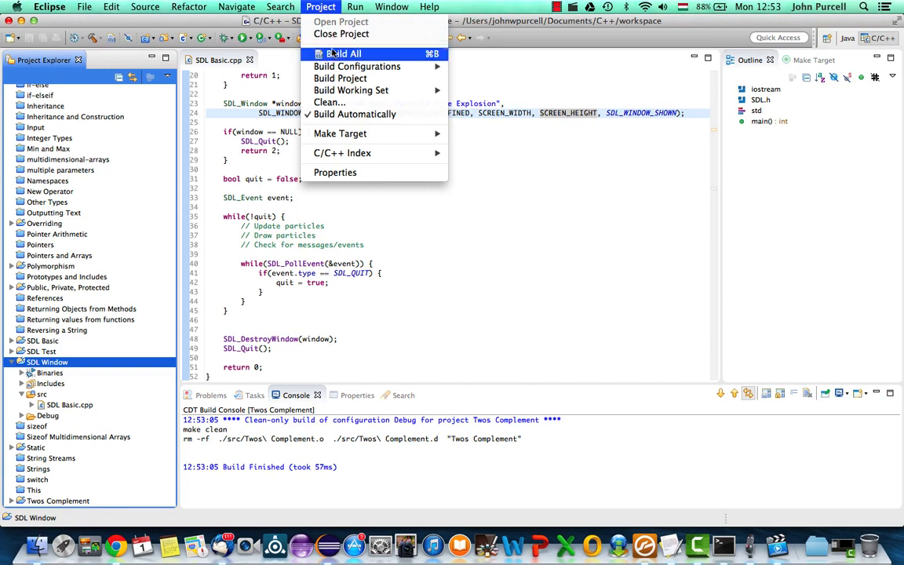
{"action": "left_click", "coordinate": [339, 54]}
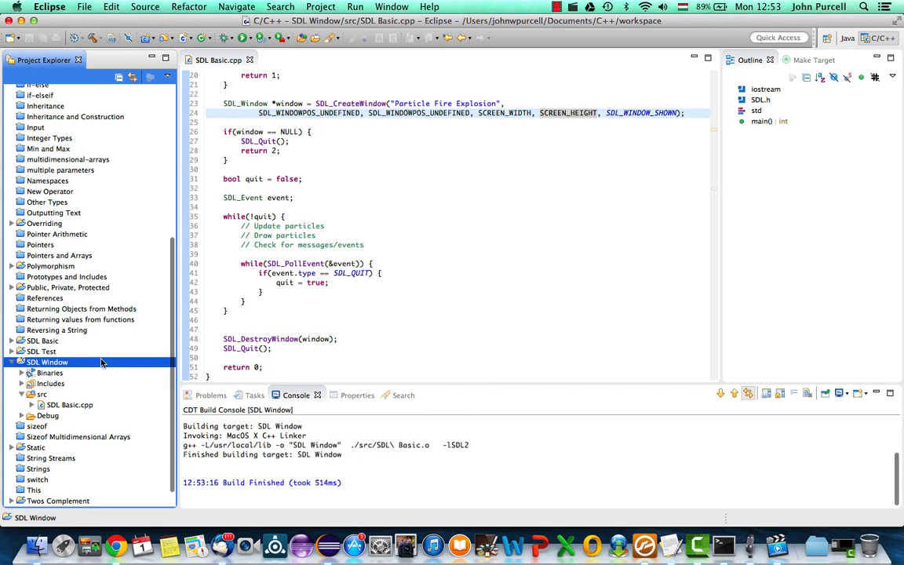
{"action": "right_click", "coordinate": [47, 361]}
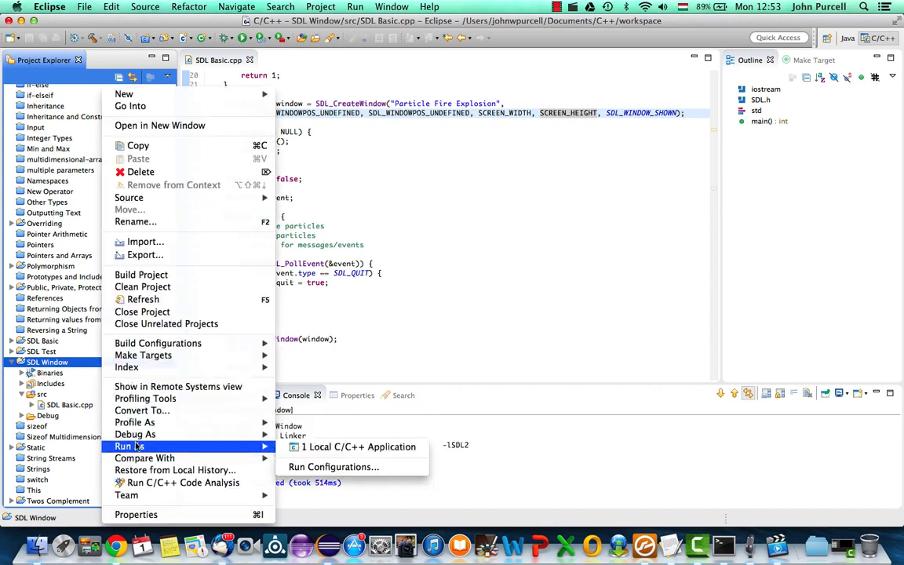
{"action": "left_click", "coordinate": [359, 446]}
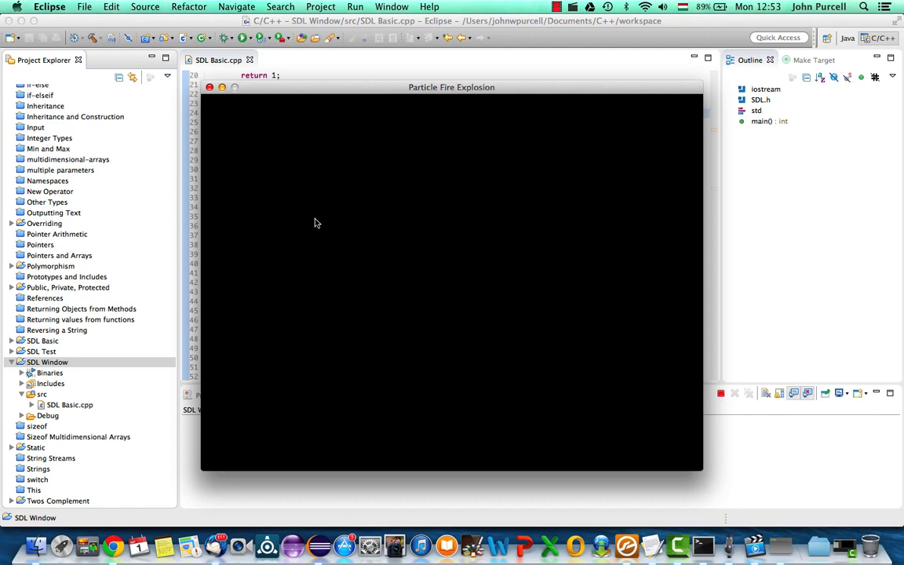
{"action": "mouse_move", "coordinate": [383, 112]}
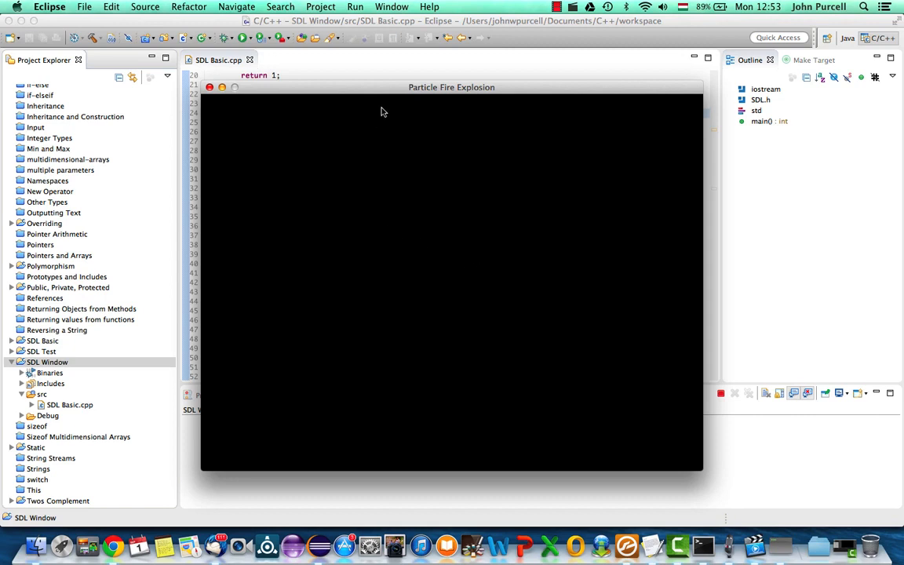
Step: Nudge the Particle Fire Explosion window by its title bar, then close it so the program terminates
{"action": "left_click_drag", "start_coordinate": [452, 88], "coordinate": [458, 90]}
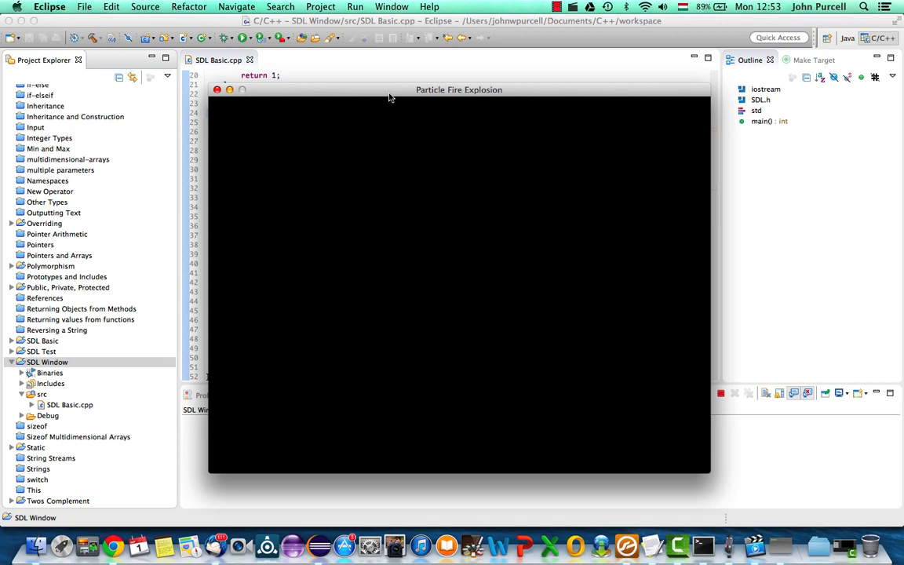
{"action": "mouse_move", "coordinate": [358, 164]}
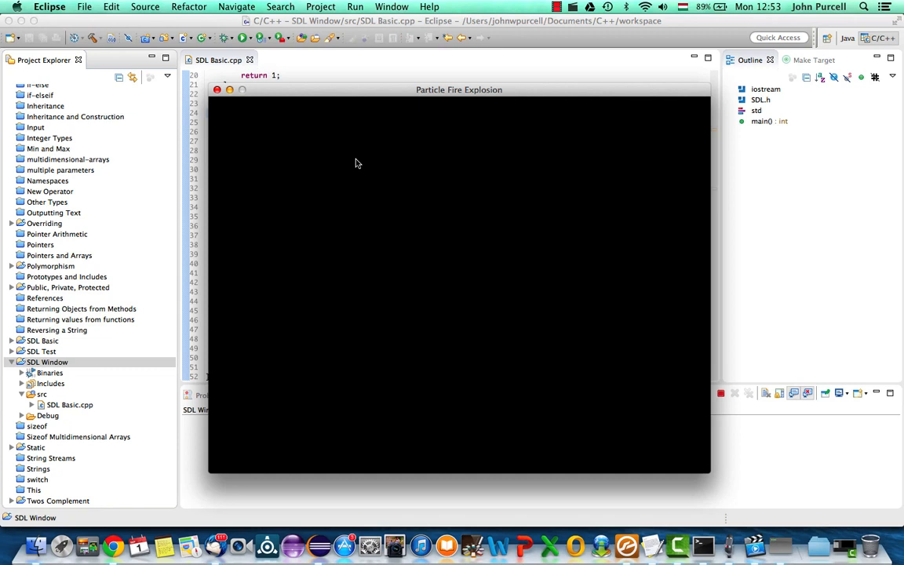
{"action": "mouse_move", "coordinate": [226, 104]}
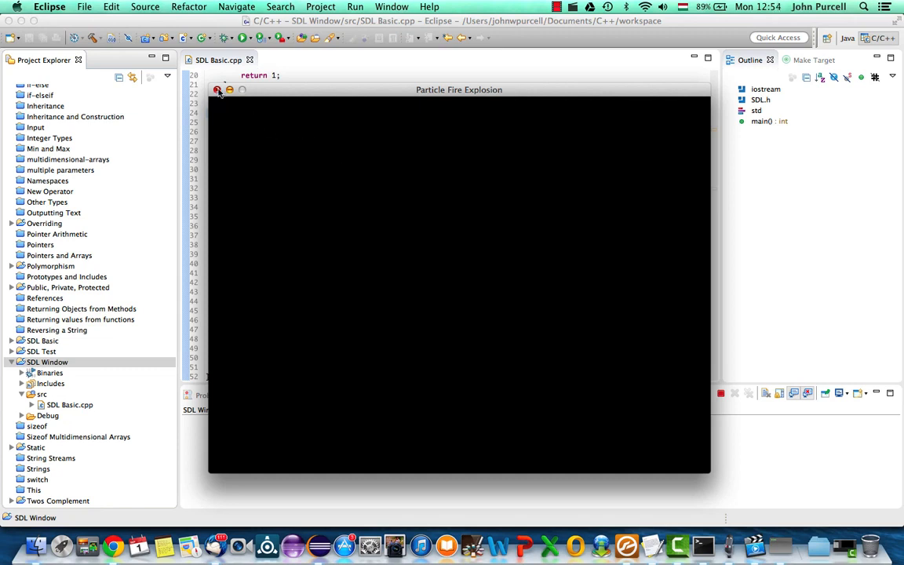
{"action": "left_click", "coordinate": [219, 90]}
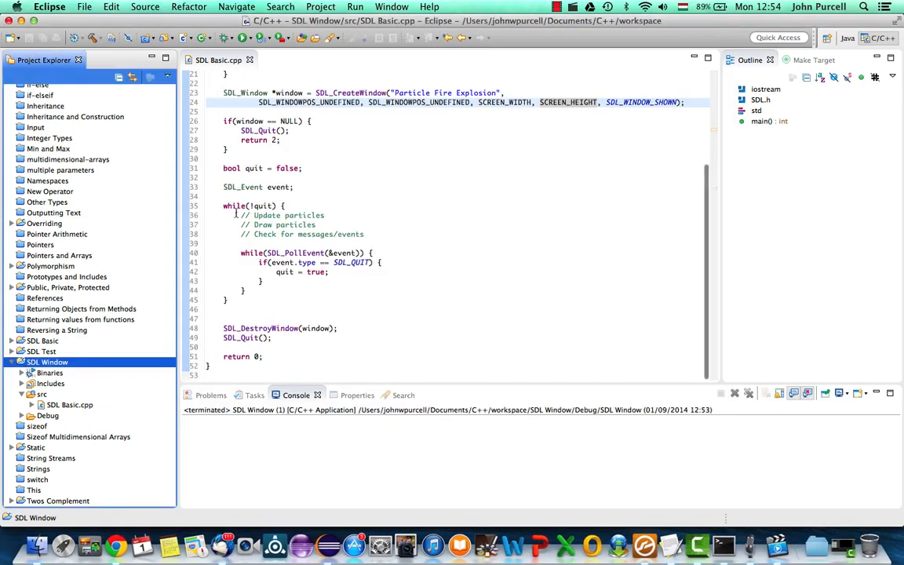
{"action": "left_click_drag", "start_coordinate": [223, 205], "coordinate": [229, 300]}
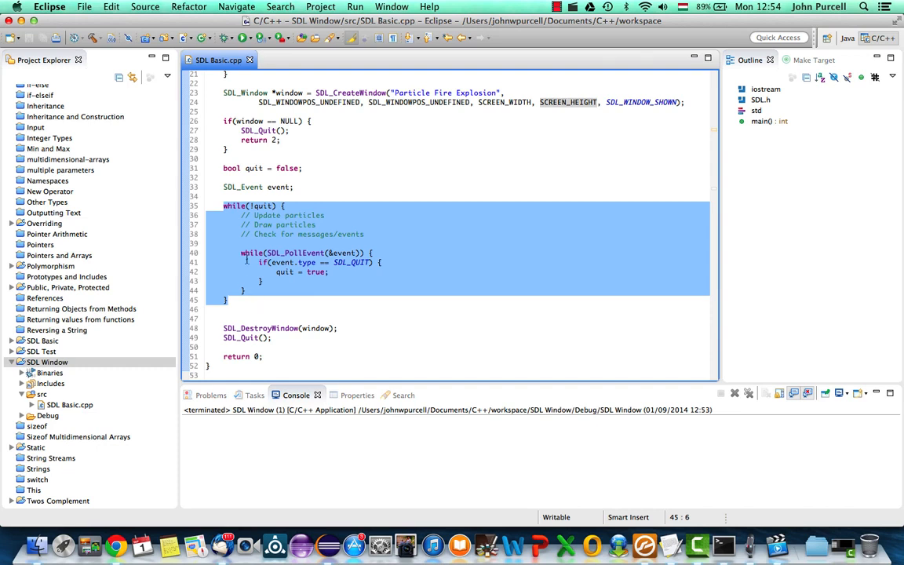
{"action": "left_click", "coordinate": [234, 205]}
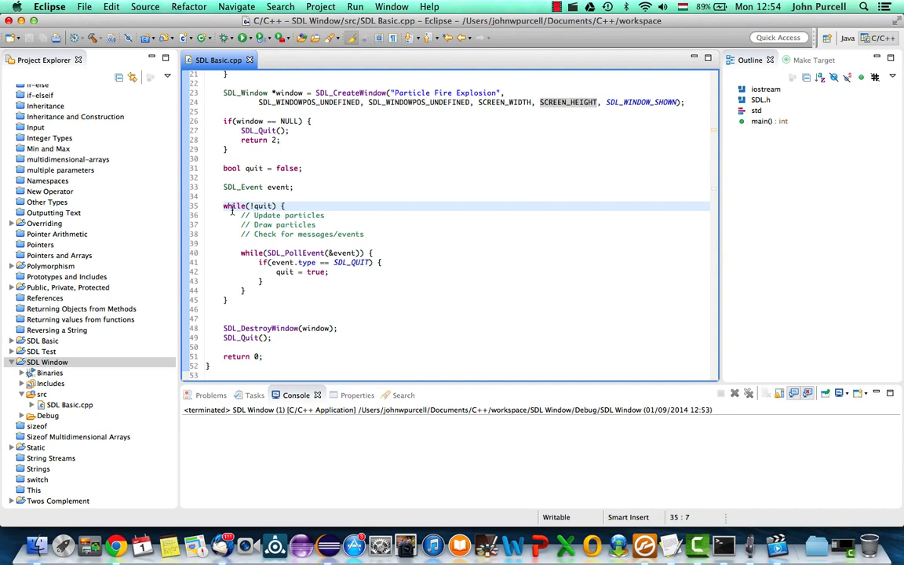
{"action": "left_click", "coordinate": [342, 6]}
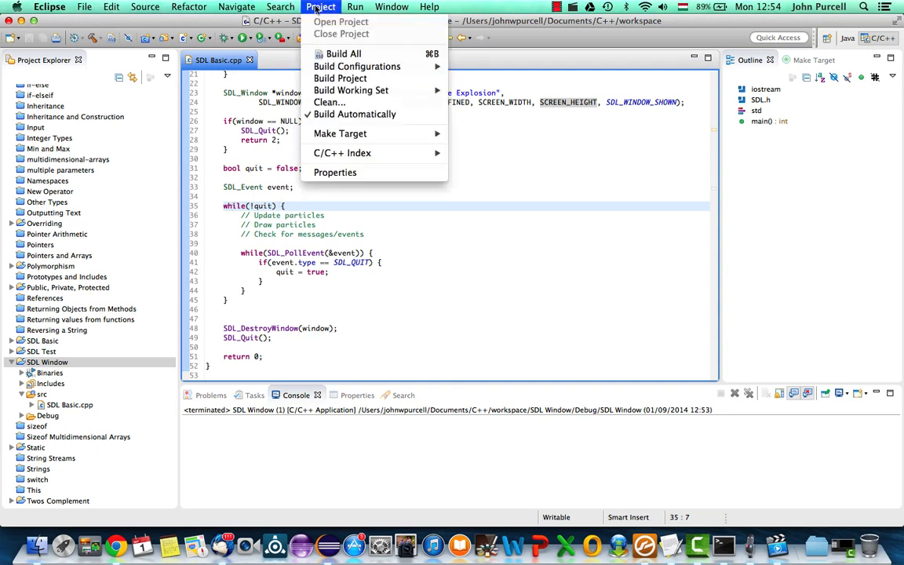
{"action": "mouse_move", "coordinate": [348, 89]}
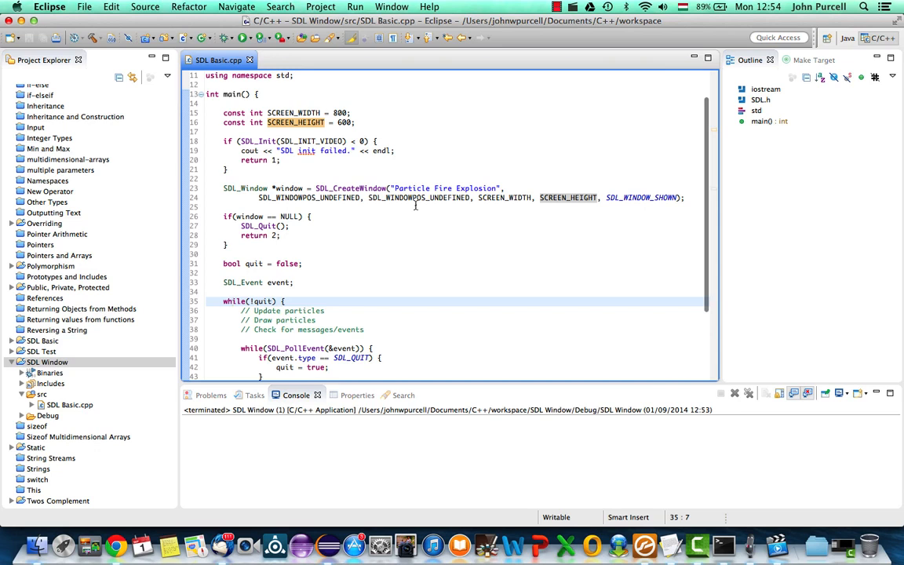
{"action": "scroll", "scroll_direction": "down", "scroll_amount": 3}
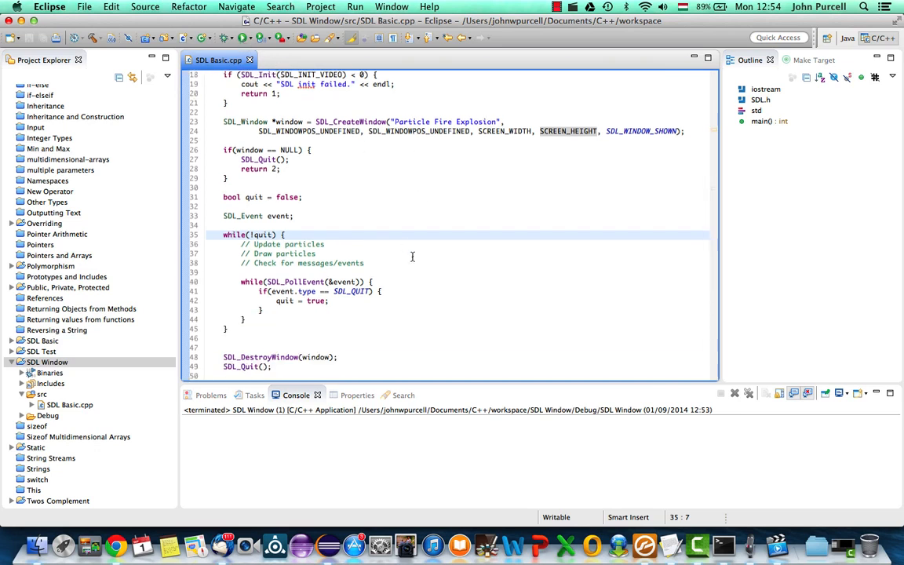